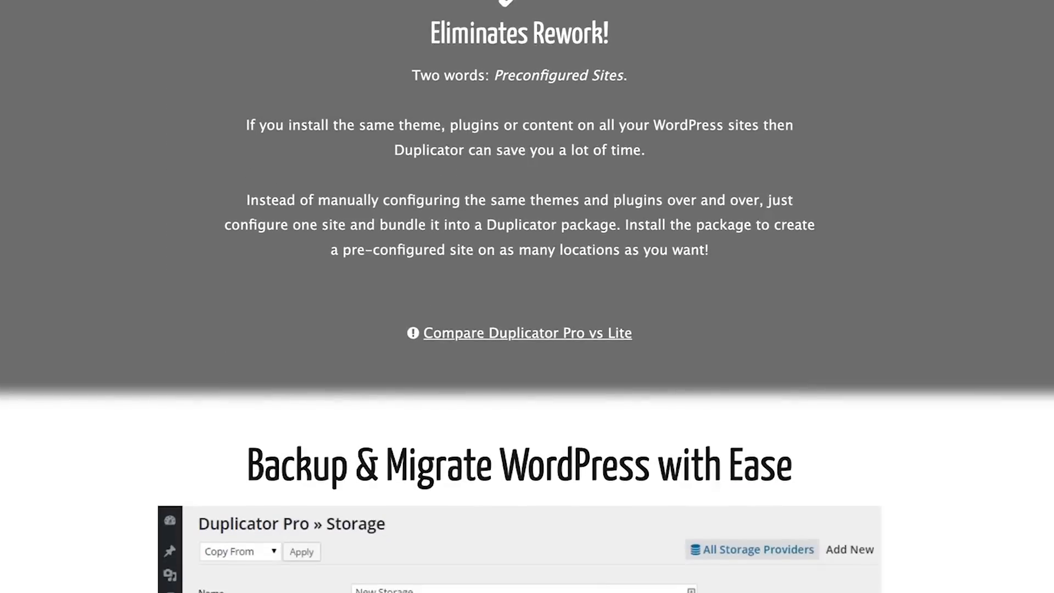
# Step: Scroll through the Duplicator product page's feature overview
pyautogui.scroll(-3)
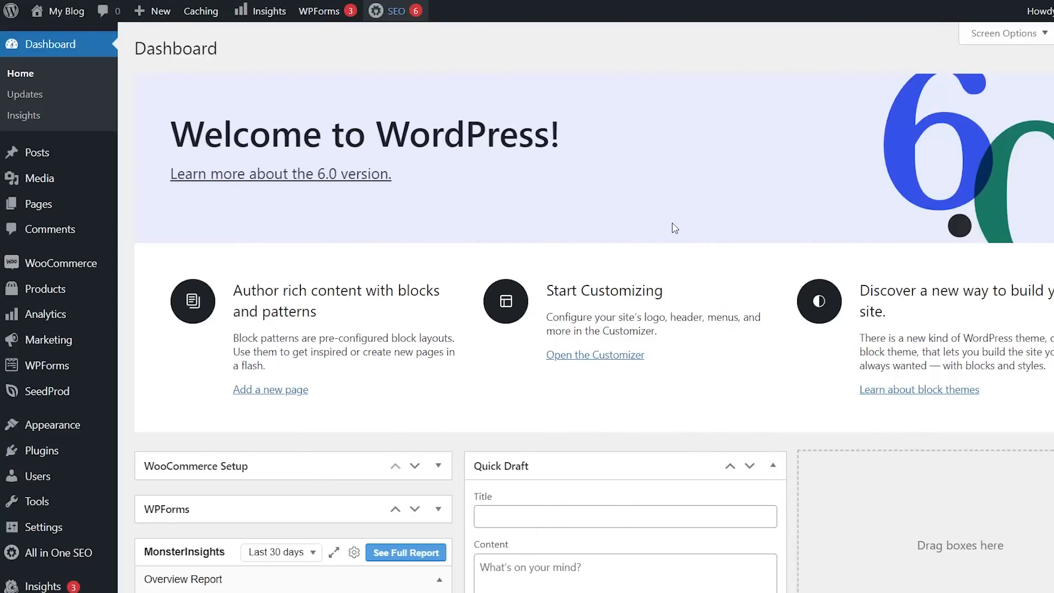
pyautogui.moveTo(451, 314)
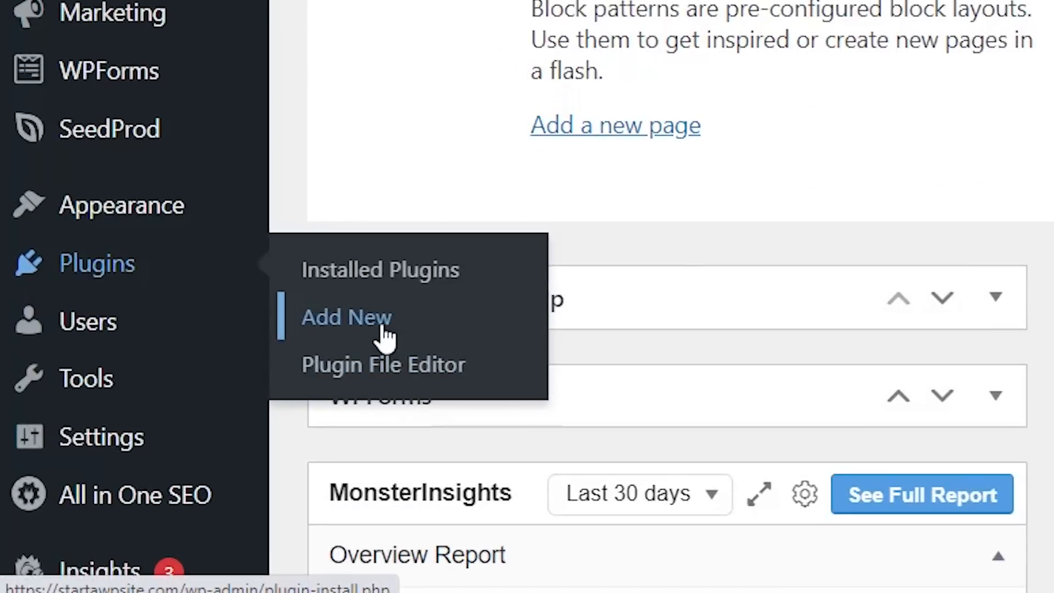
# Step: Search the plugin directory for 'duplicator', then install and activate the Duplicator plugin
pyautogui.click(347, 317)
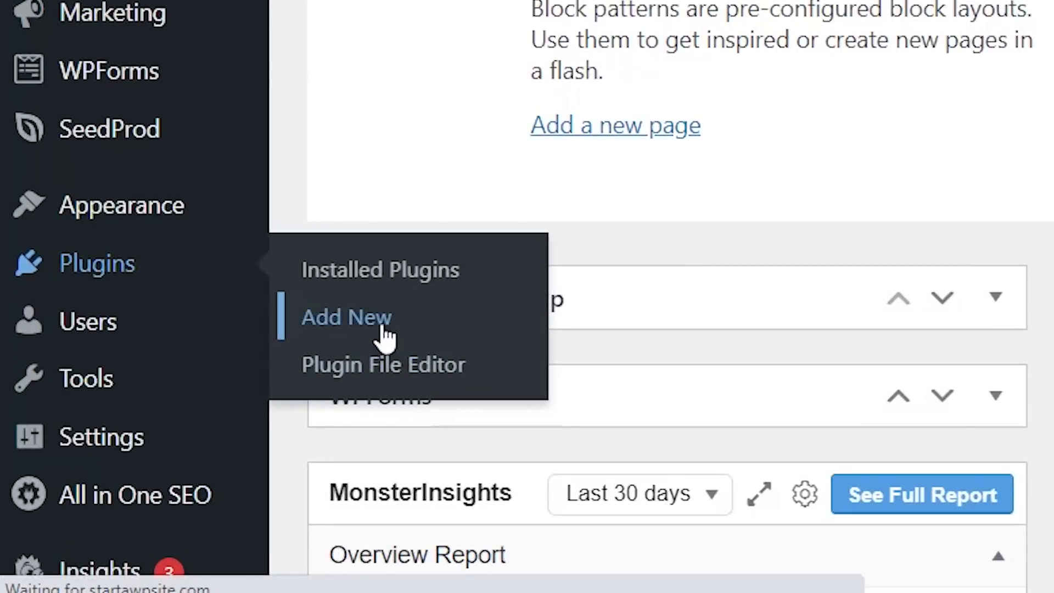
pyautogui.click(346, 317)
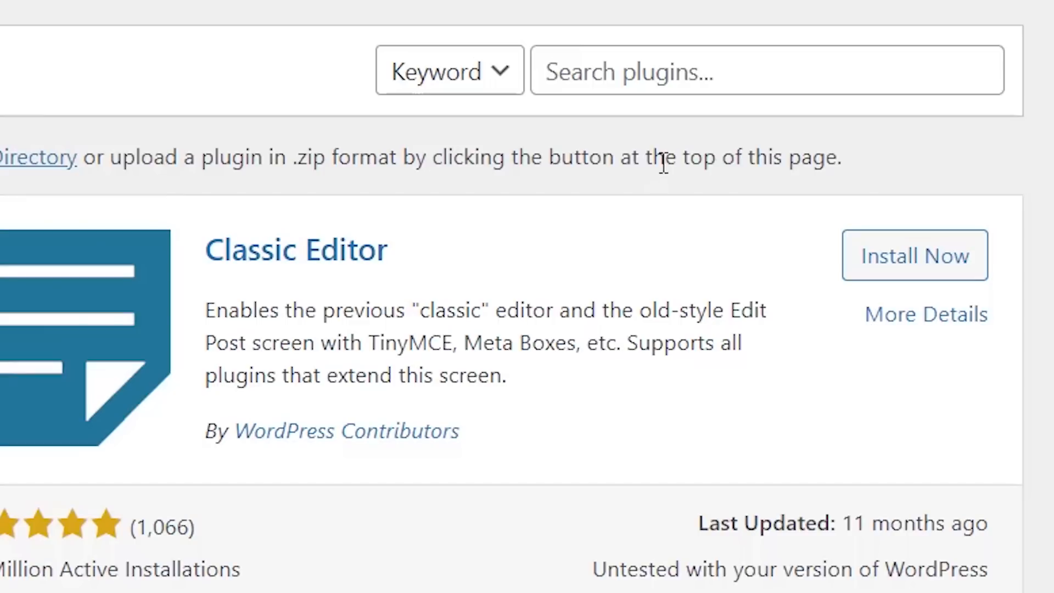
pyautogui.write('duplicator')
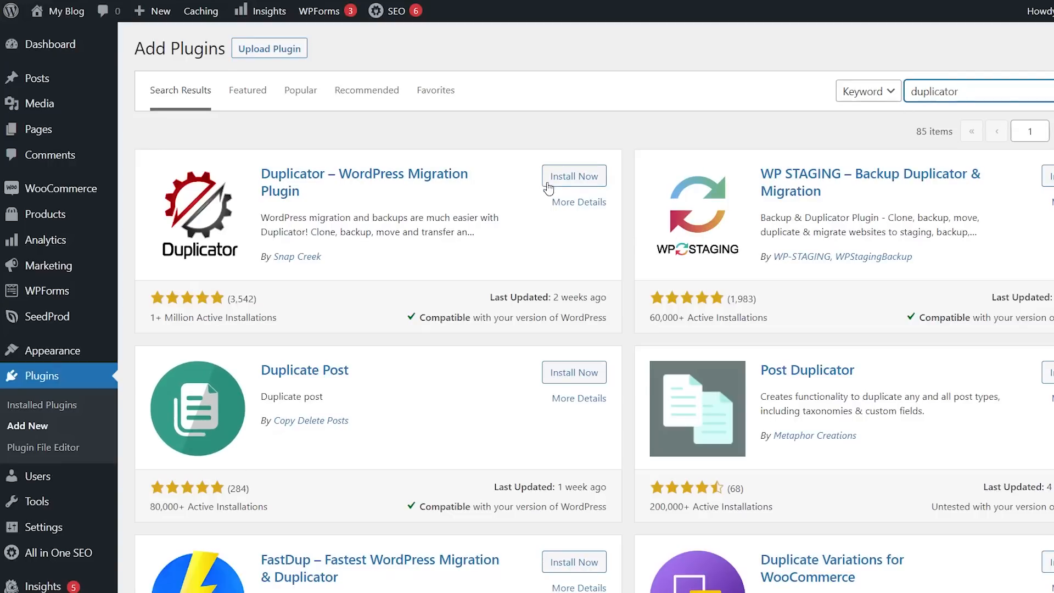
pyautogui.click(574, 175)
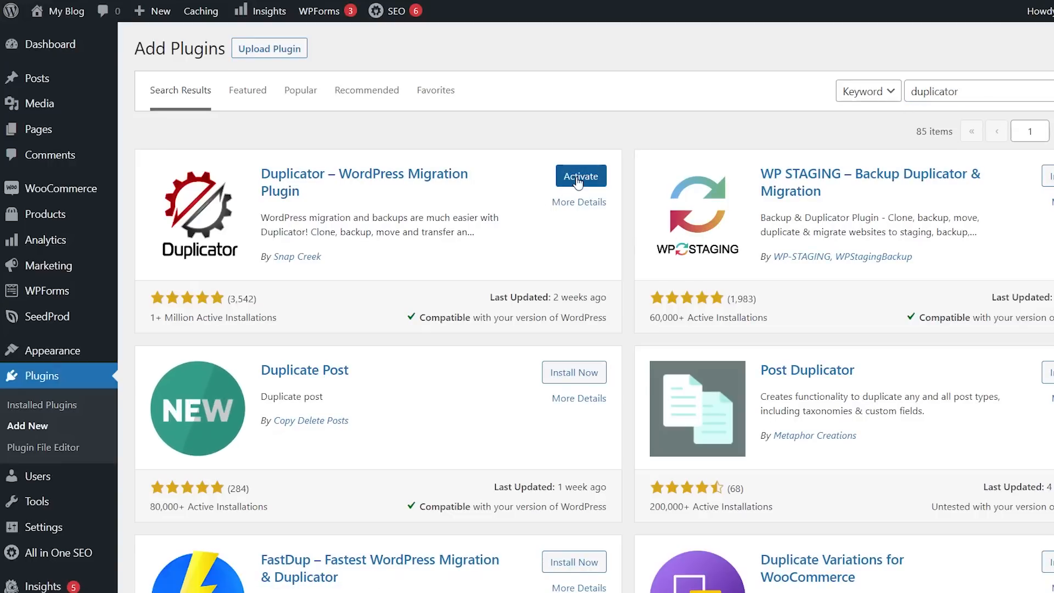
pyautogui.click(581, 176)
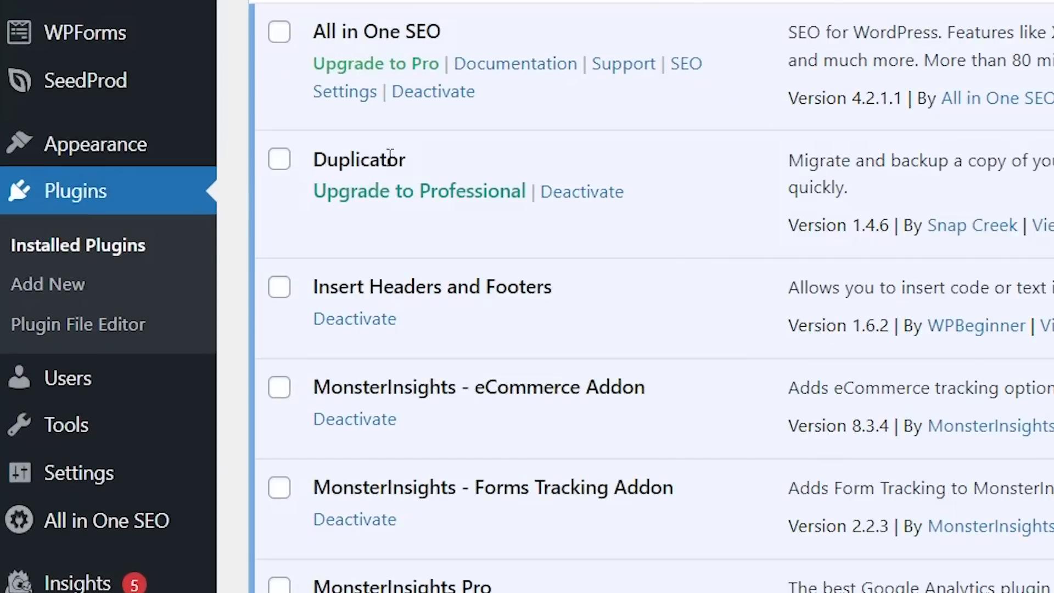
pyautogui.scroll(-3)
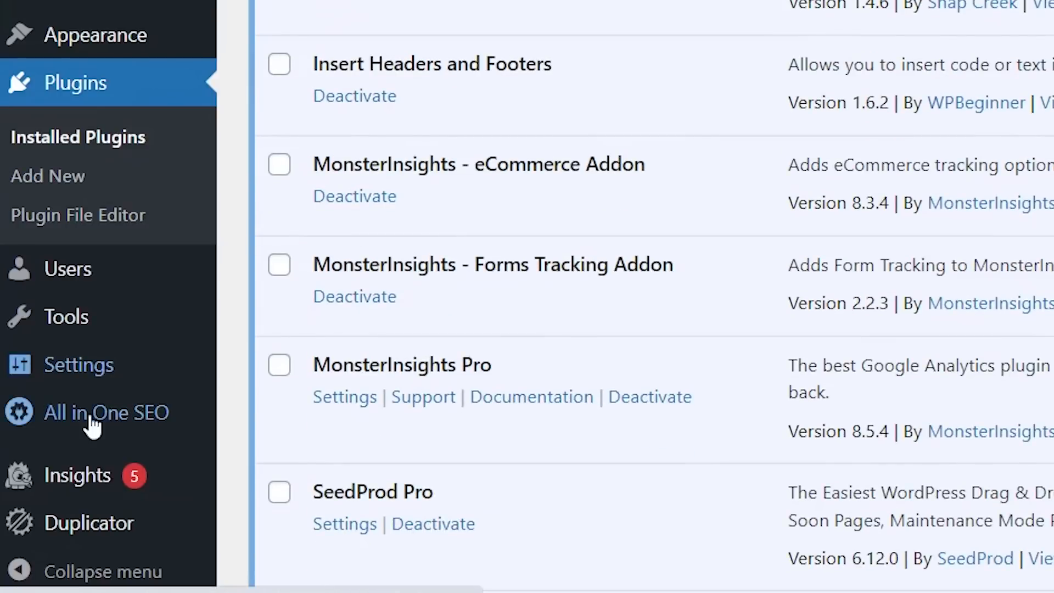
pyautogui.moveTo(69, 535)
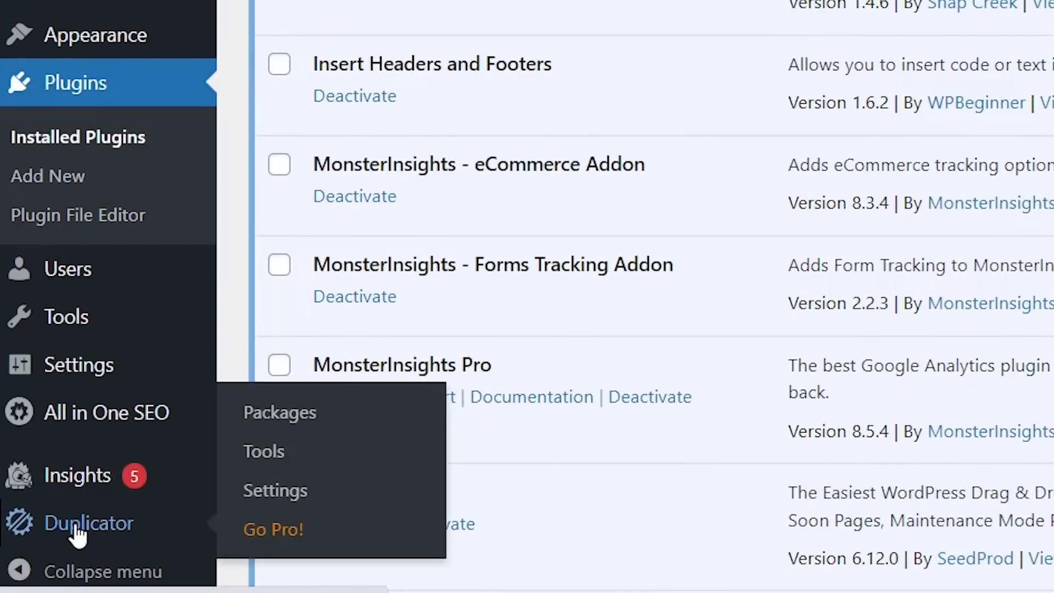
pyautogui.moveTo(285, 459)
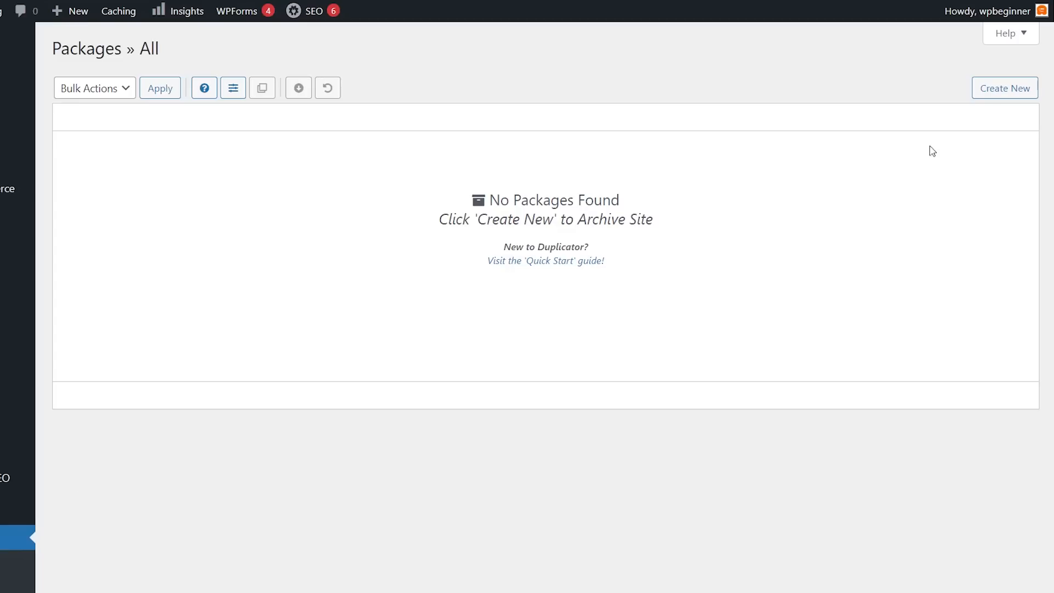
# Step: Create a new Duplicator package under its default name, scan the site, and build it
pyautogui.click(1005, 88)
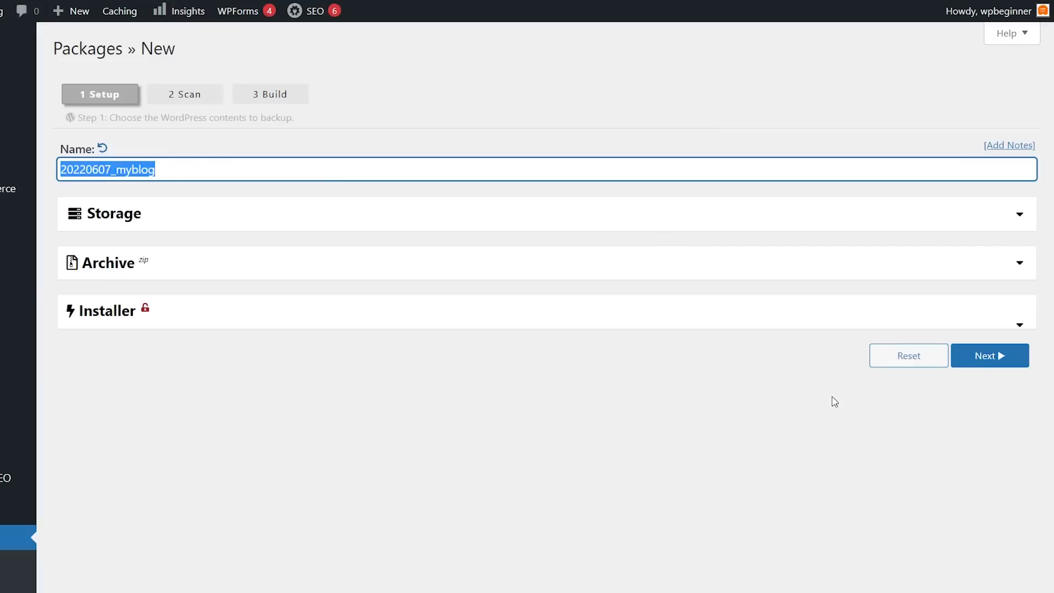
pyautogui.click(990, 355)
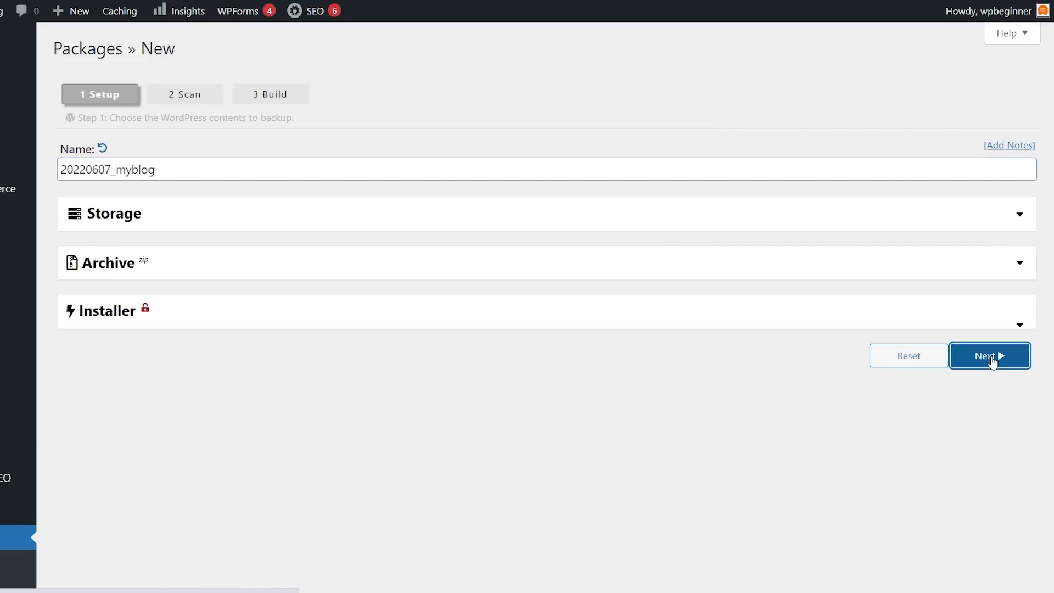
pyautogui.click(990, 355)
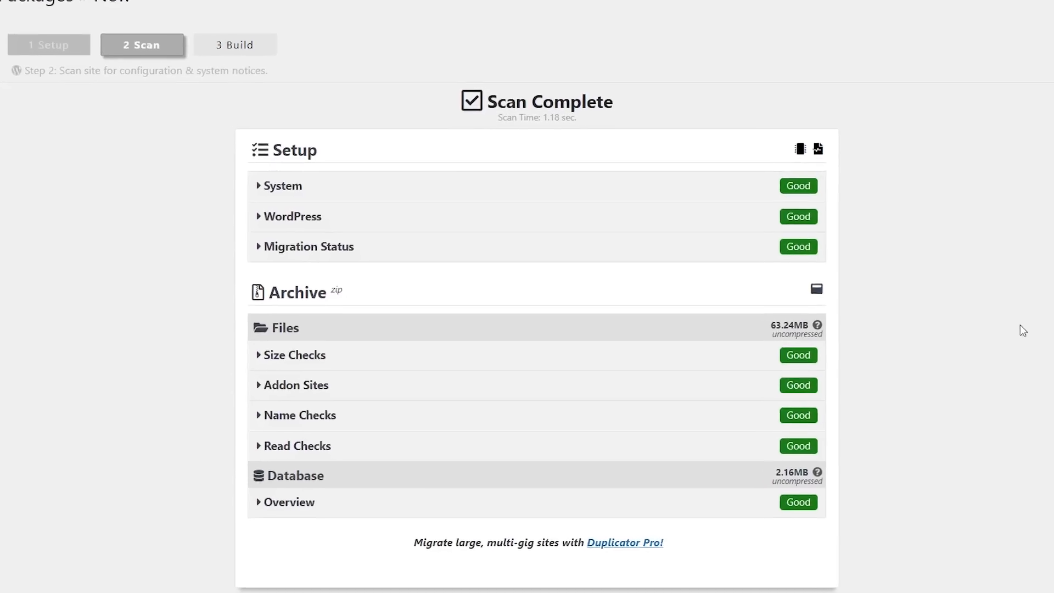
pyautogui.scroll(-3)
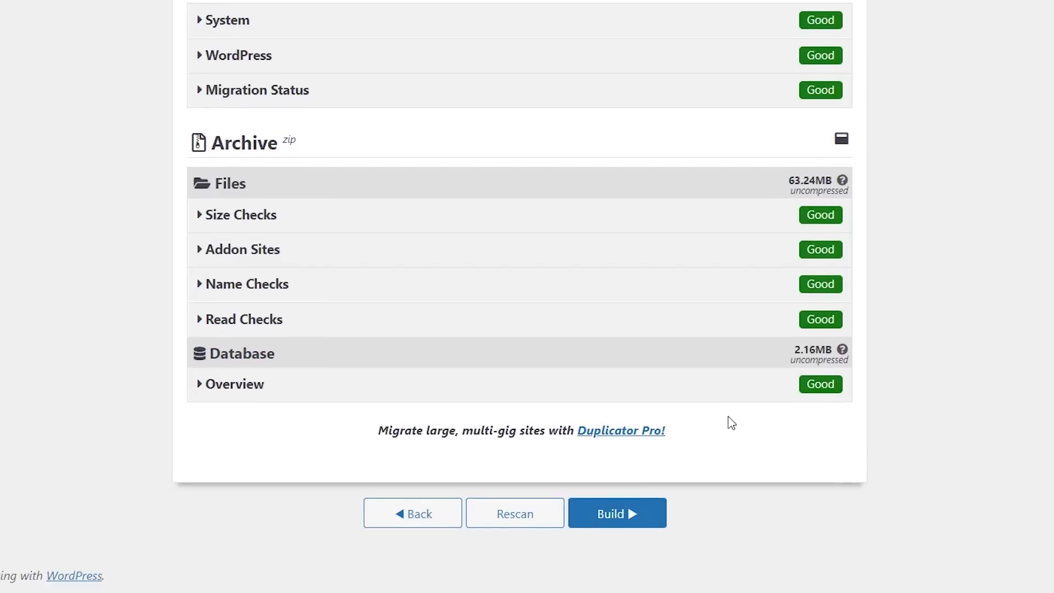
pyautogui.moveTo(698, 419)
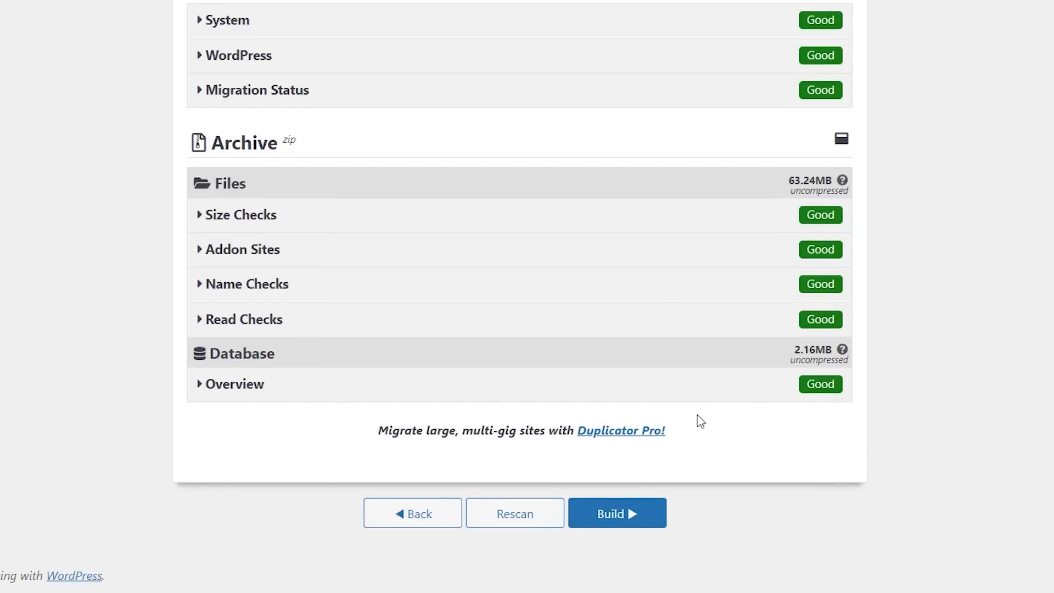
pyautogui.moveTo(577, 327)
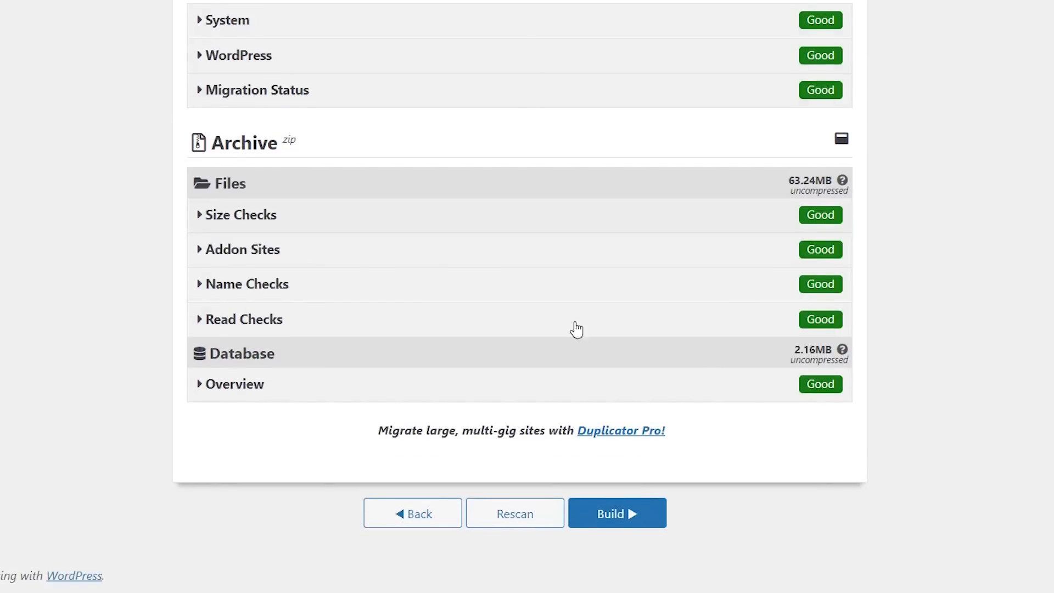
pyautogui.click(618, 513)
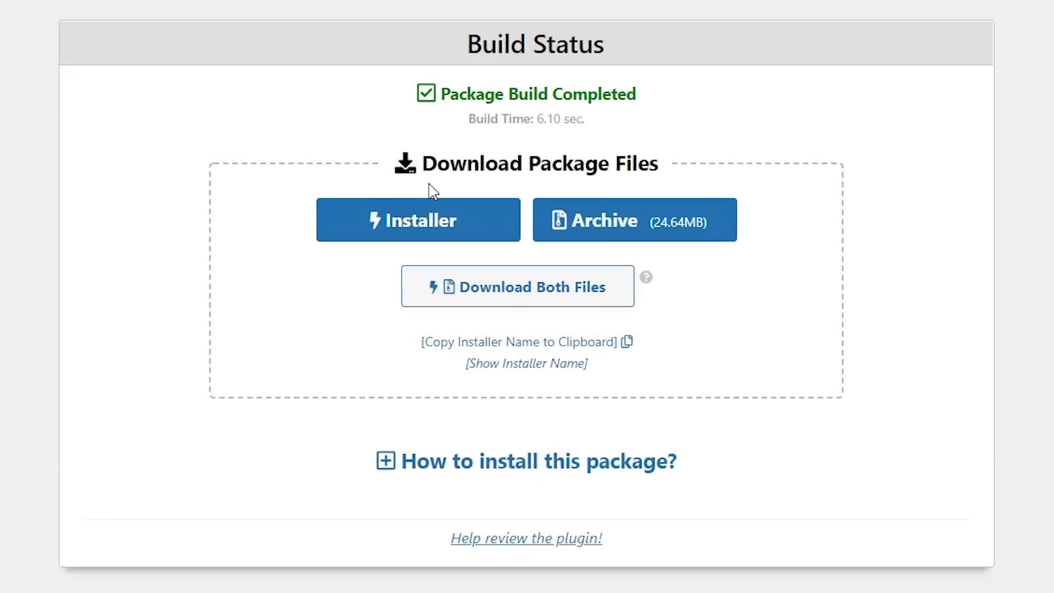
pyautogui.moveTo(585, 208)
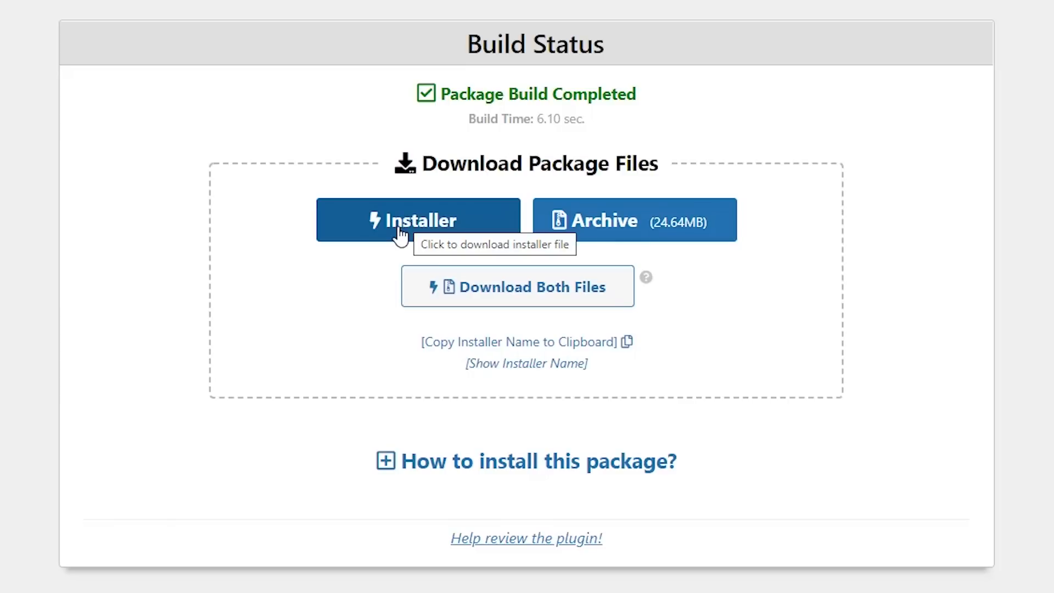
pyautogui.moveTo(534, 294)
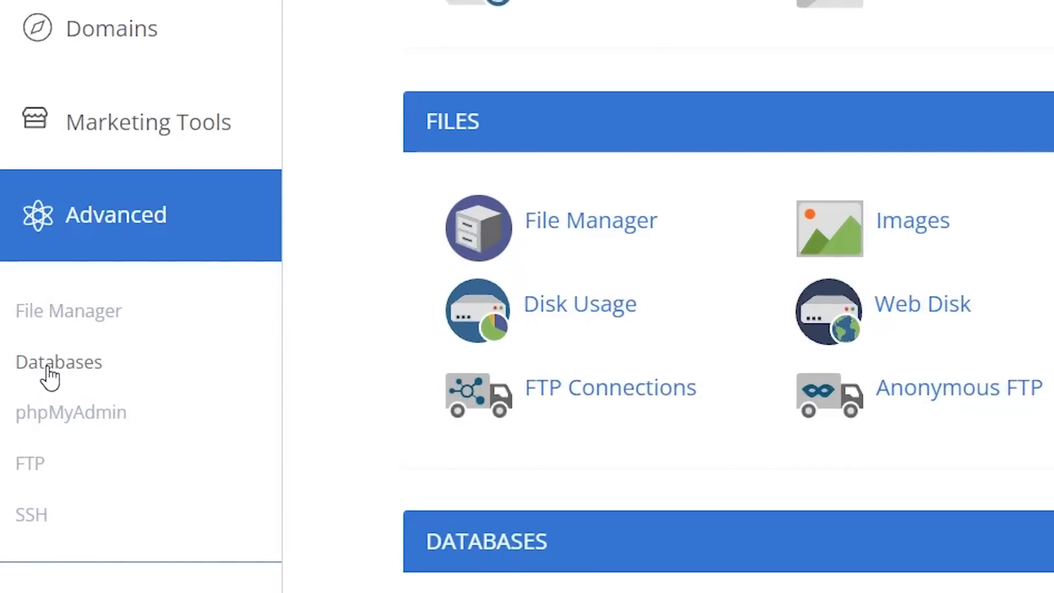
# Step: Create the MySQL database 'wpbeginner' (startawp_wpbeginner) from cPanel's Databases page
pyautogui.click(58, 362)
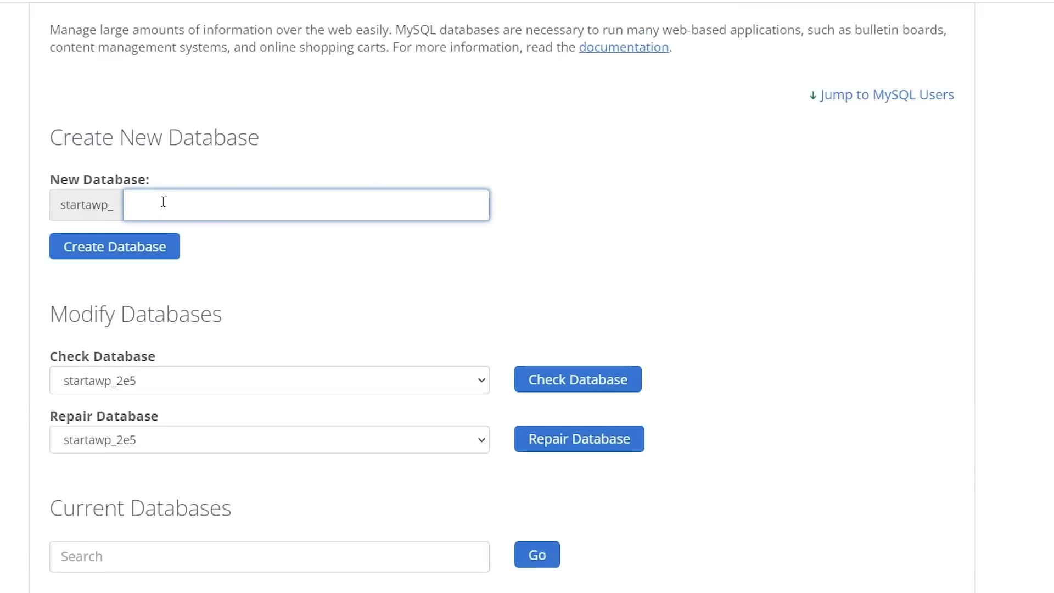
pyautogui.moveTo(94, 209)
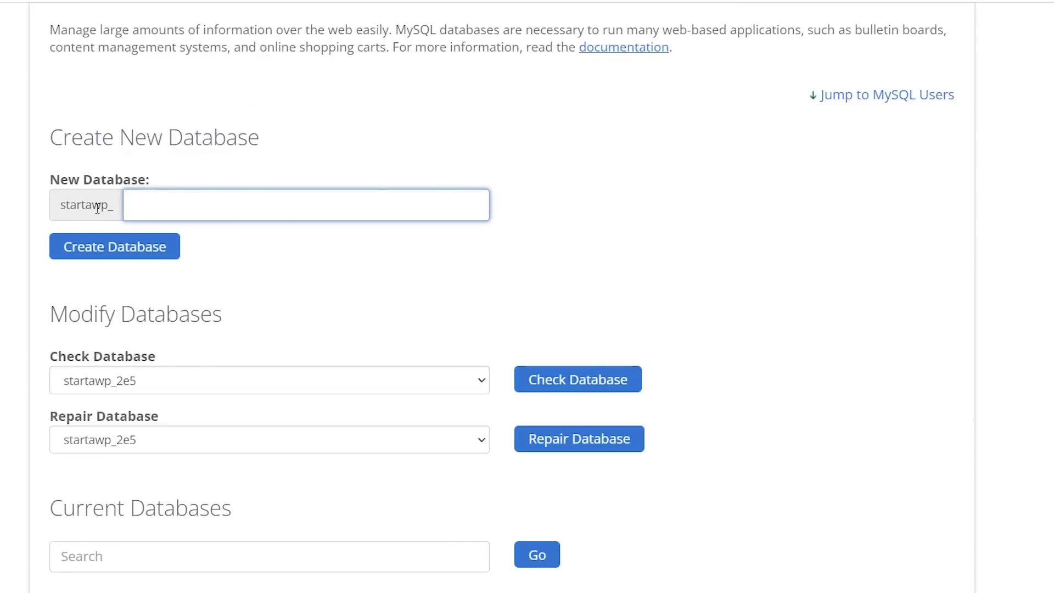
pyautogui.click(143, 205)
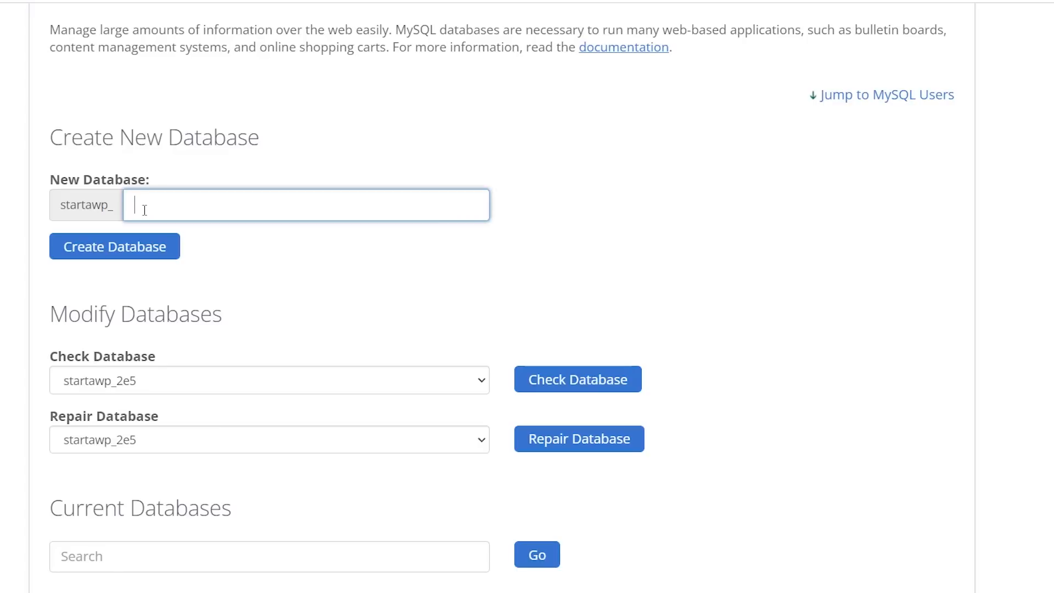
pyautogui.write('wpbeginner')
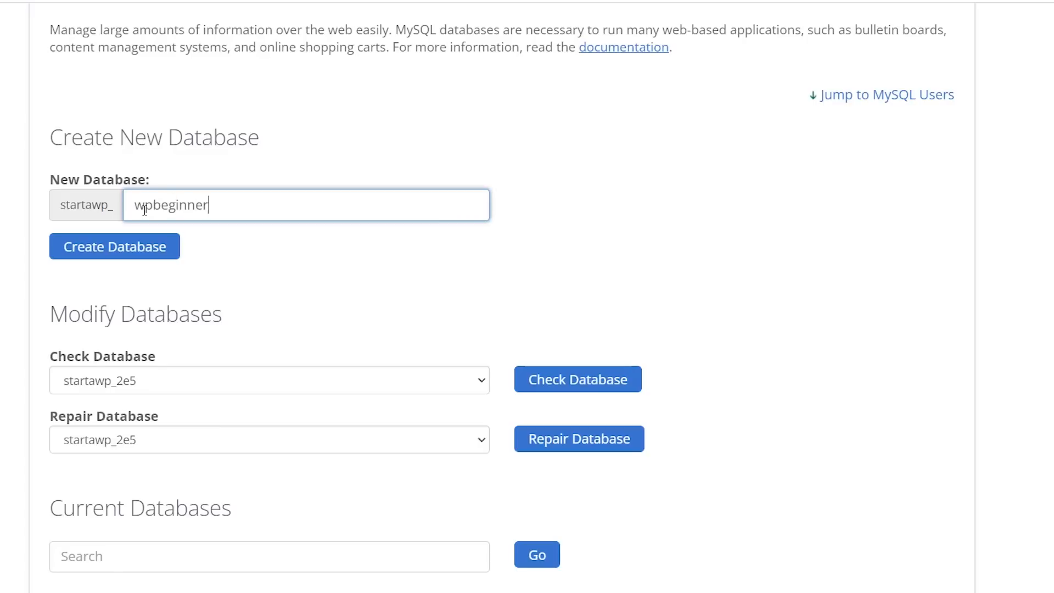
pyautogui.moveTo(135, 257)
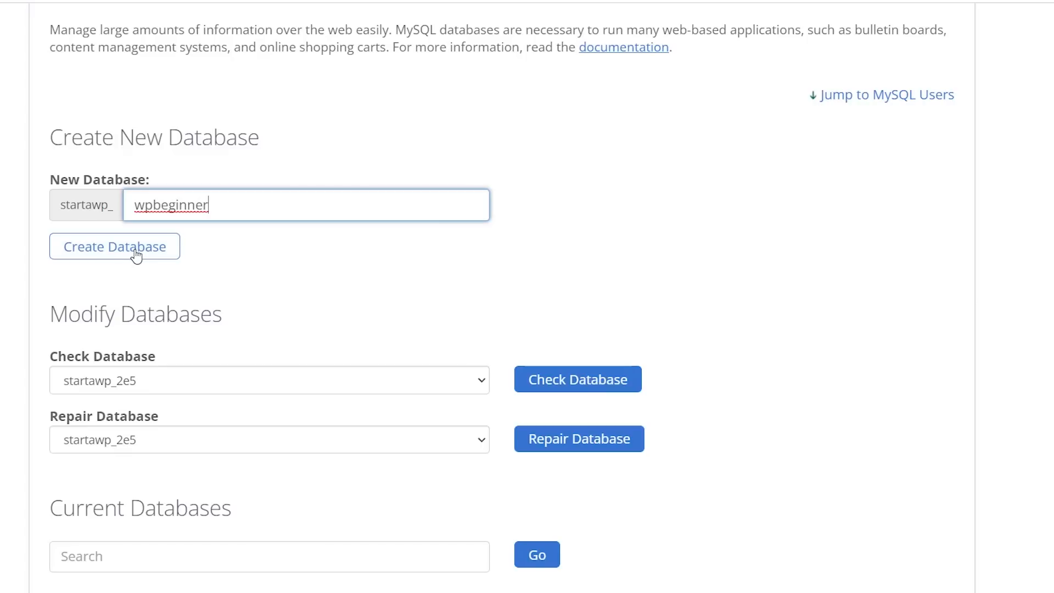
pyautogui.click(114, 247)
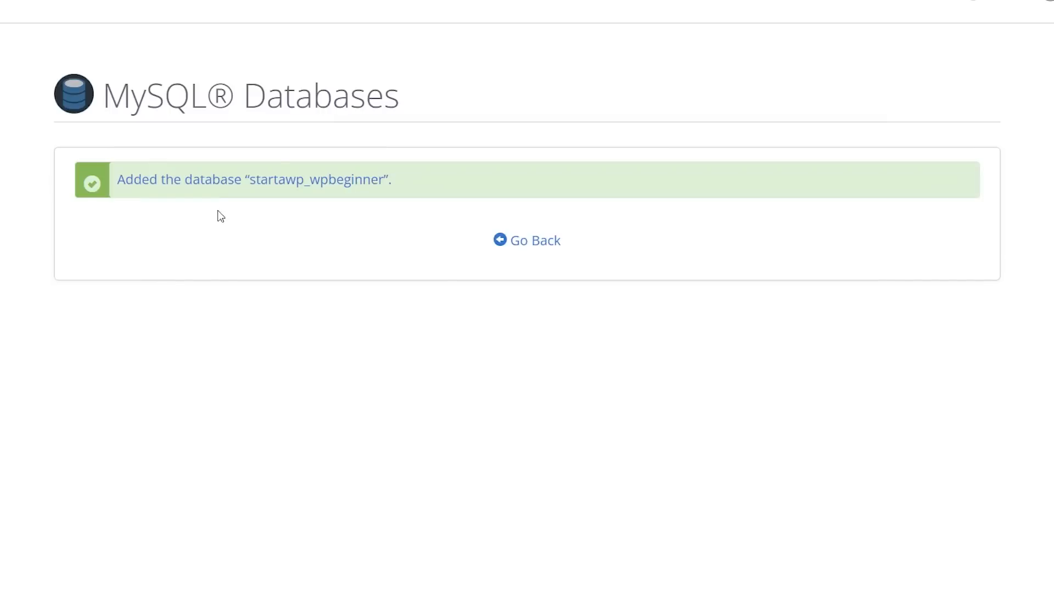
pyautogui.moveTo(581, 257)
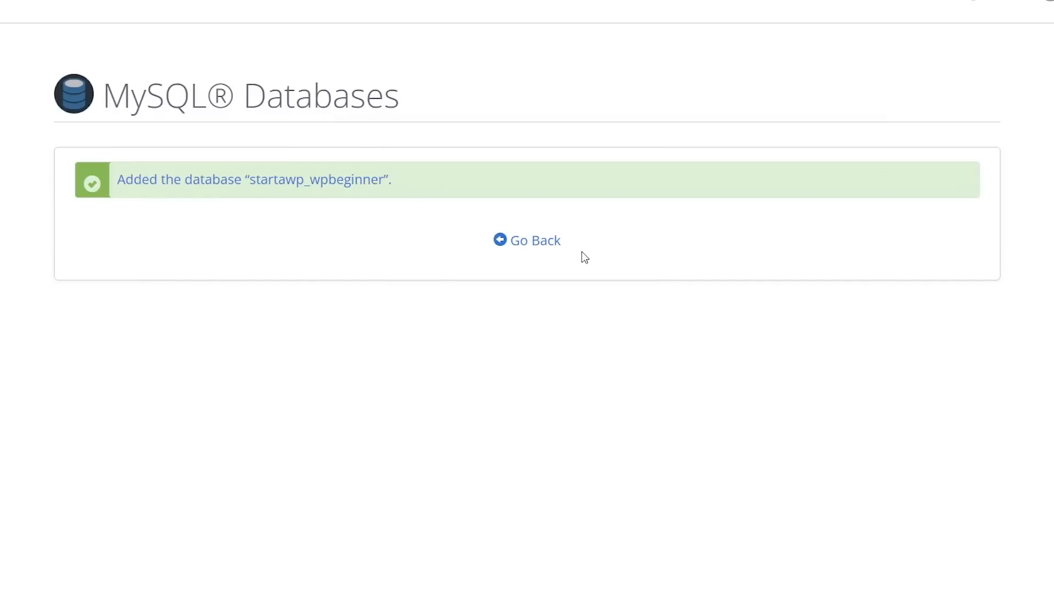
pyautogui.moveTo(452, 273)
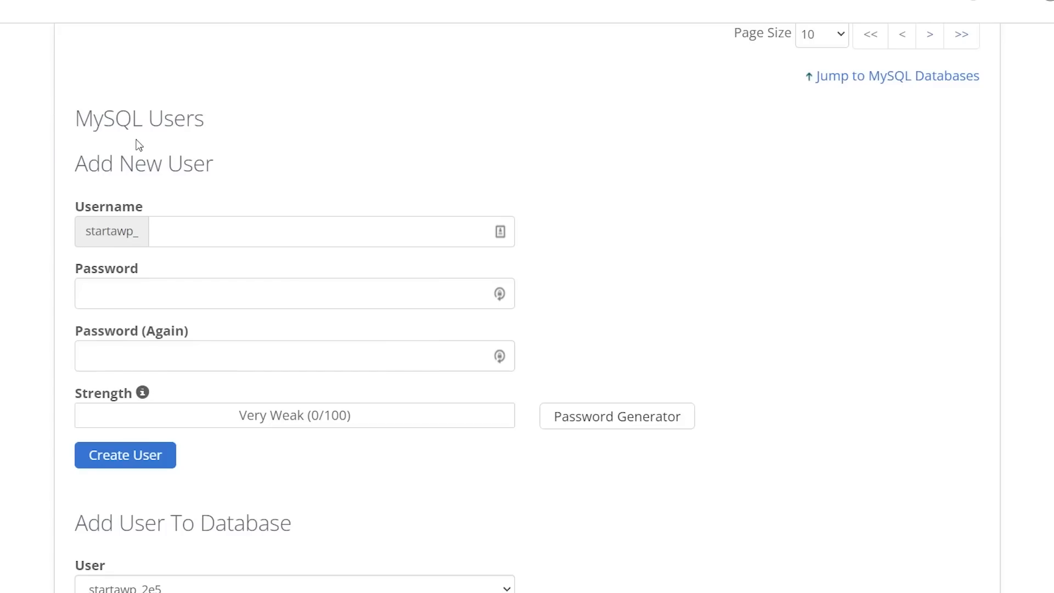
# Step: Add the MySQL user 'wpbegin' with a very strong generated password
pyautogui.click(157, 232)
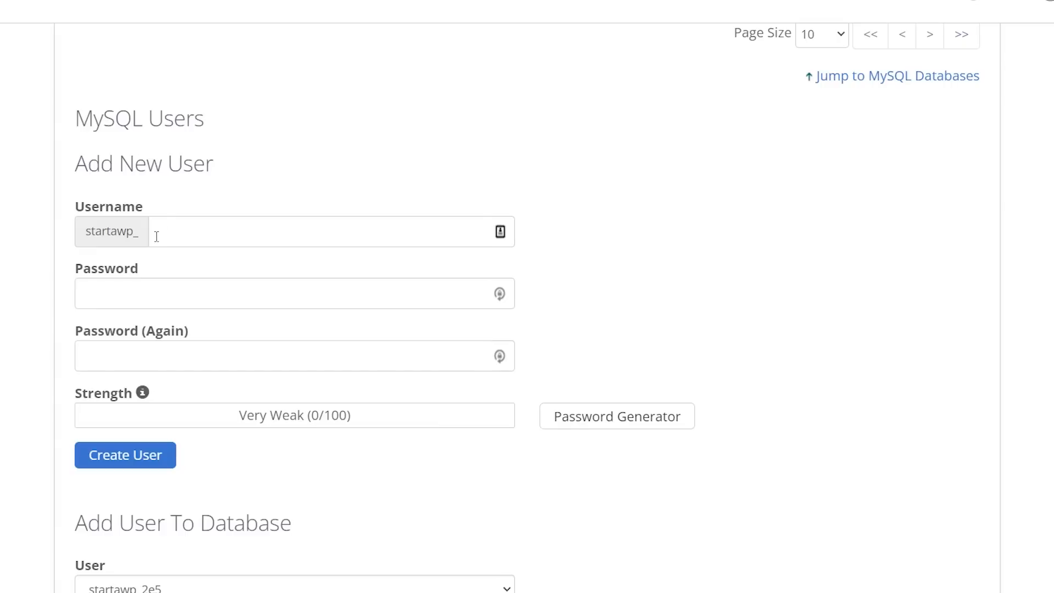
pyautogui.write('wpbegin')
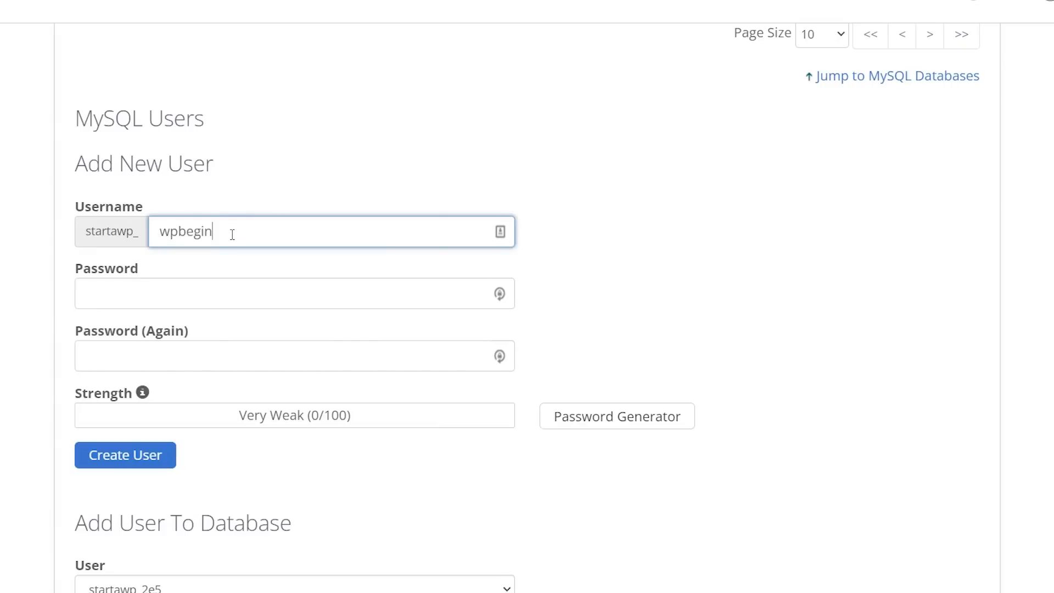
pyautogui.click(237, 293)
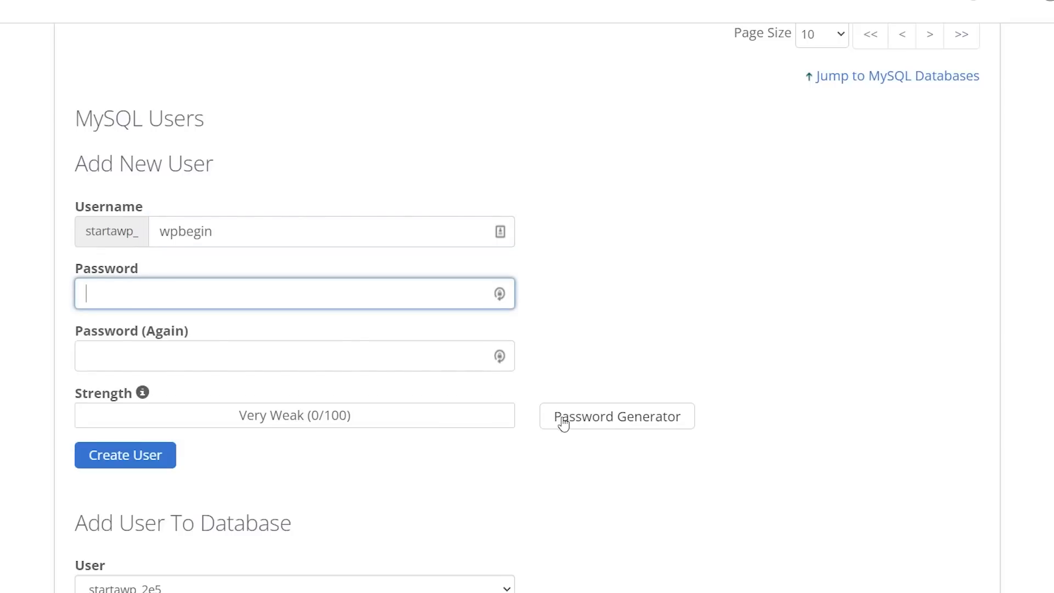
pyautogui.click(617, 416)
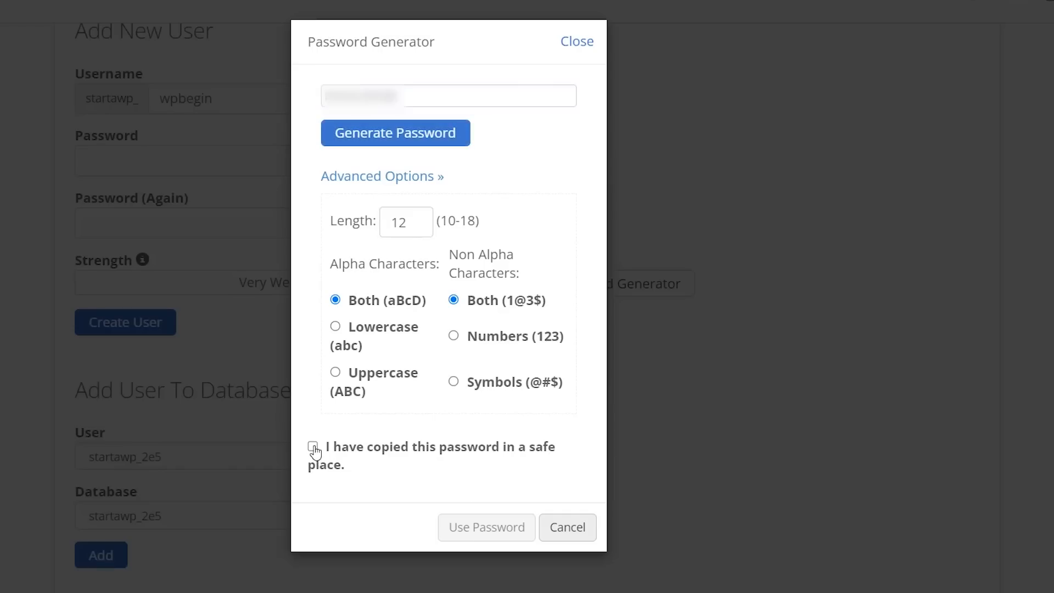
pyautogui.click(313, 446)
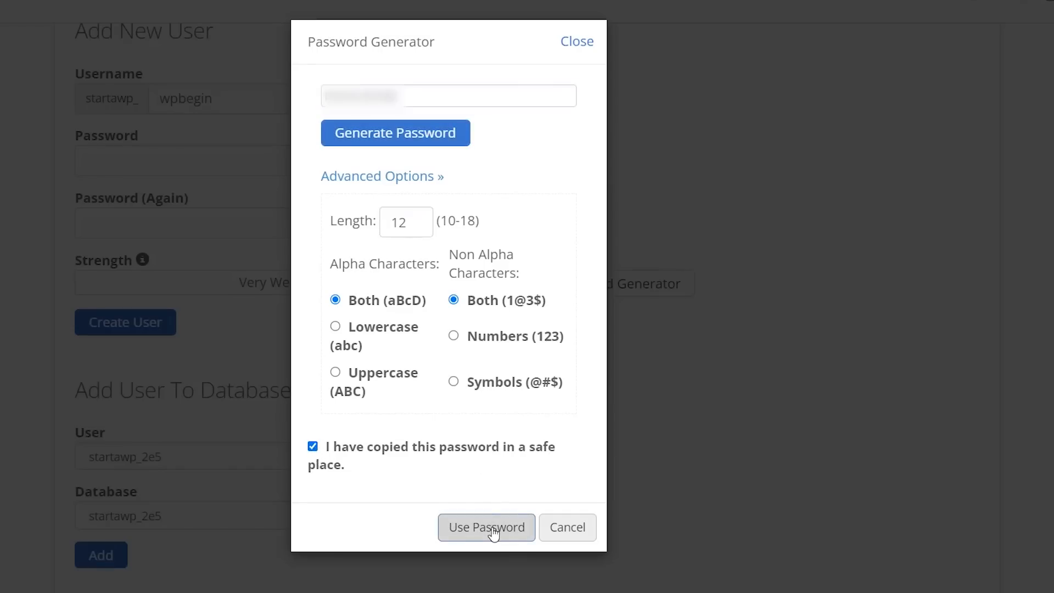
pyautogui.click(487, 527)
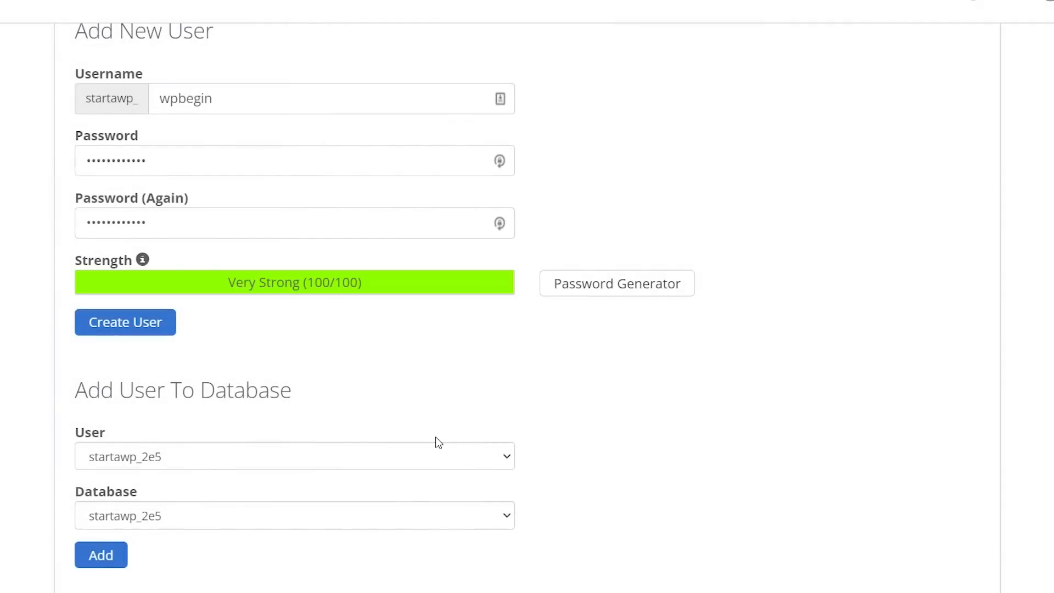
pyautogui.click(125, 323)
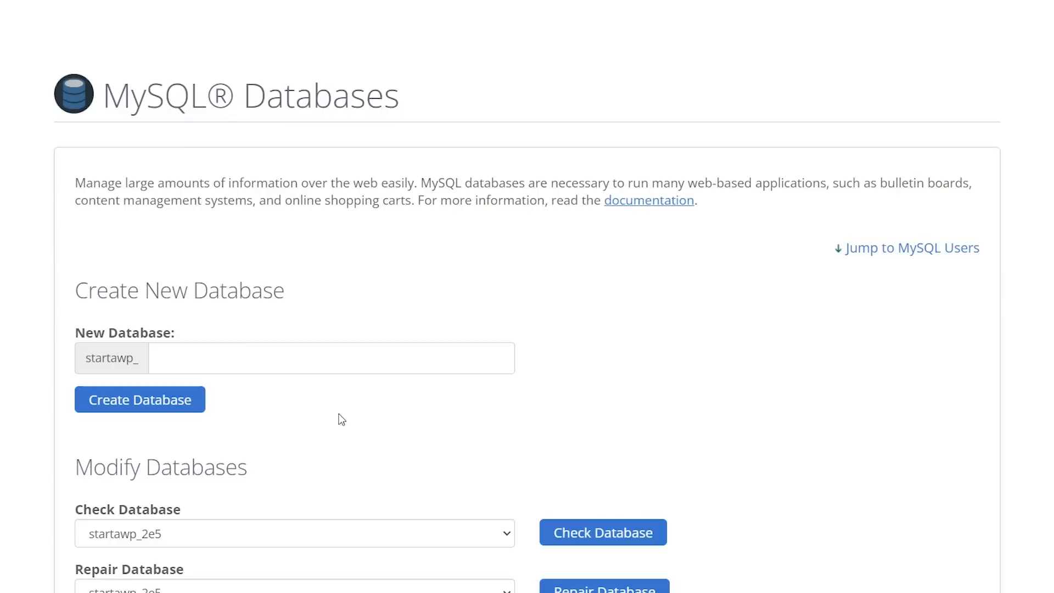
# Step: Add startawp_wpbegin to startawp_wpbeginner with ALL PRIVILEGES and save the changes
pyautogui.scroll(-3)
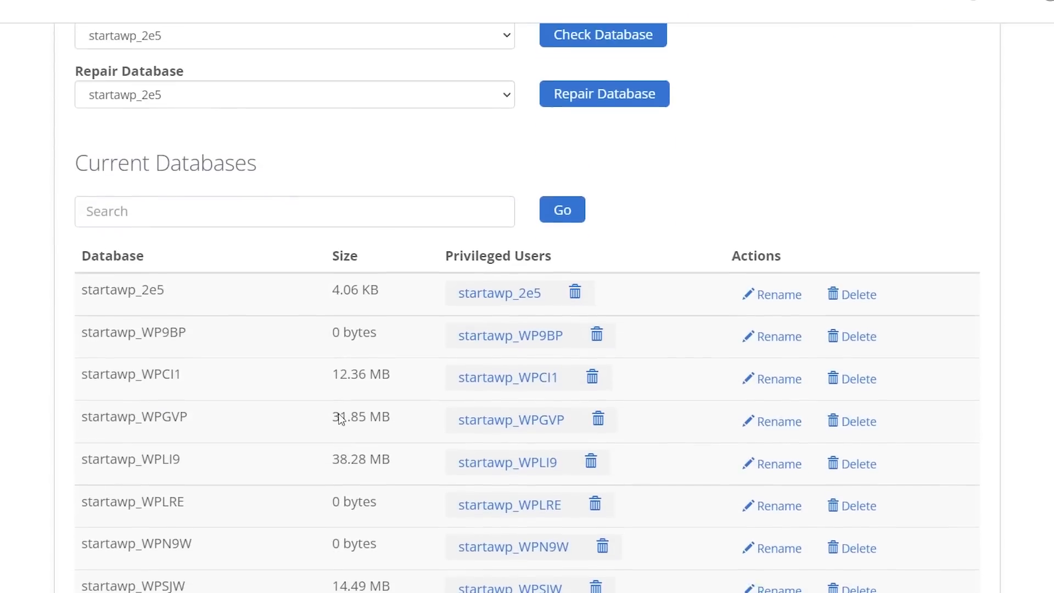
pyautogui.scroll(-3)
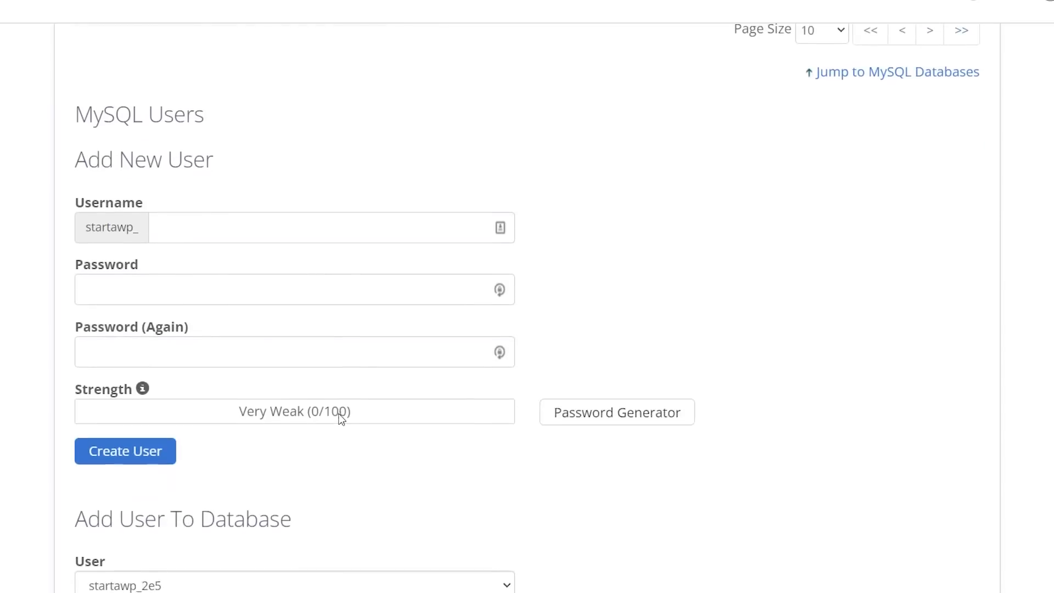
pyautogui.scroll(-3)
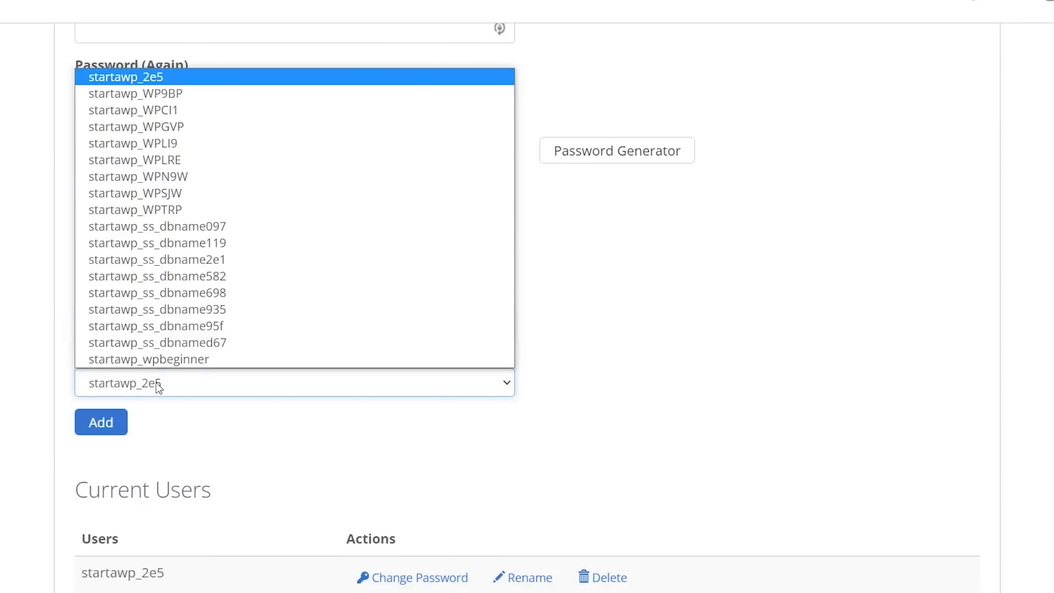
pyautogui.moveTo(197, 359)
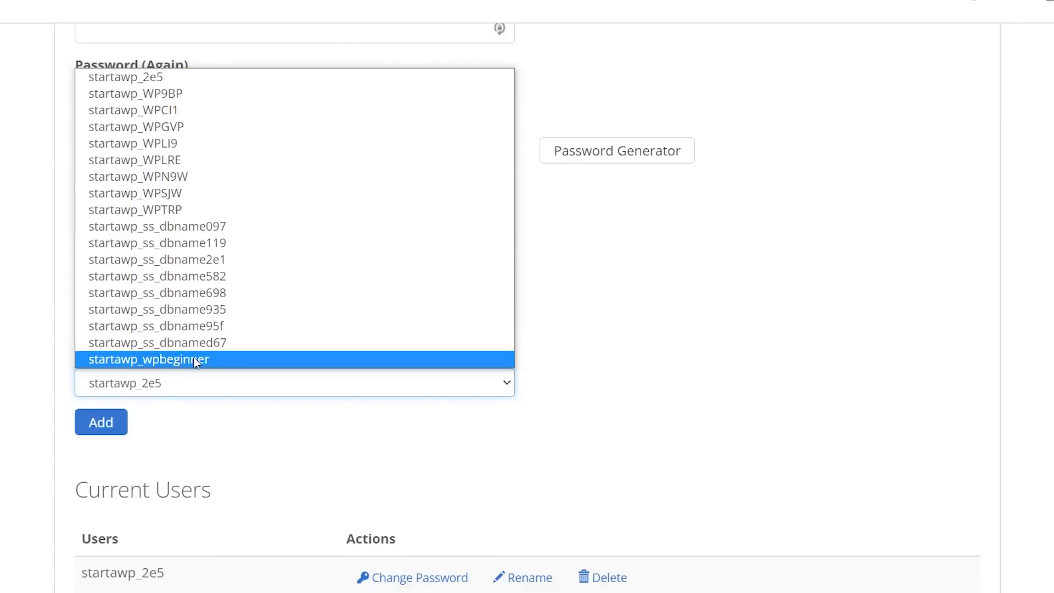
pyautogui.click(148, 359)
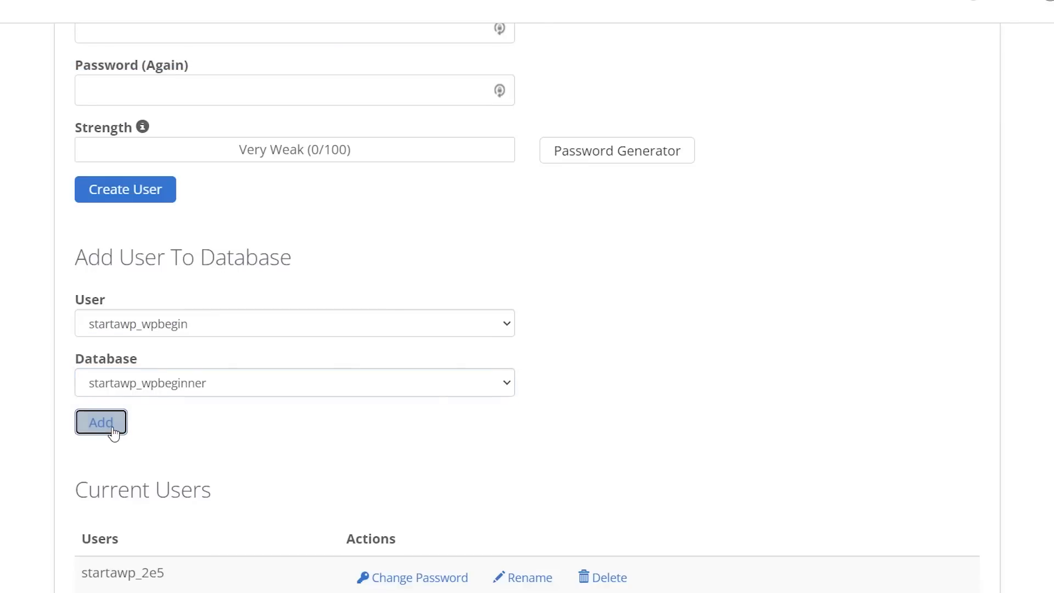
pyautogui.click(101, 422)
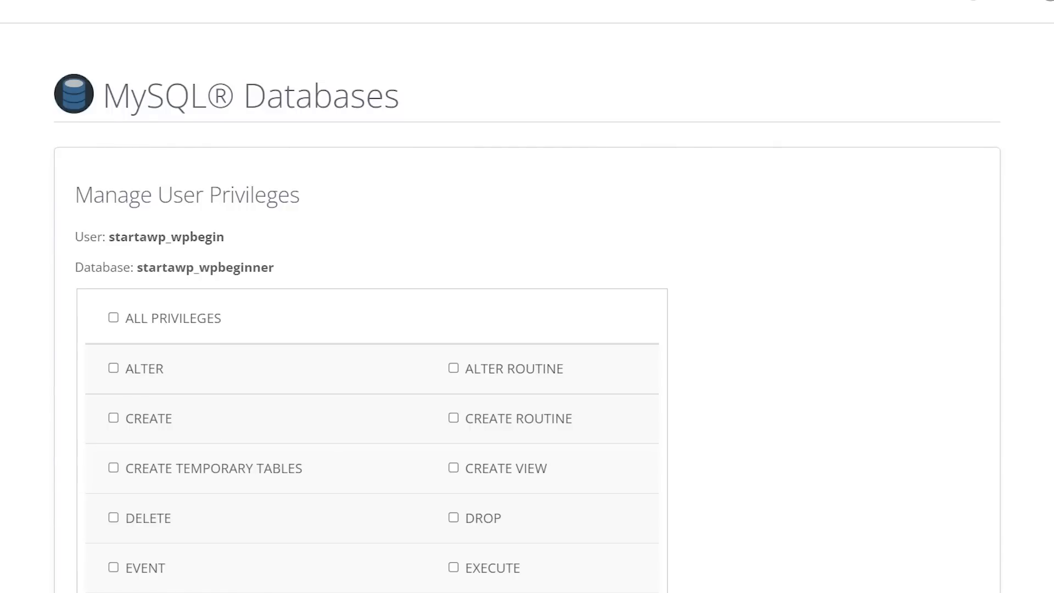
pyautogui.click(113, 318)
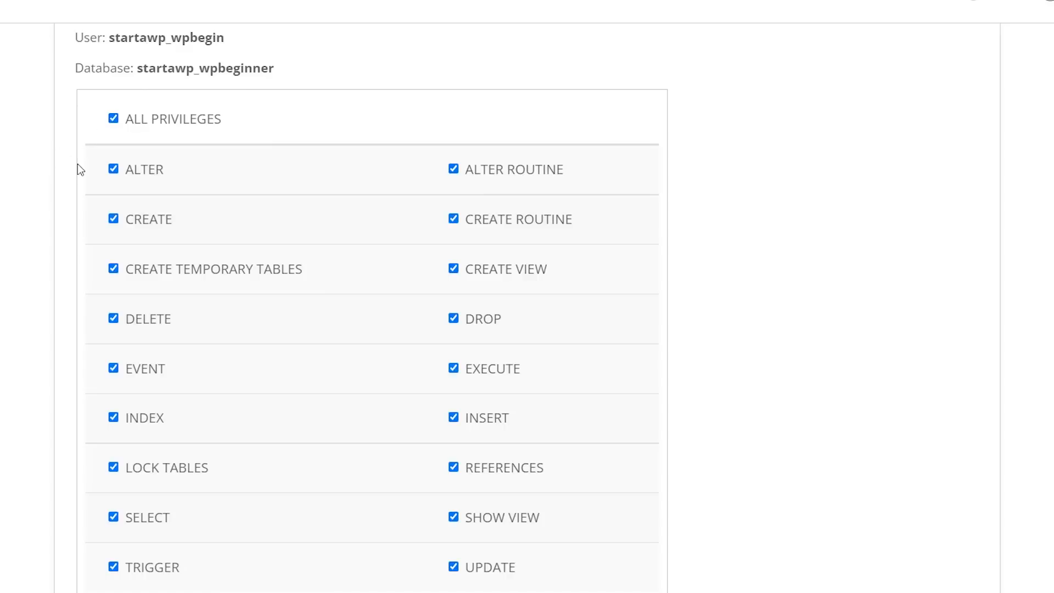
pyautogui.scroll(-3)
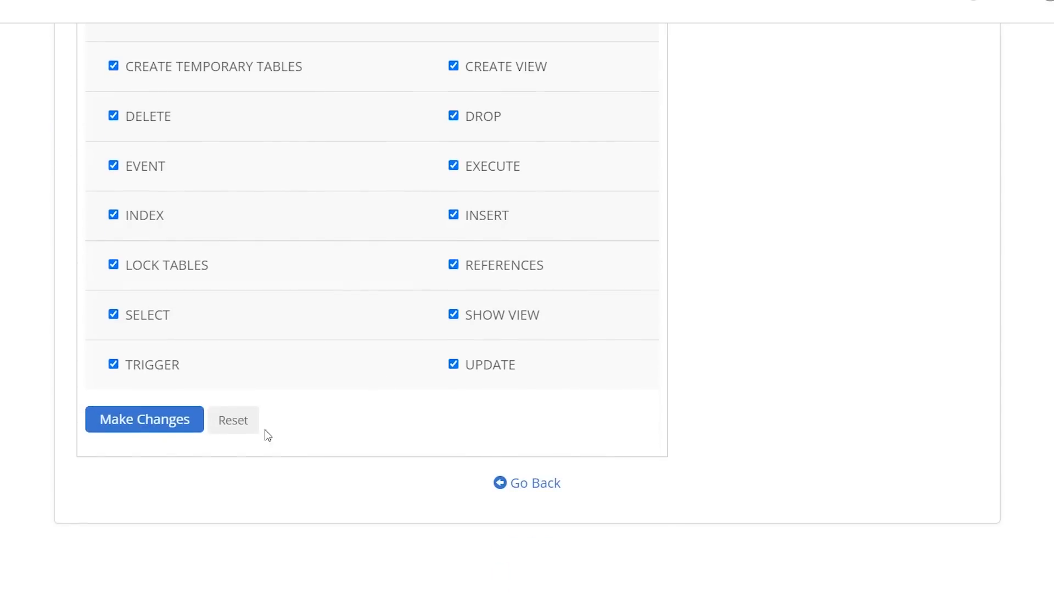
pyautogui.click(145, 419)
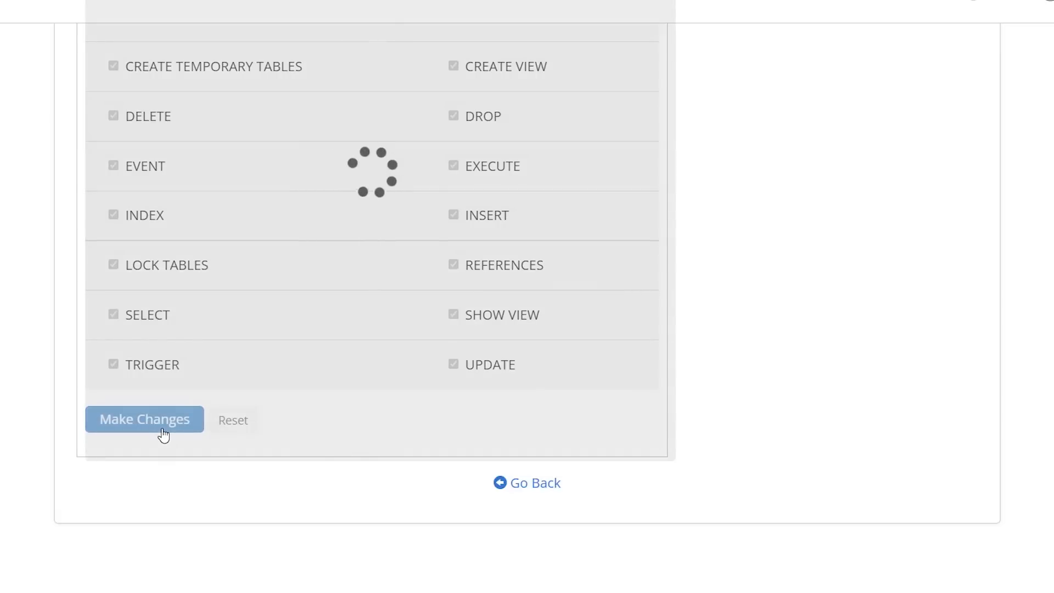
pyautogui.click(144, 420)
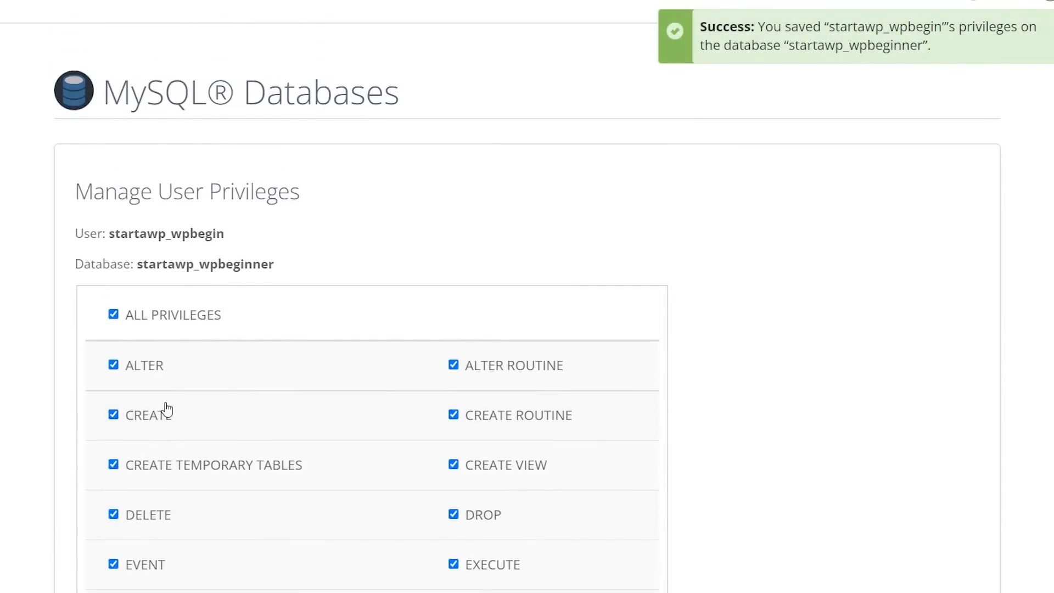
pyautogui.moveTo(171, 399)
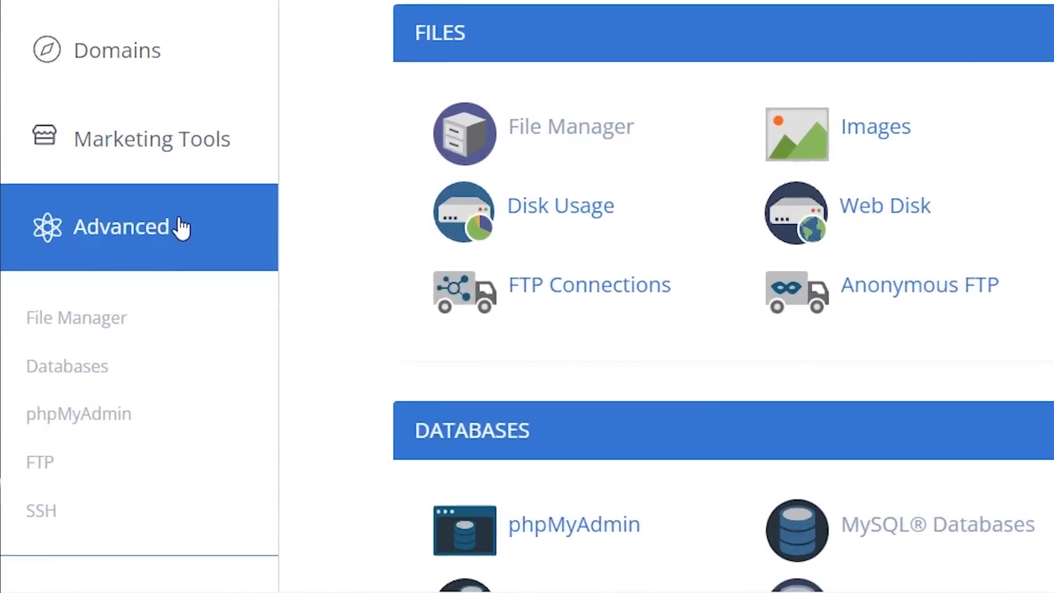
# Step: Open the public_html/new folder in File Manager and bring up its Upload page
pyautogui.click(570, 127)
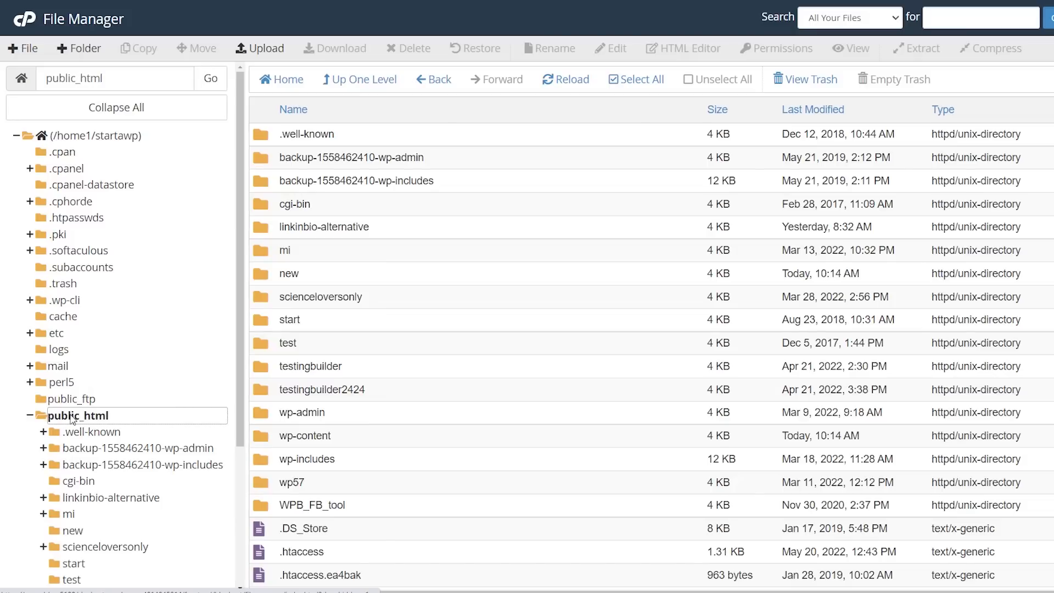
pyautogui.moveTo(287, 287)
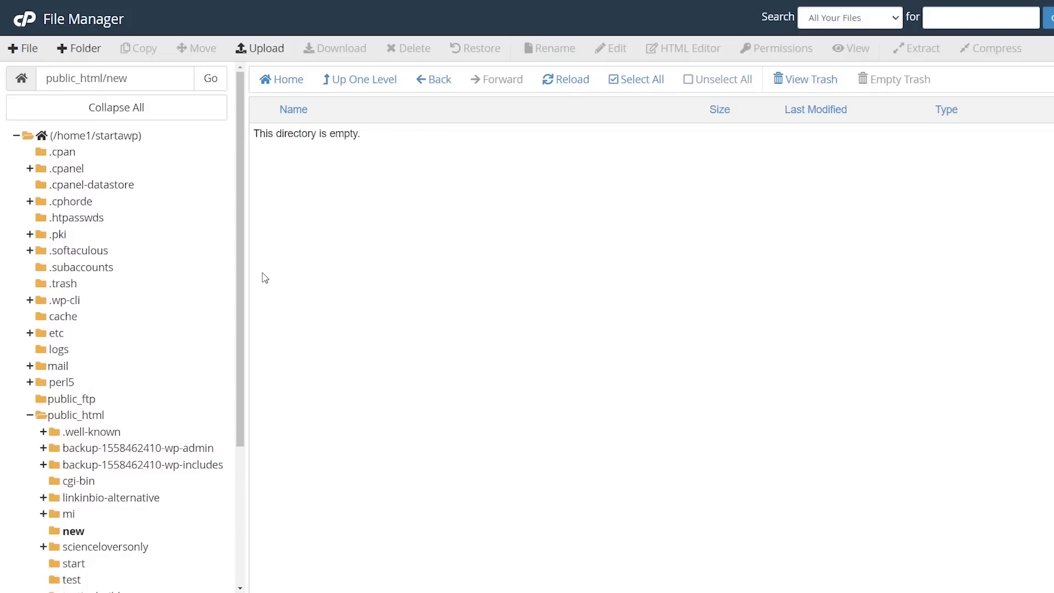
pyautogui.moveTo(176, 369)
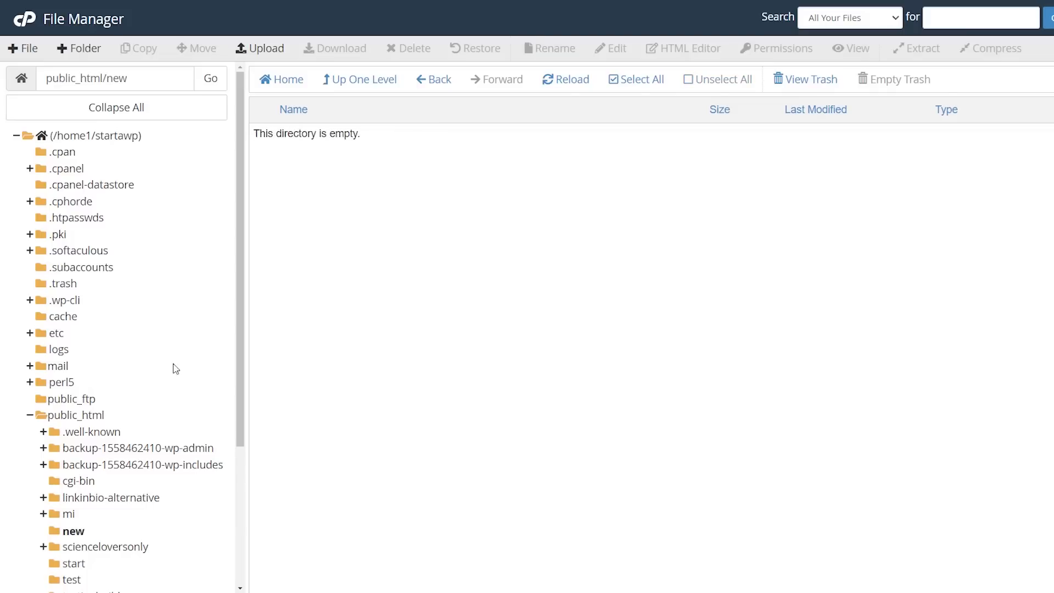
pyautogui.moveTo(67, 417)
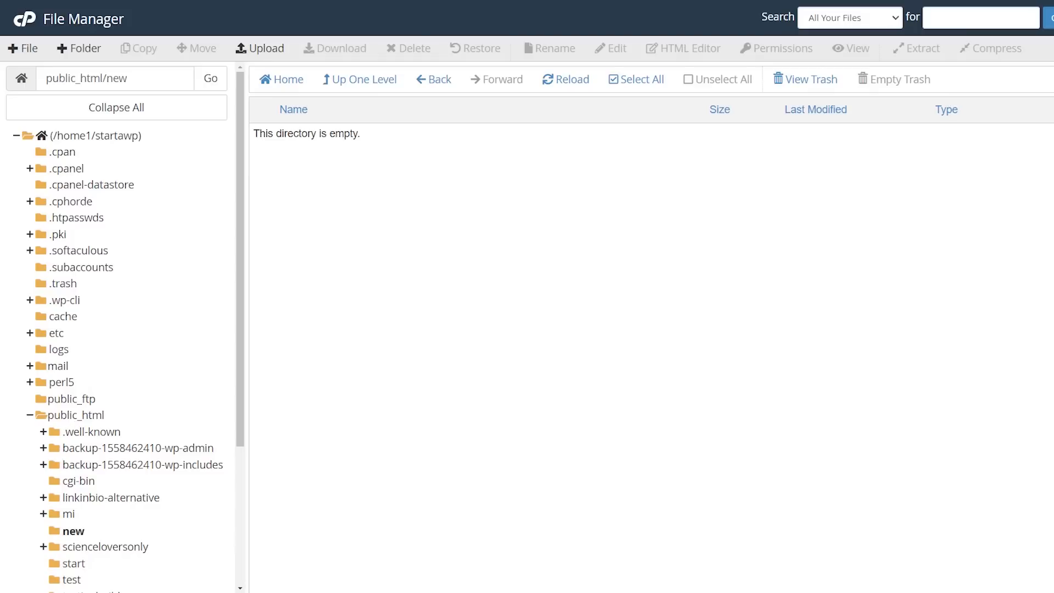
pyautogui.moveTo(321, 198)
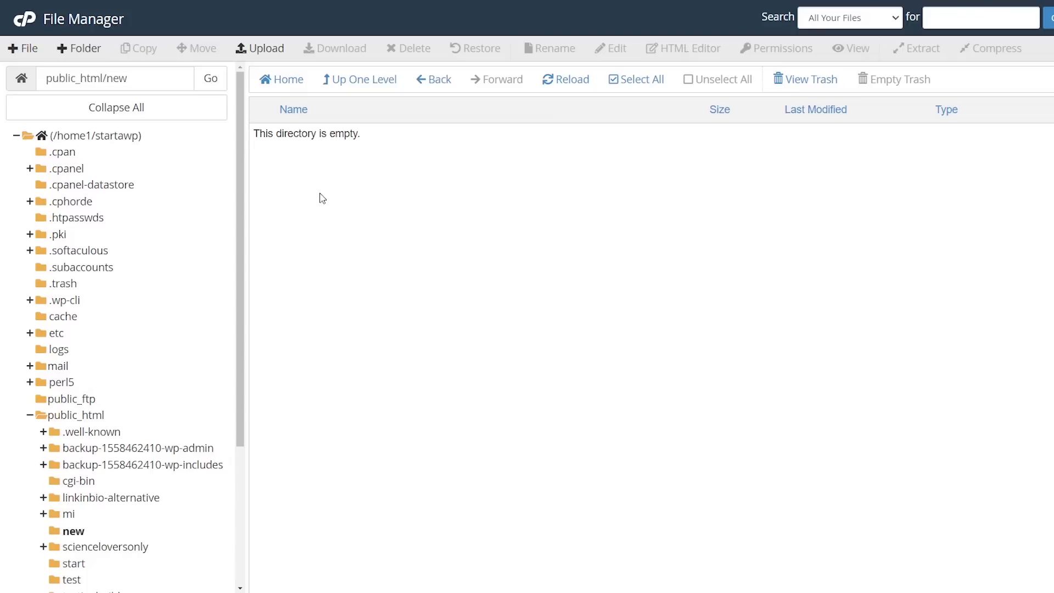
pyautogui.moveTo(308, 133)
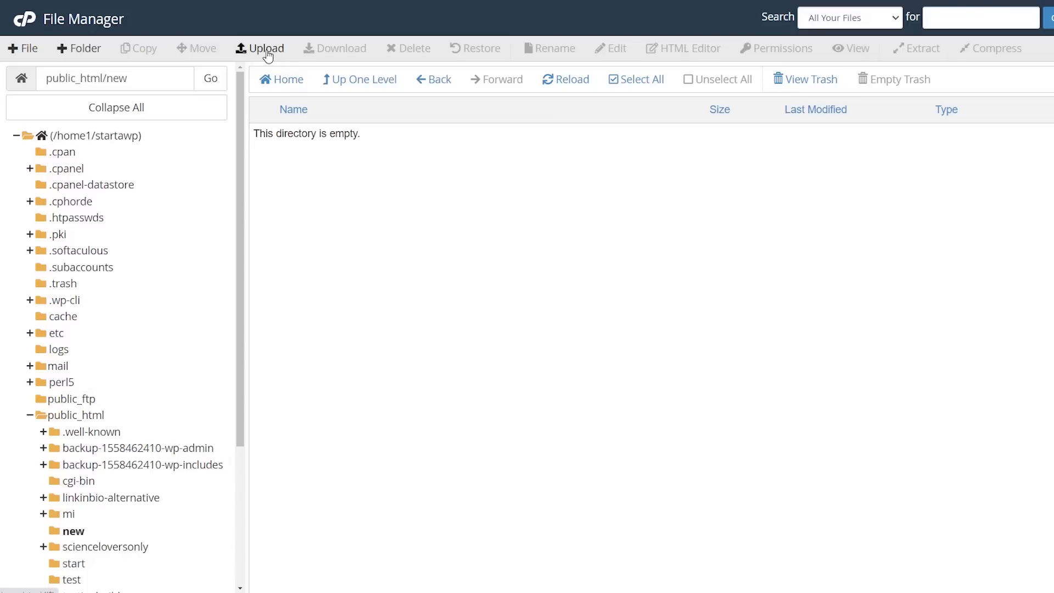
pyautogui.click(264, 49)
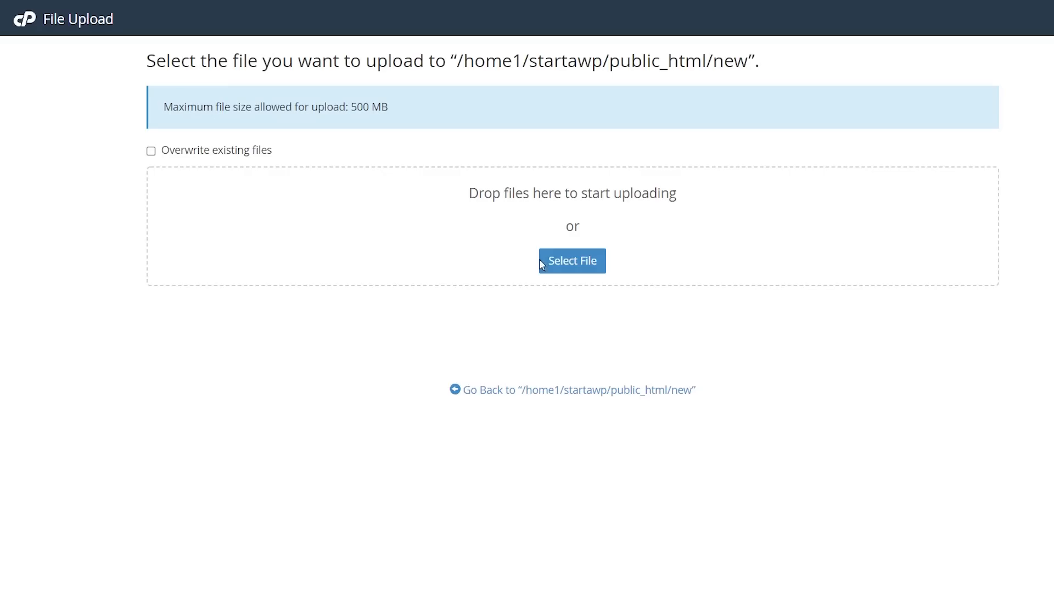
# Step: Choose a file from the computer to upload into public_html/new
pyautogui.click(572, 261)
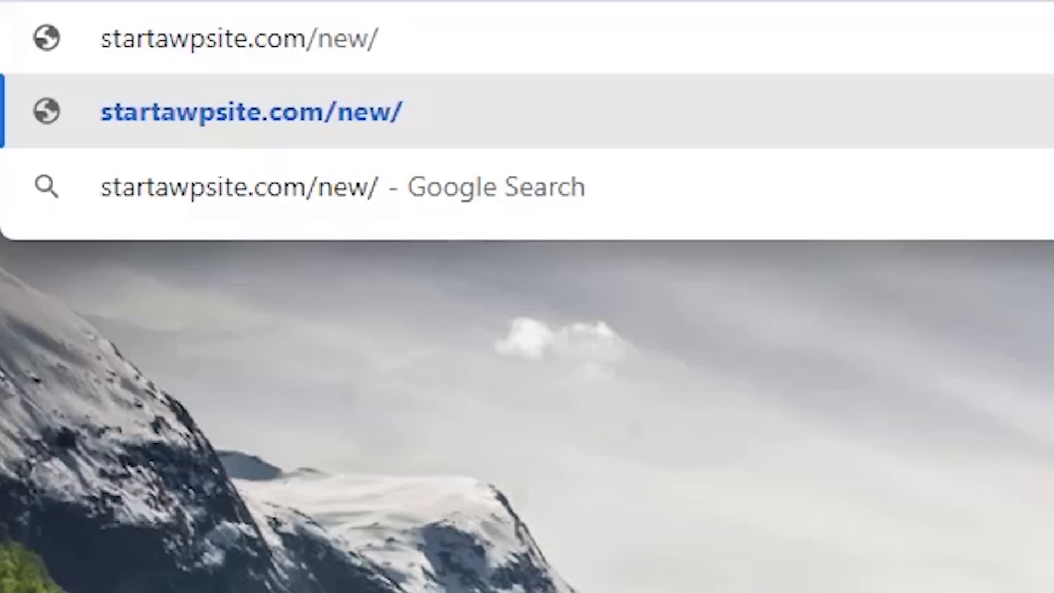
# Step: Load startawpsite.com/new/installer.php to start the Duplicator installer
pyautogui.write('installer.')
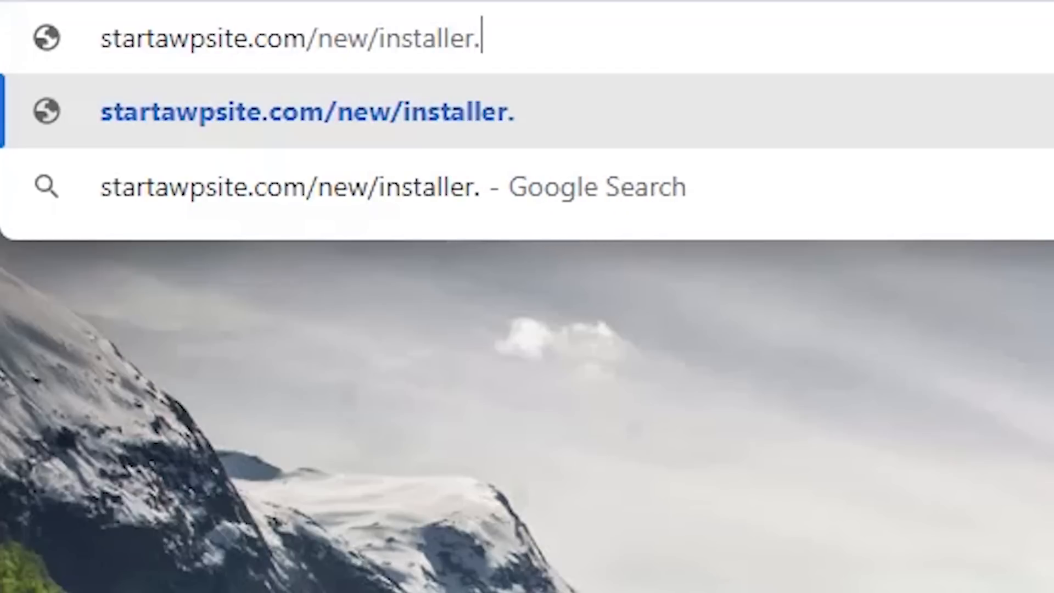
pyautogui.write('php')
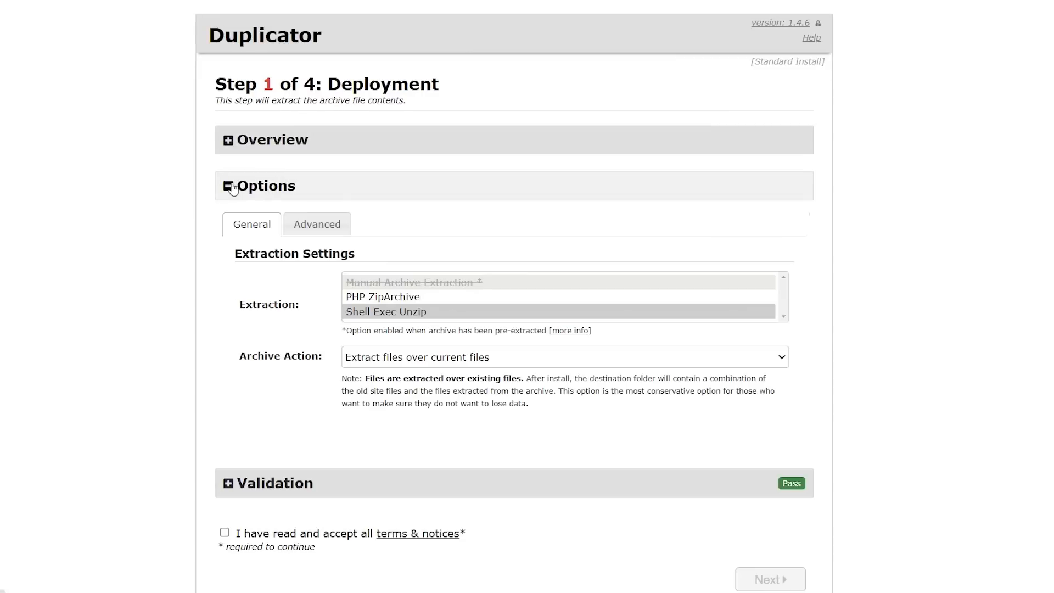
# Step: Collapse the extraction options, accept the terms and notices, and continue to the database step
pyautogui.click(227, 186)
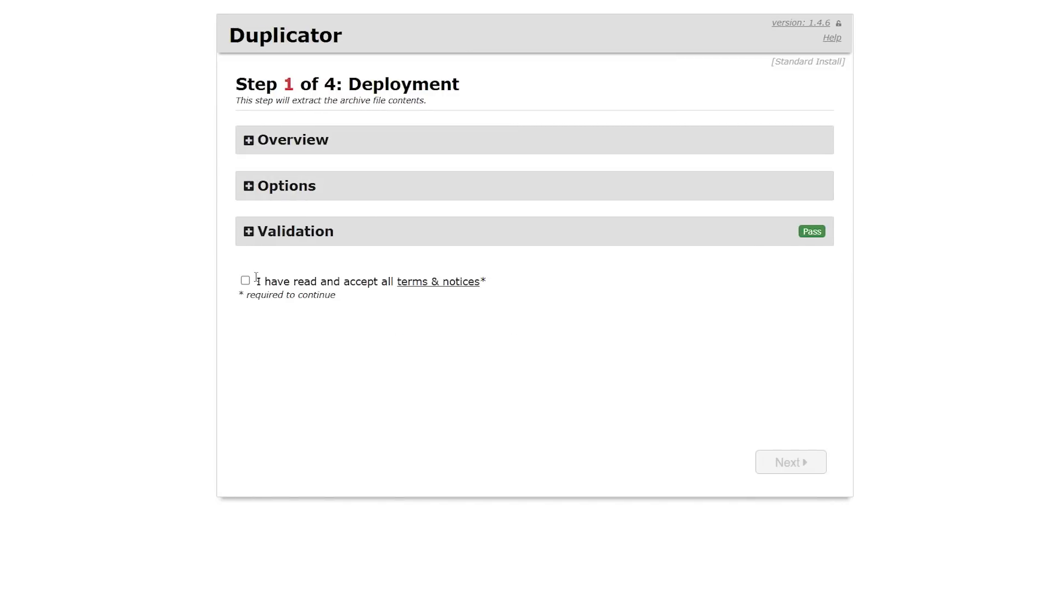
pyautogui.click(245, 281)
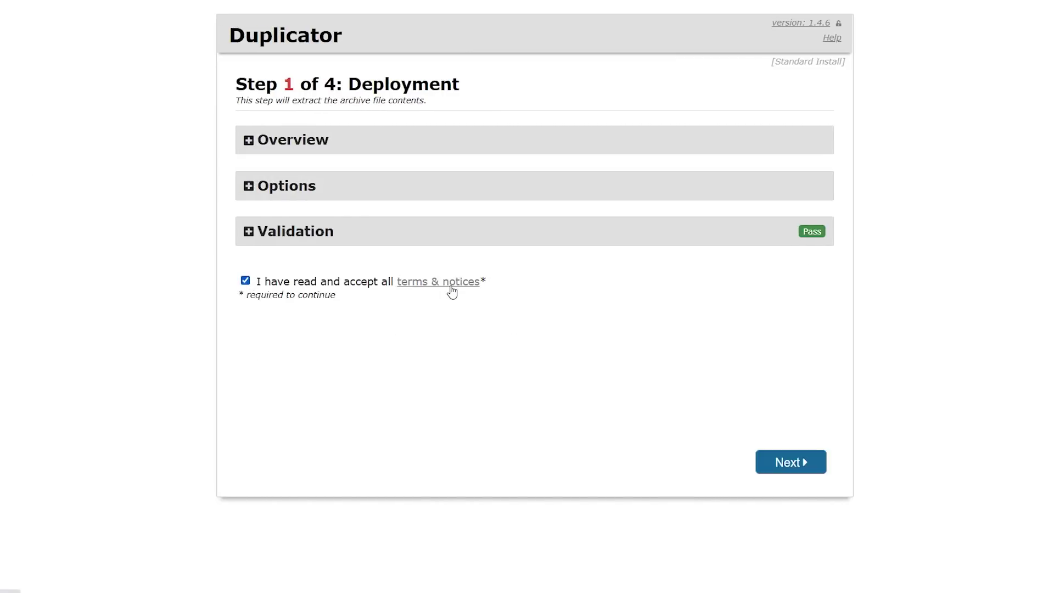
pyautogui.moveTo(710, 411)
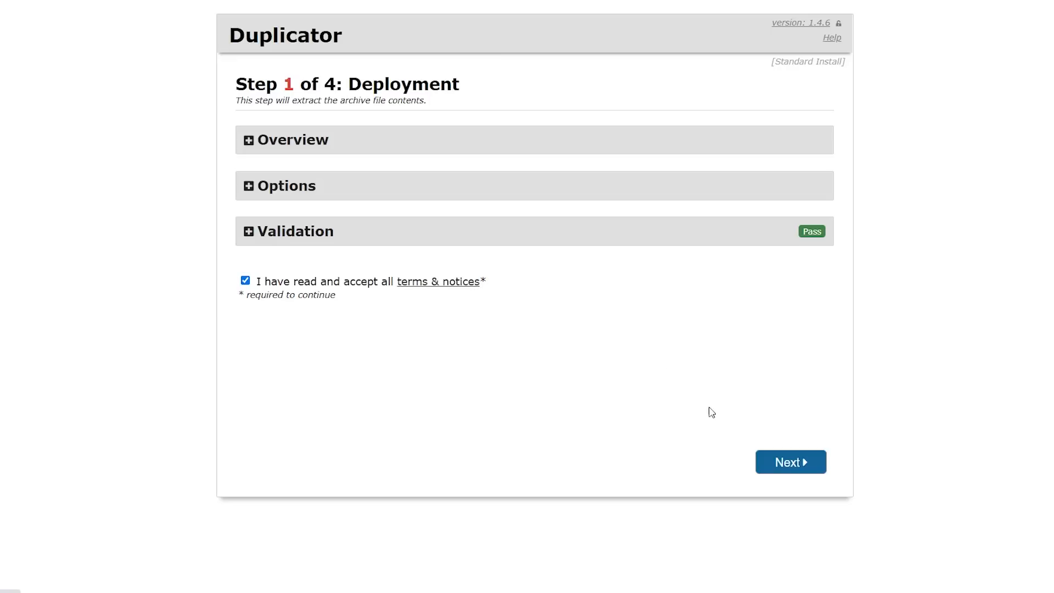
pyautogui.click(790, 462)
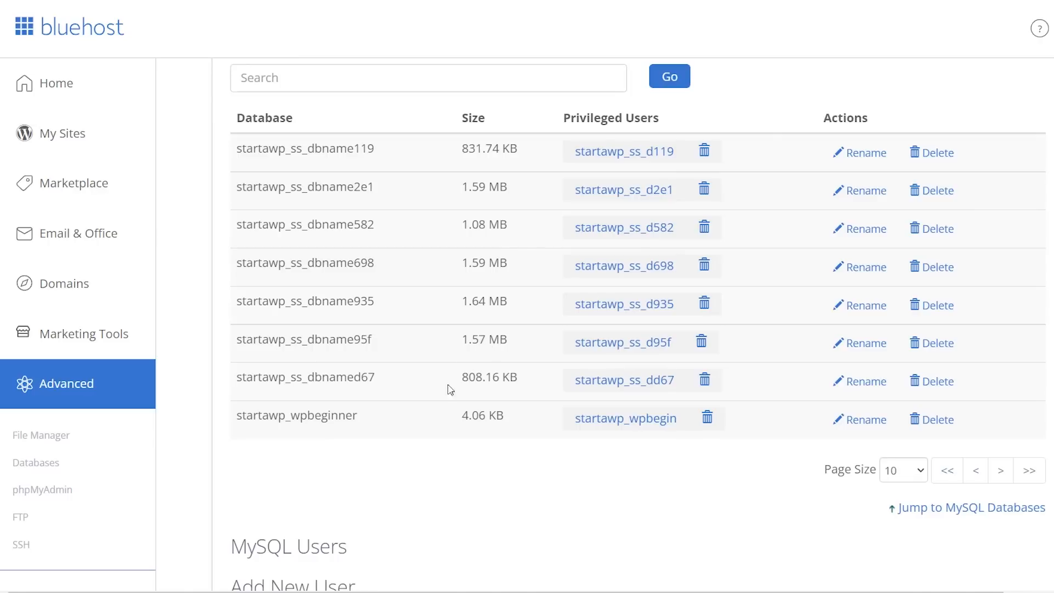
# Step: Select the startawp_wpbeginner database name in the cPanel Databases list for copying
pyautogui.doubleClick(297, 415)
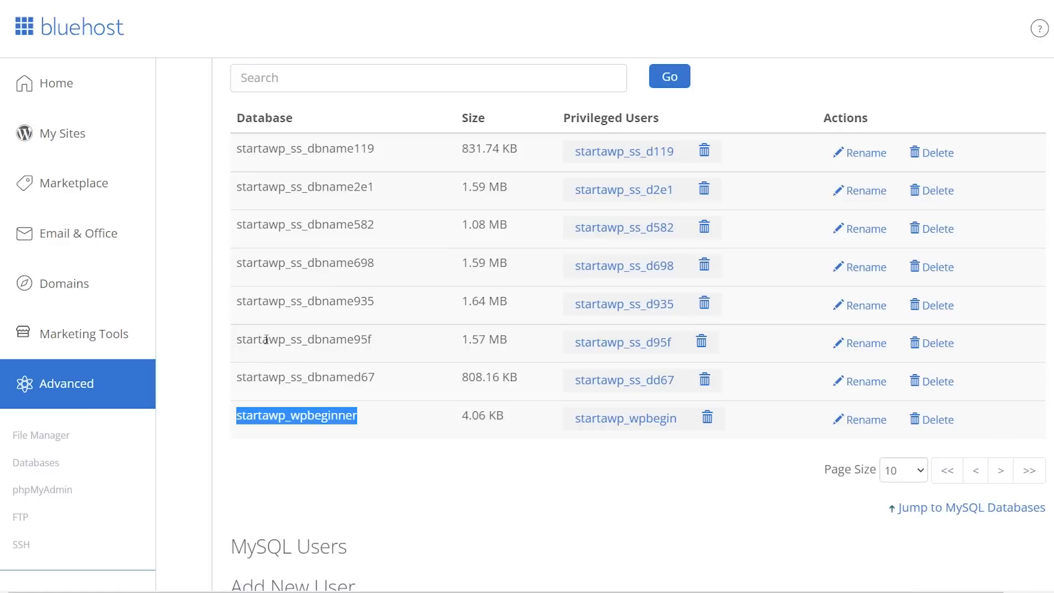
pyautogui.moveTo(336, 397)
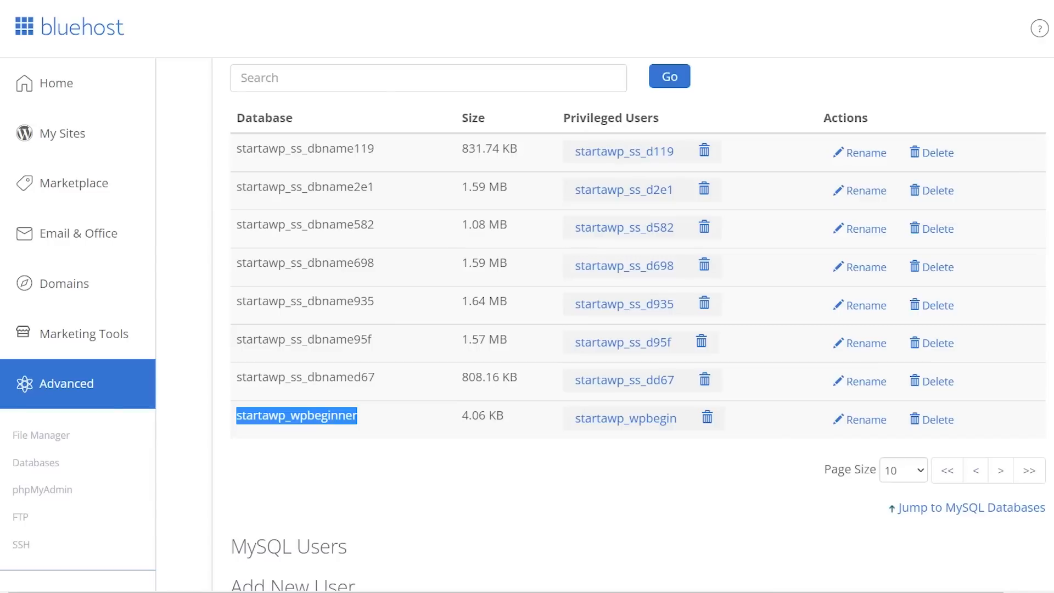
pyautogui.moveTo(684, 427)
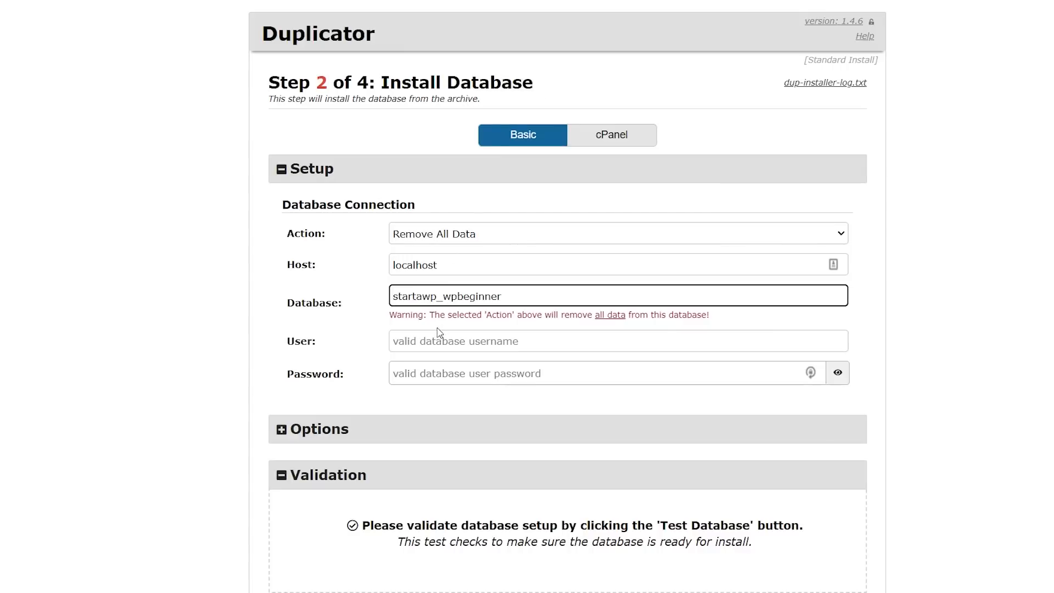
# Step: Enter database user startawp_wpbegin and its password, pass Test Database, and continue to install
pyautogui.write('startawp_wpbegin')
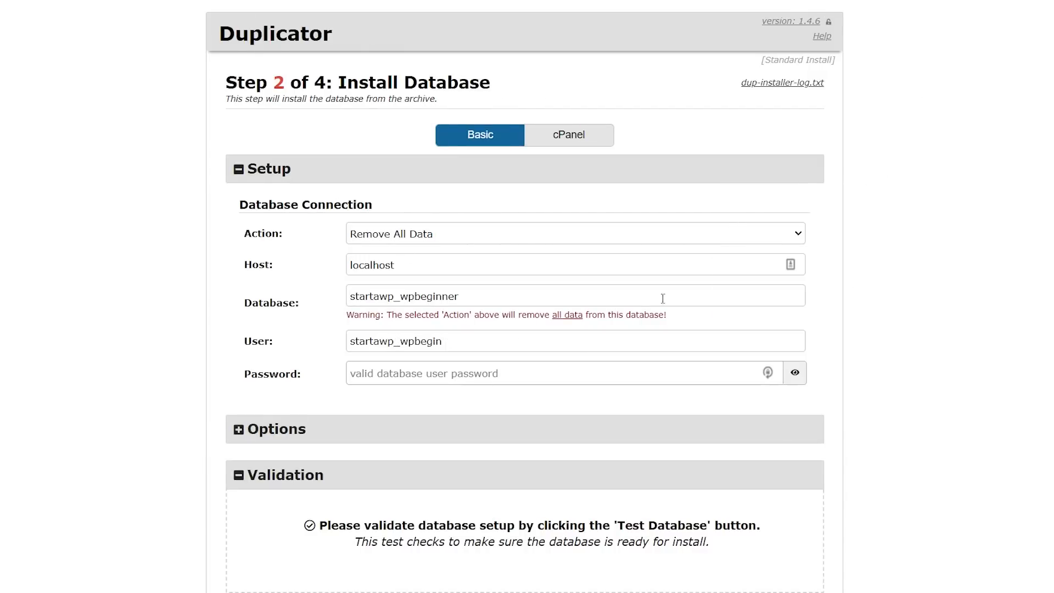
pyautogui.click(552, 373)
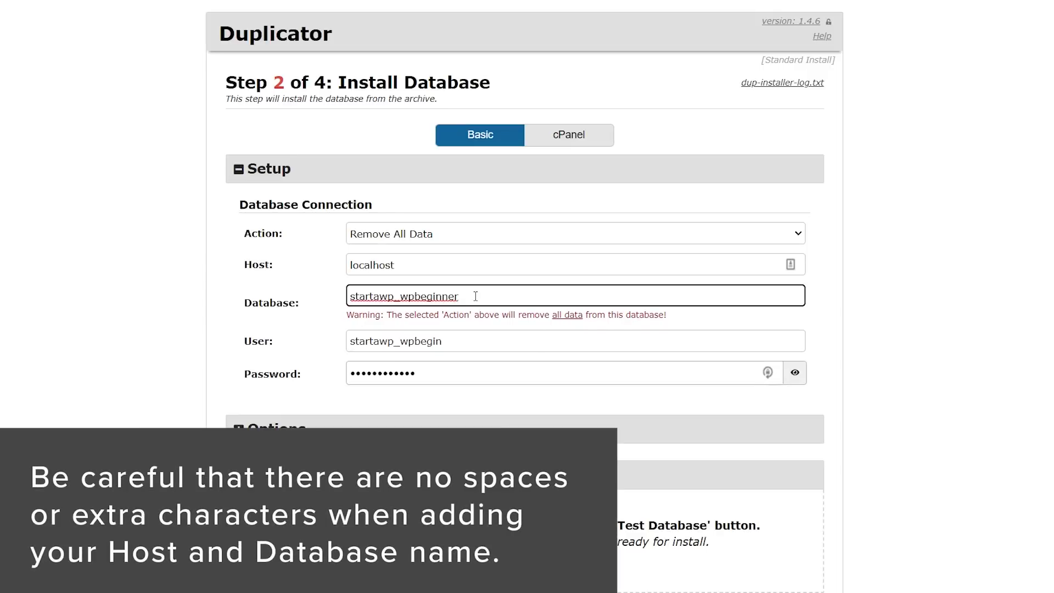
pyautogui.moveTo(537, 346)
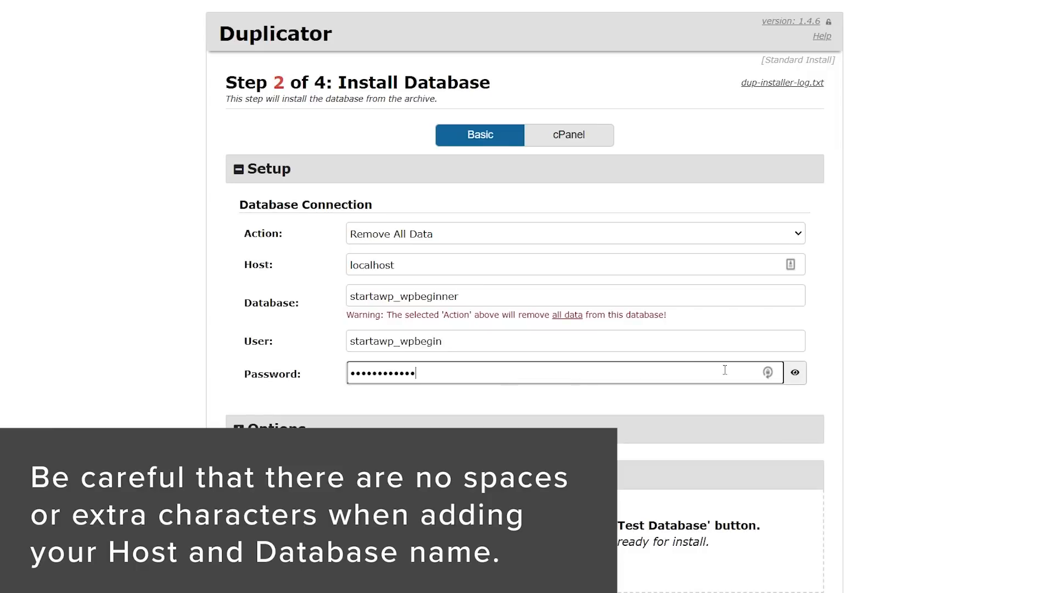
pyautogui.scroll(-3)
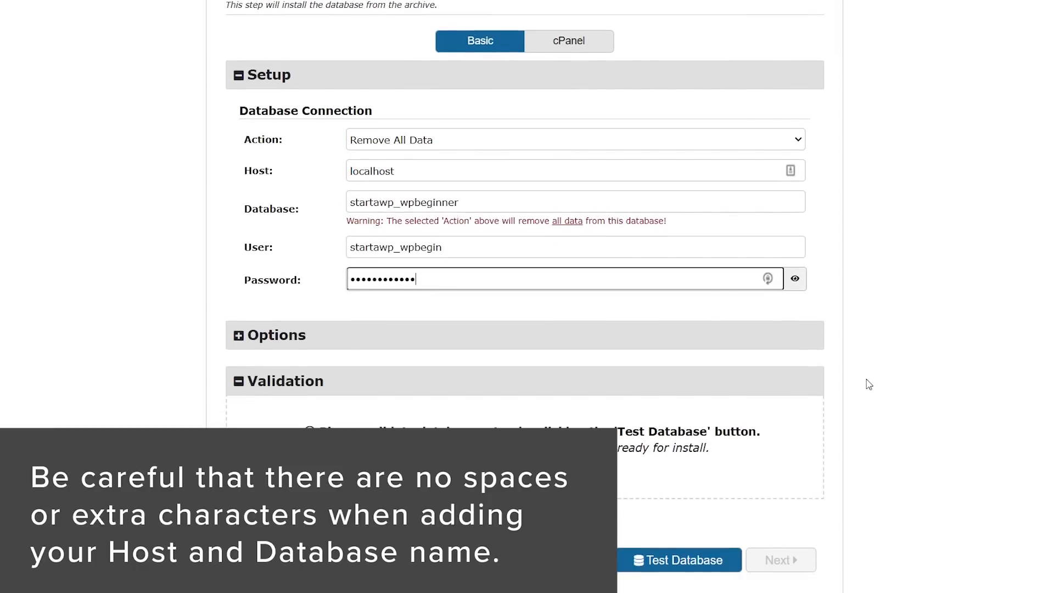
pyautogui.scroll(-3)
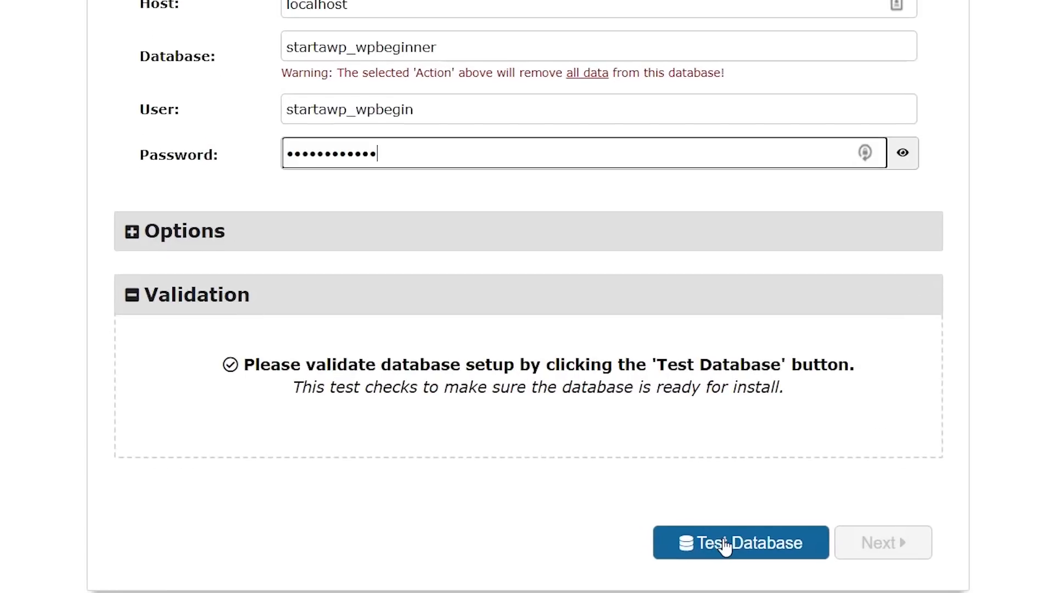
pyautogui.click(740, 542)
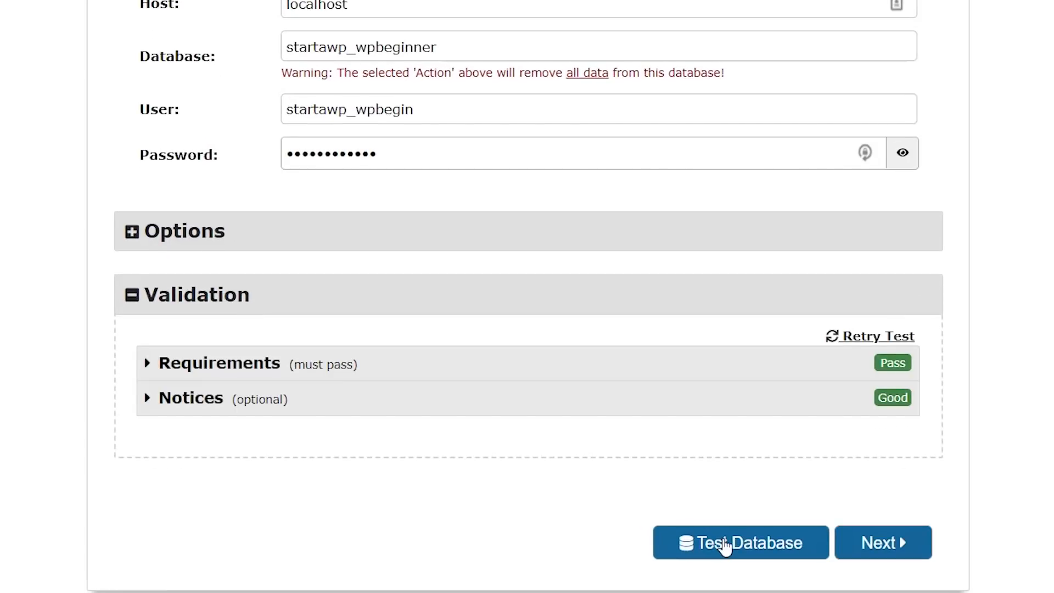
pyautogui.click(740, 543)
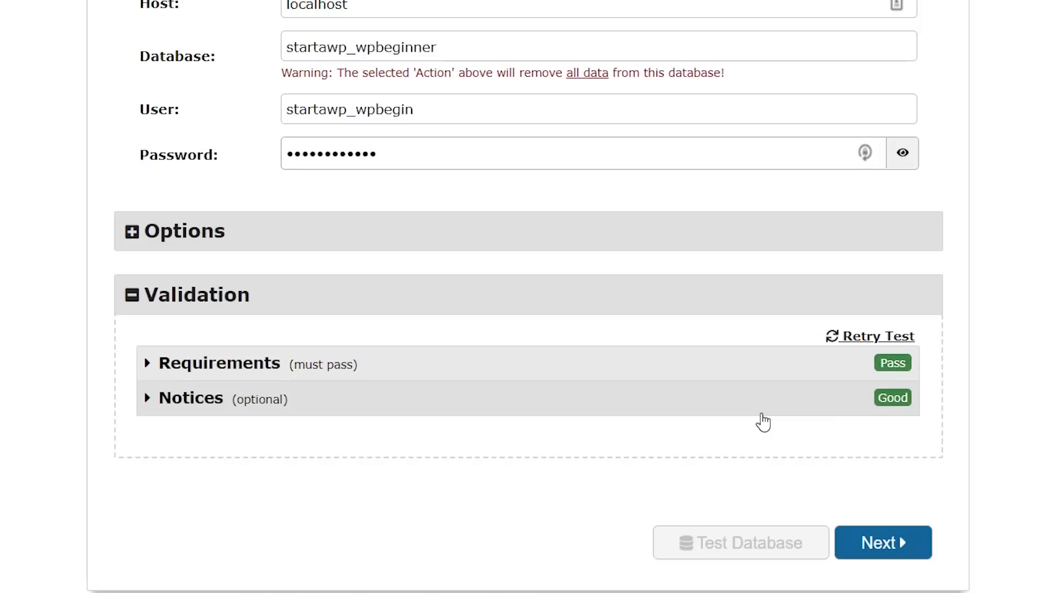
pyautogui.moveTo(879, 559)
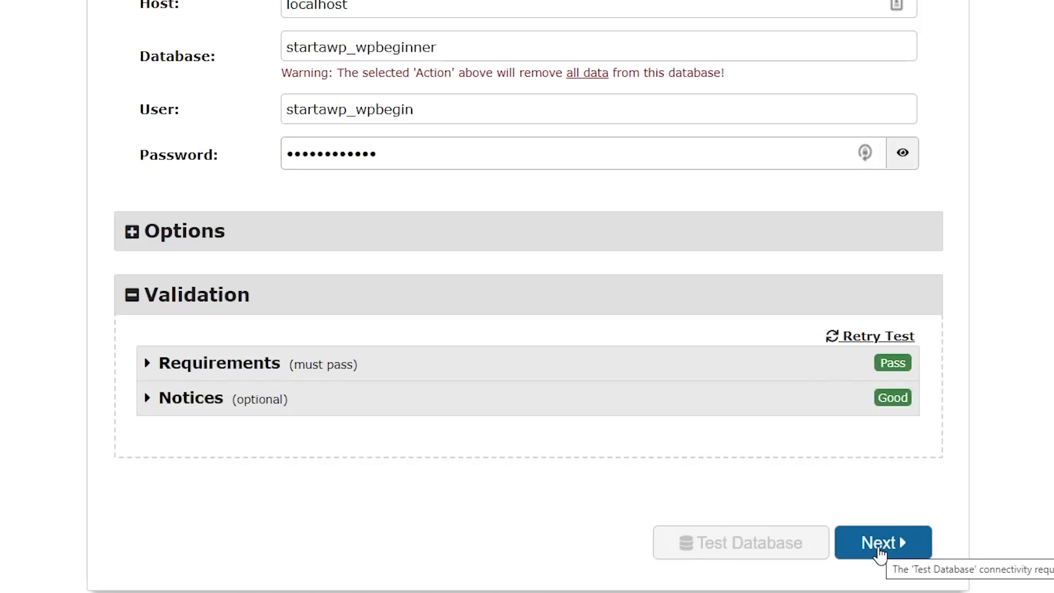
pyautogui.scroll(3)
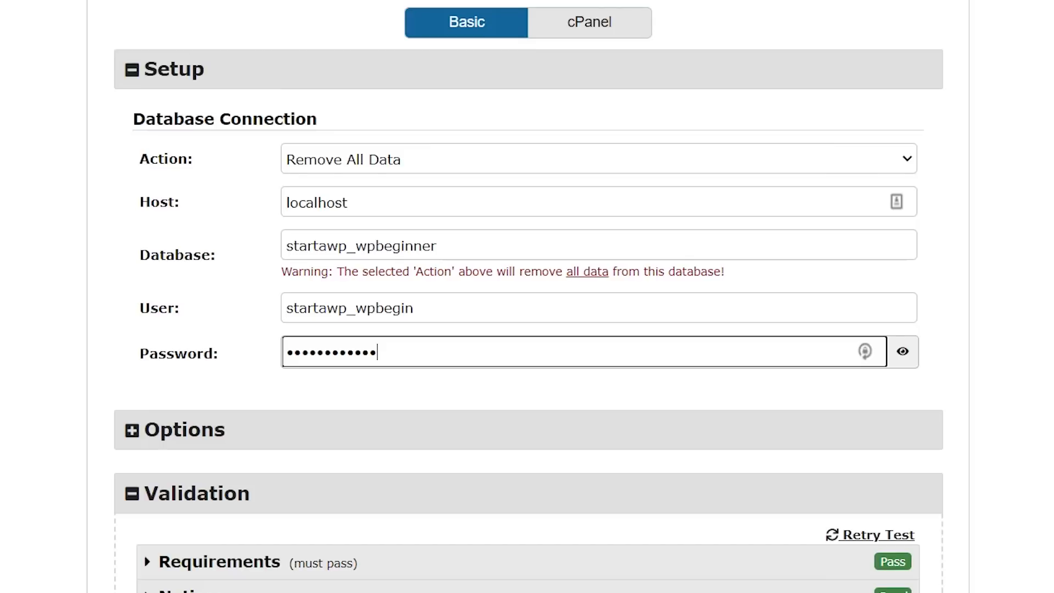
pyautogui.scroll(-3)
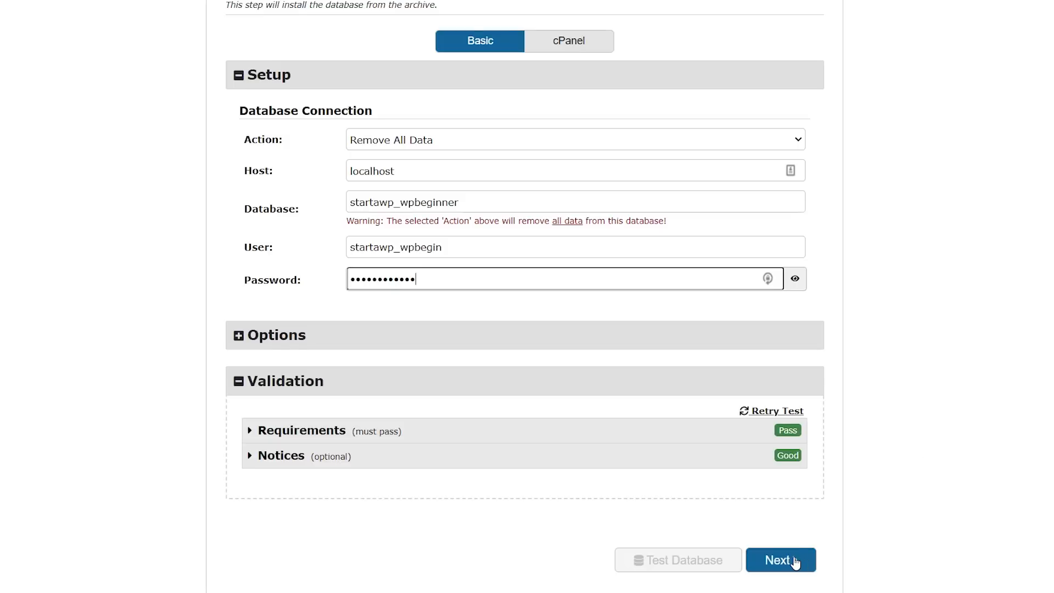
pyautogui.click(781, 575)
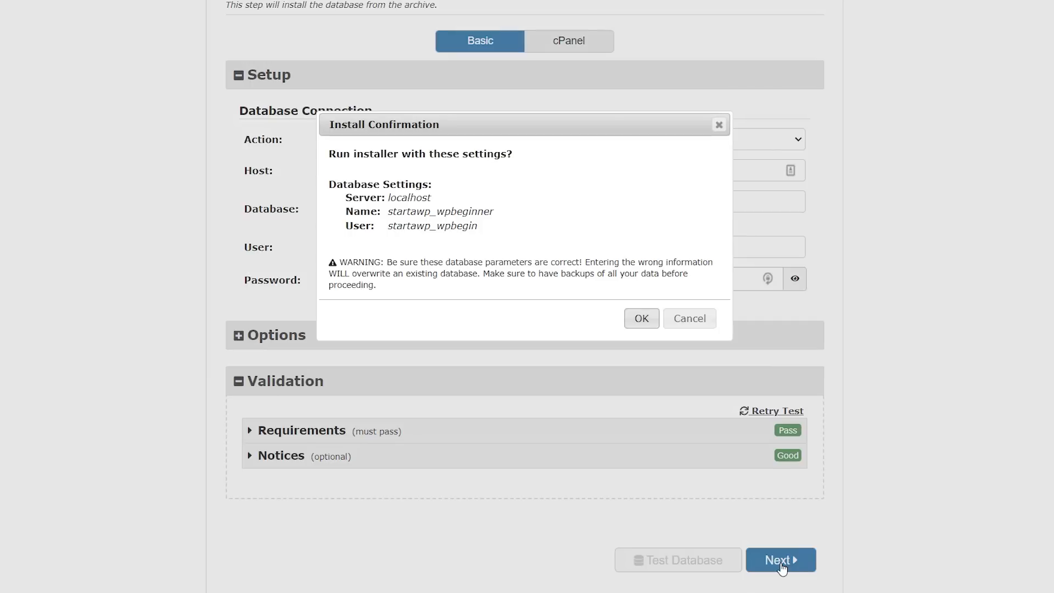
pyautogui.moveTo(486, 262)
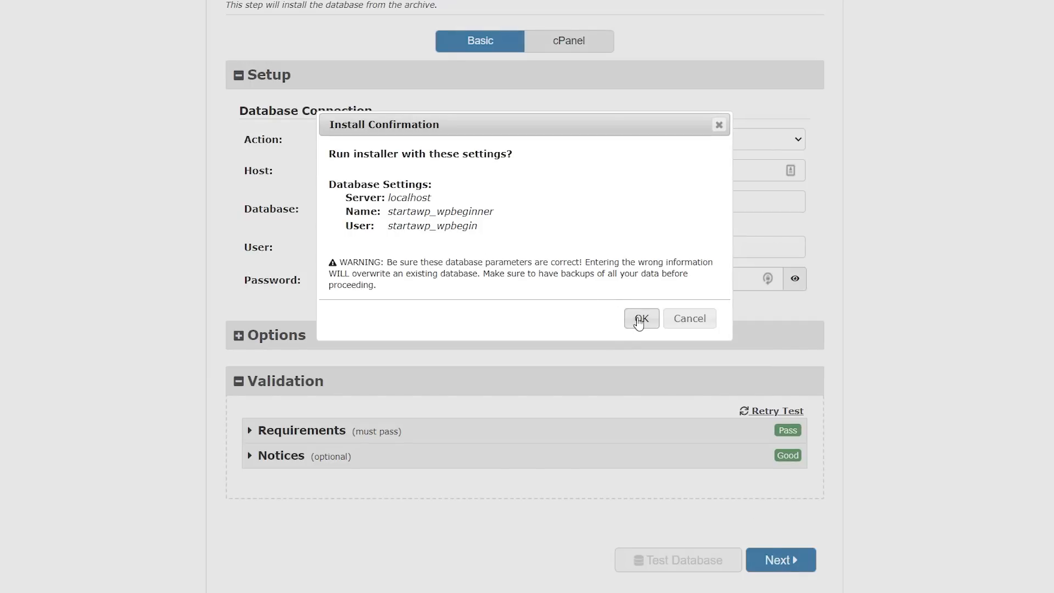
# Step: Approve the Install Confirmation so the installer moves to Step 3, Update Data
pyautogui.click(642, 318)
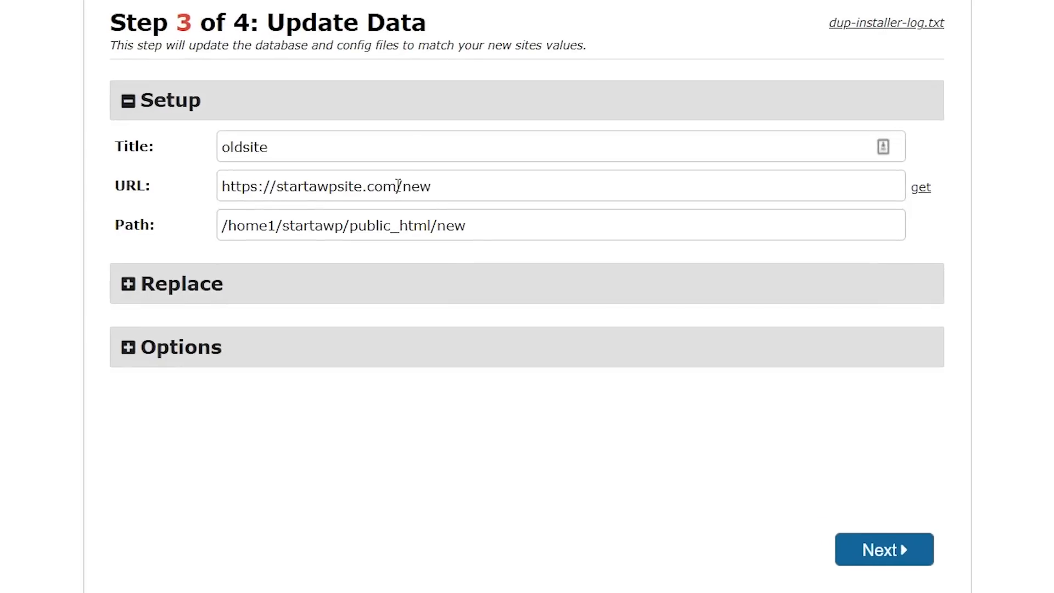
pyautogui.moveTo(483, 225)
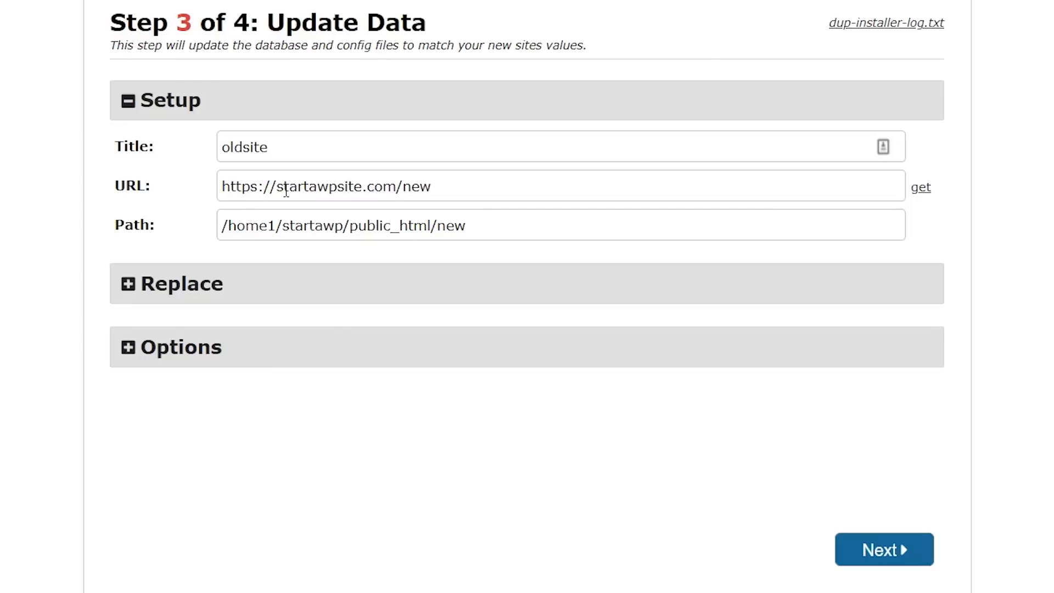
pyautogui.moveTo(334, 171)
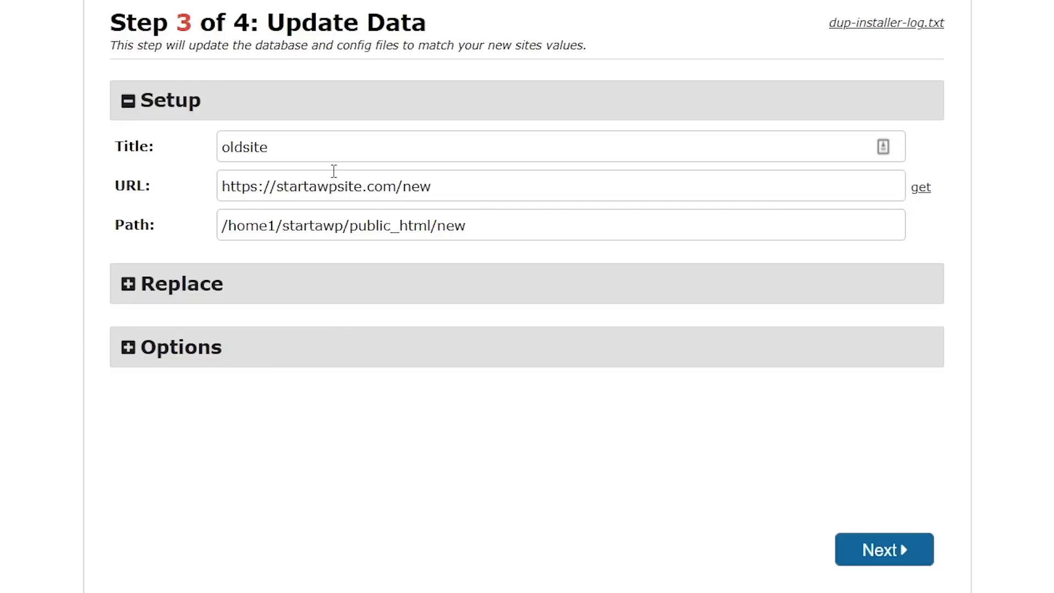
# Step: Keep the oldsite title, new URL and path, and advance to Step 4, Test Site
pyautogui.doubleClick(244, 147)
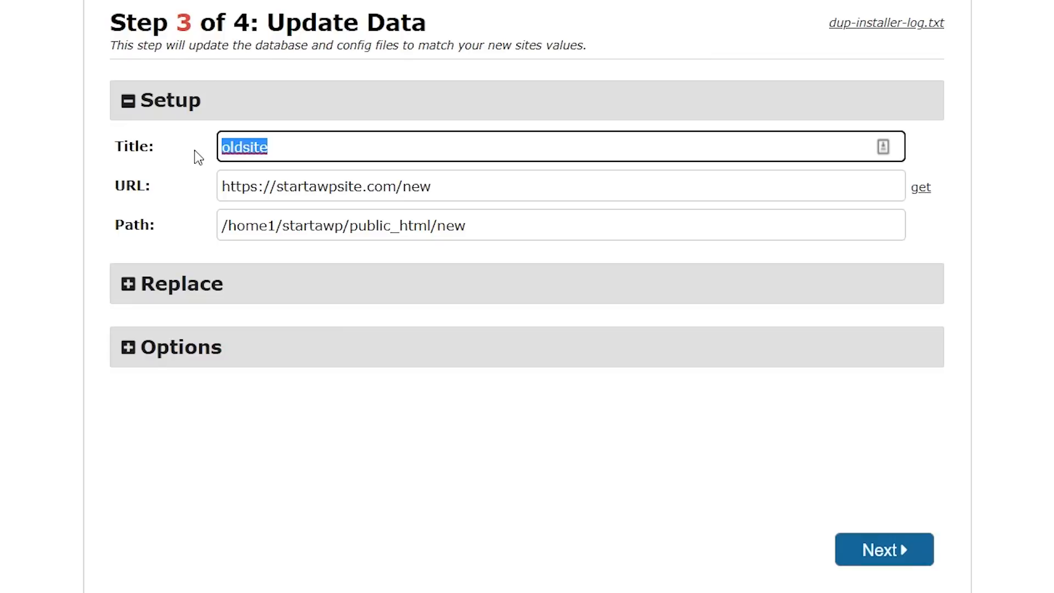
pyautogui.moveTo(231, 289)
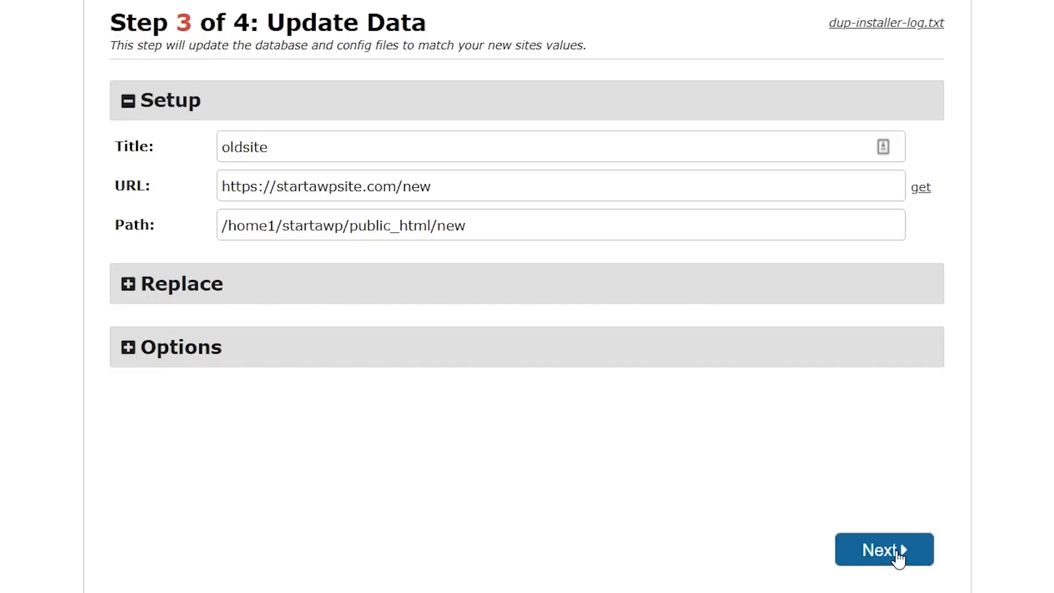
pyautogui.click(883, 549)
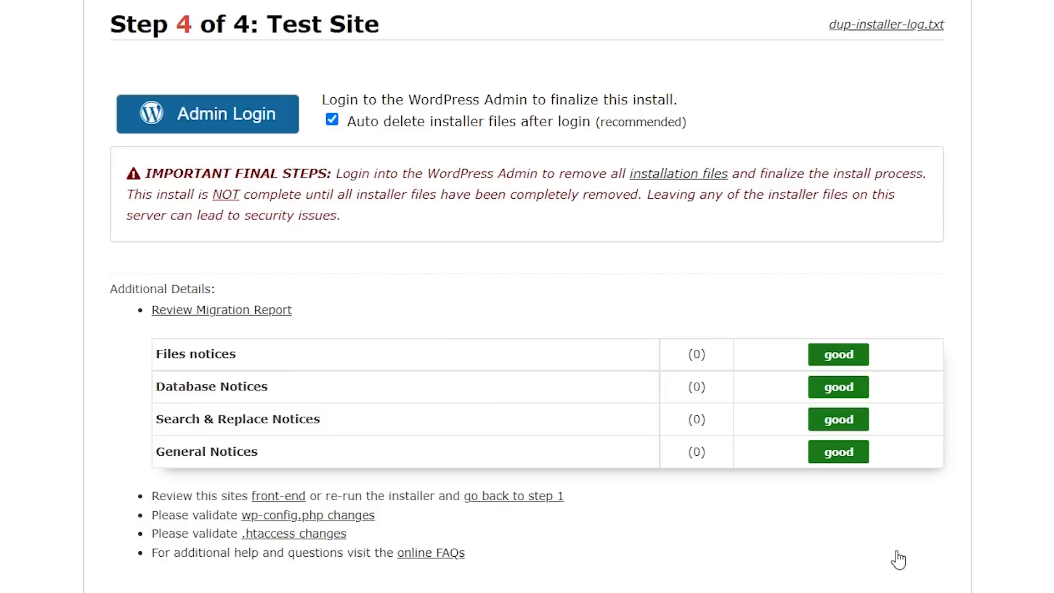
pyautogui.moveTo(499, 327)
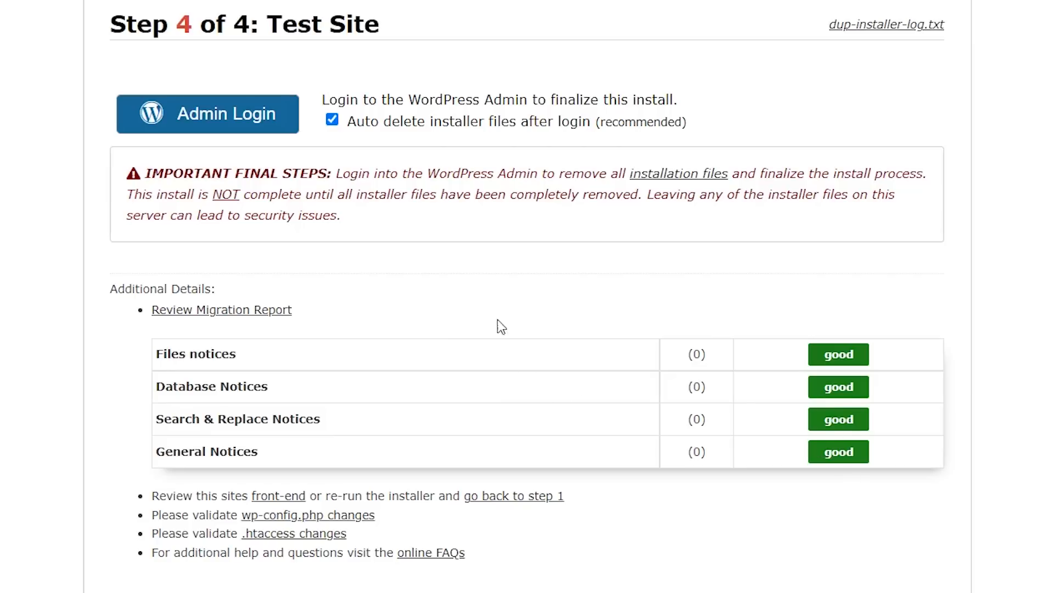
# Step: Log in to the migrated WordPress admin as wpb, triggering installer file cleanup
pyautogui.click(217, 116)
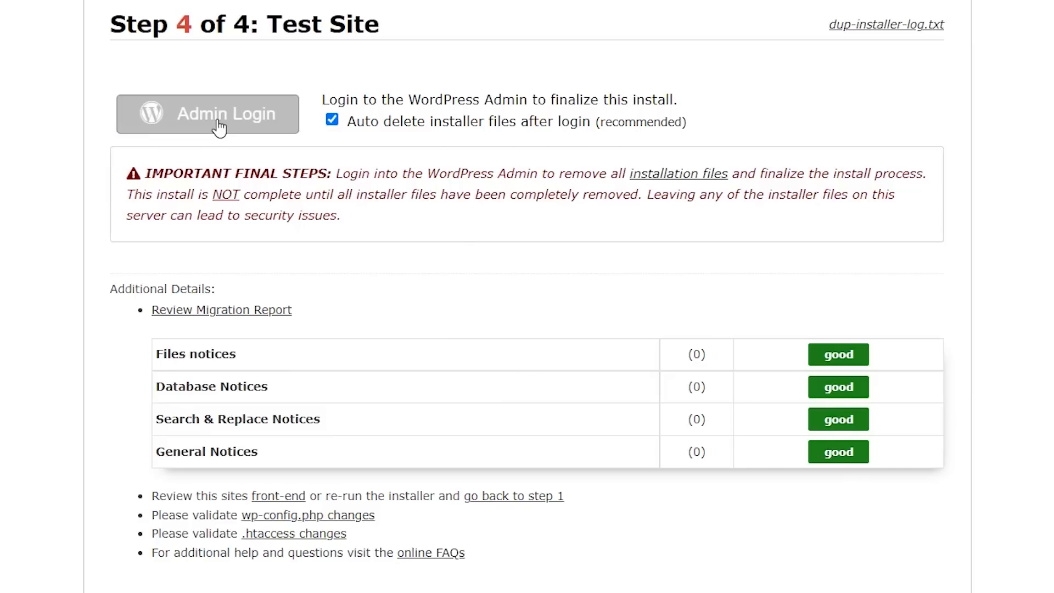
pyautogui.click(207, 114)
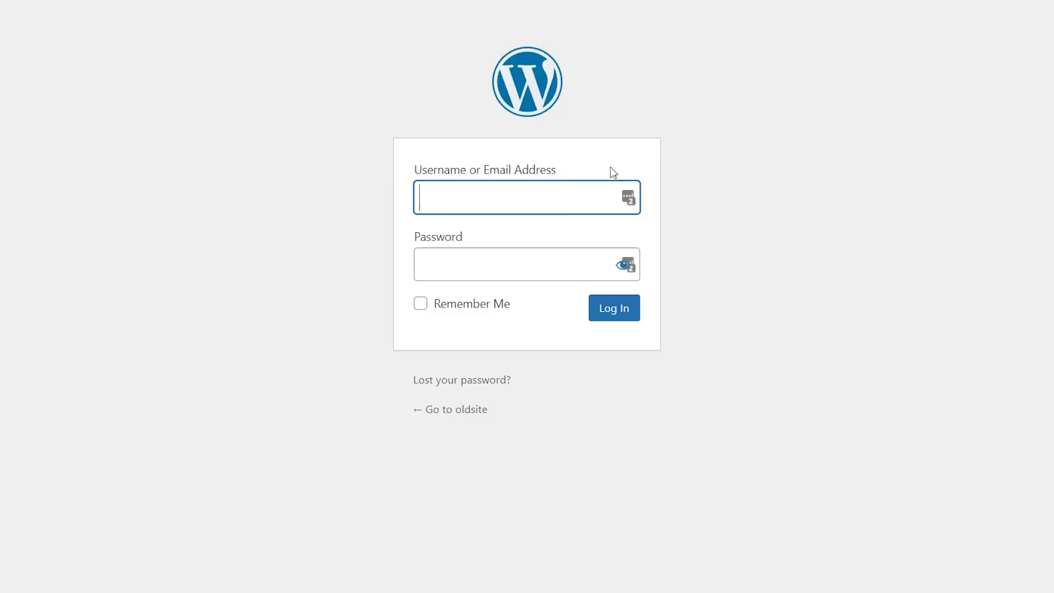
pyautogui.write('wpbeginner')
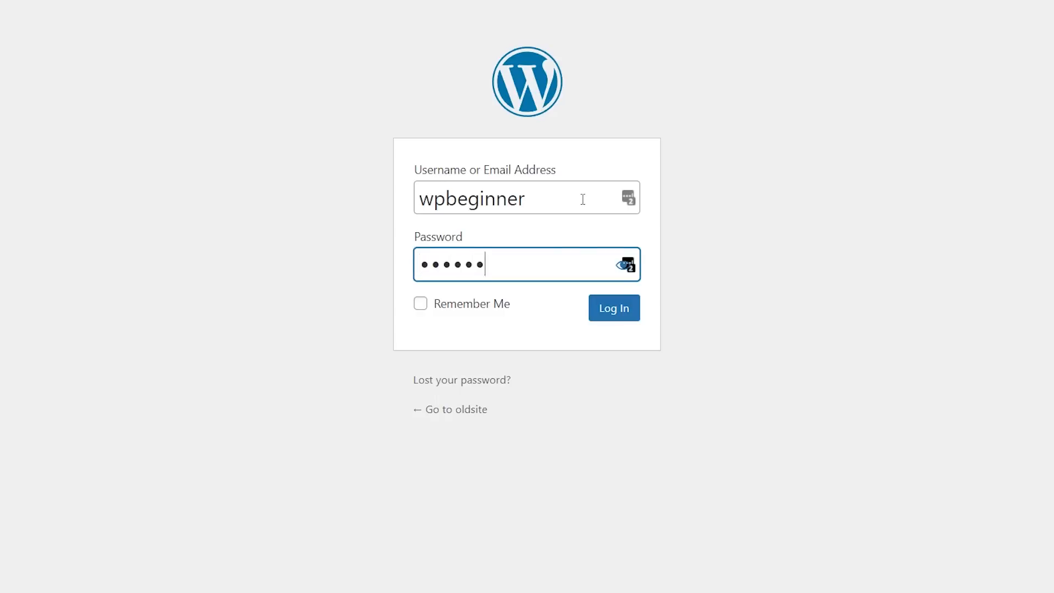
pyautogui.click(614, 308)
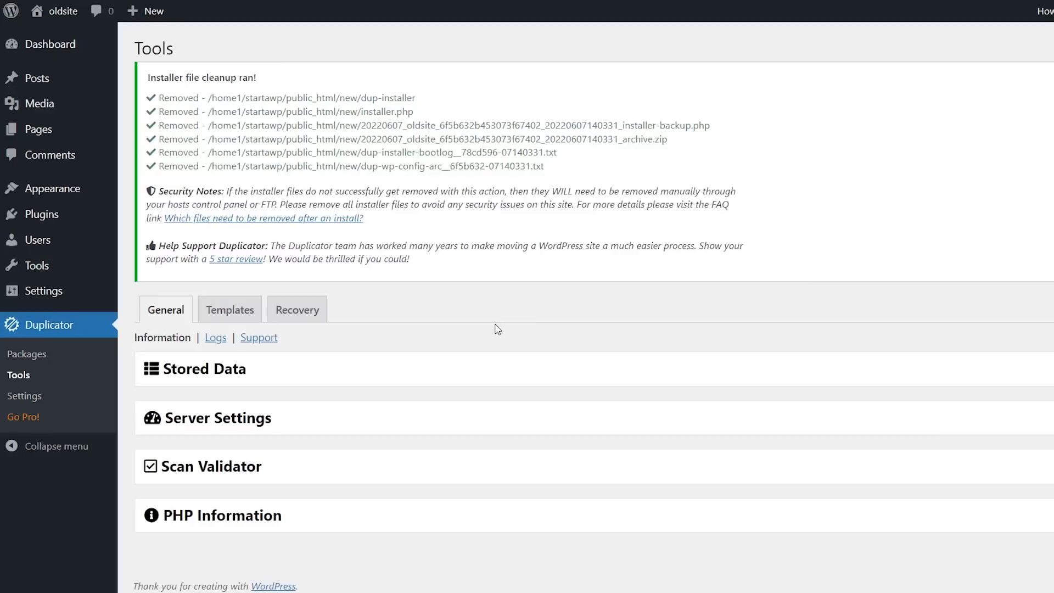
pyautogui.moveTo(477, 277)
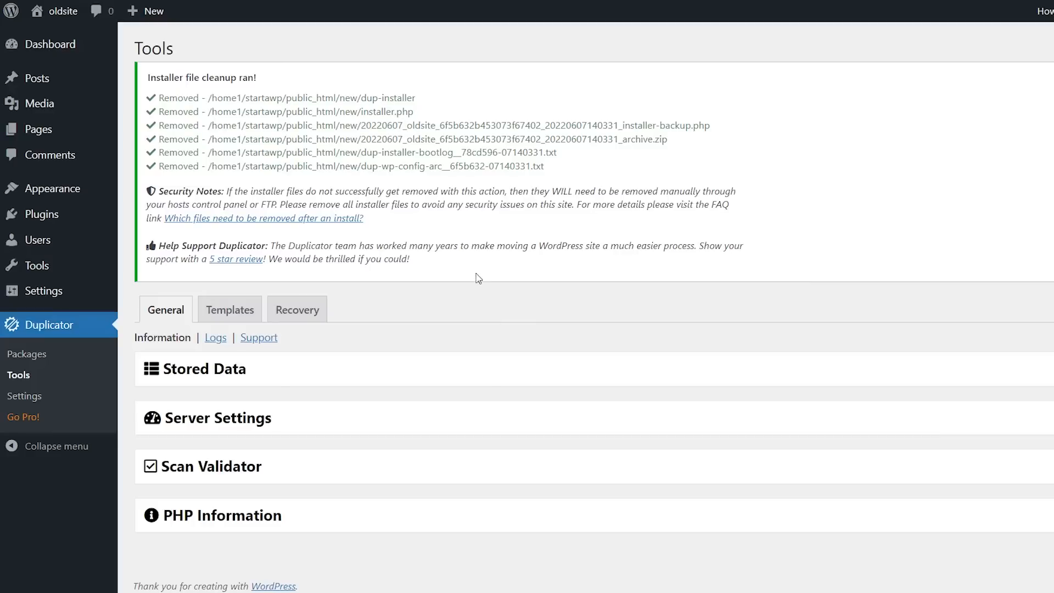
pyautogui.moveTo(195, 89)
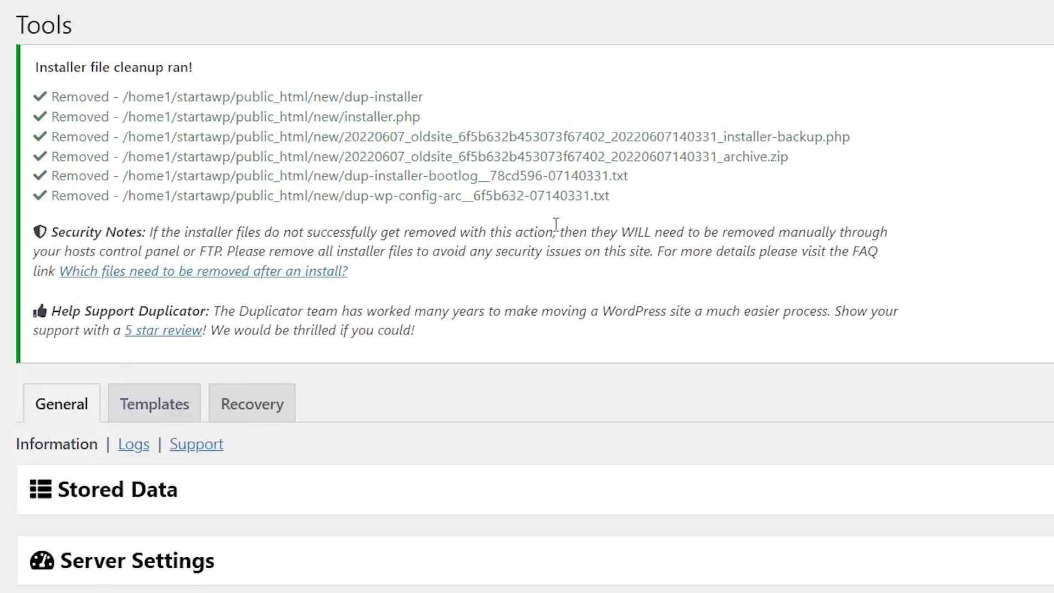
pyautogui.moveTo(583, 251)
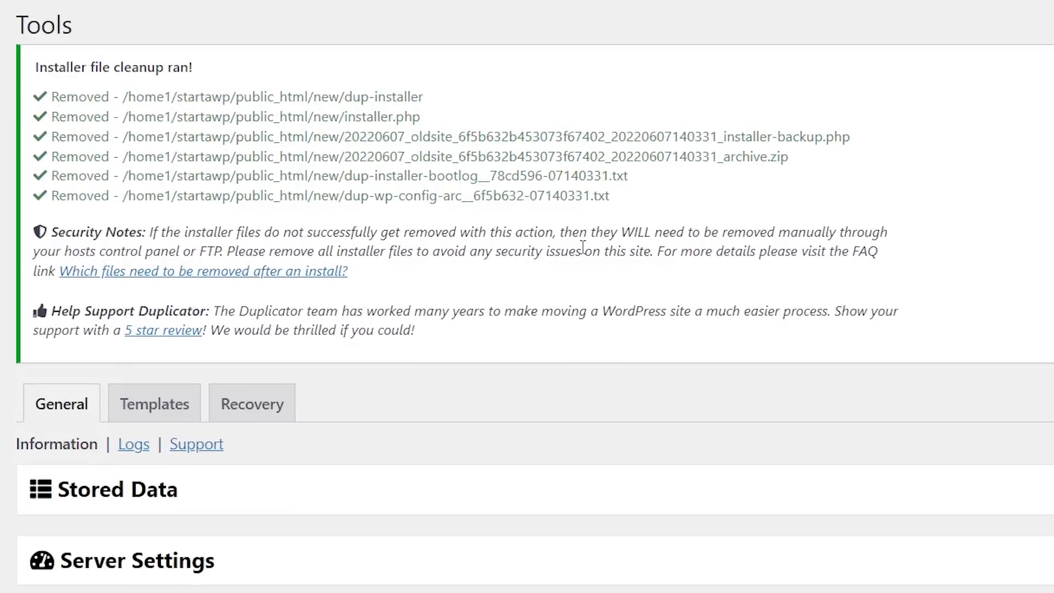
pyautogui.moveTo(616, 150)
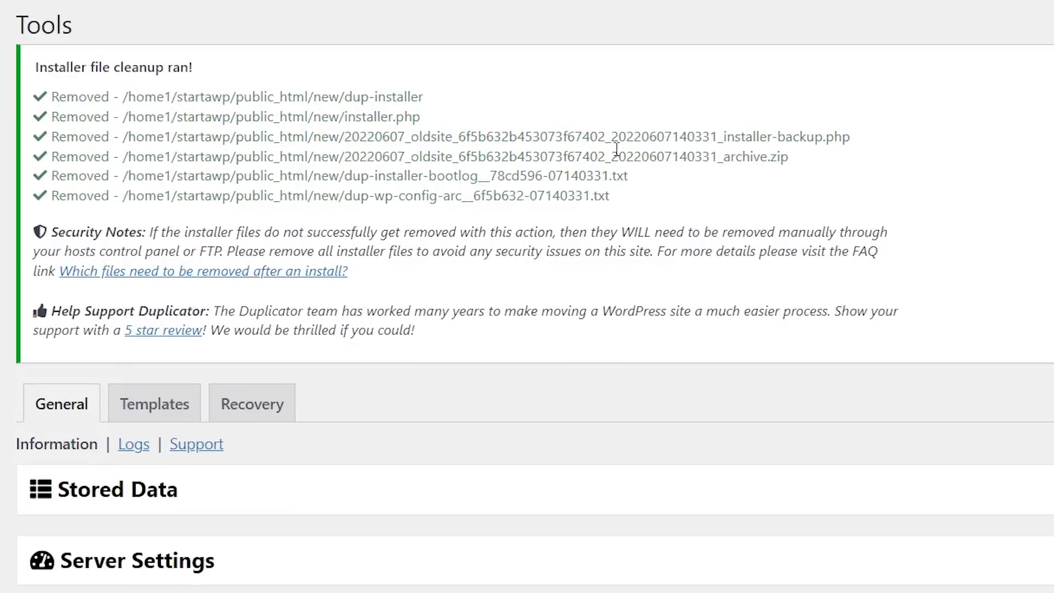
pyautogui.moveTo(534, 221)
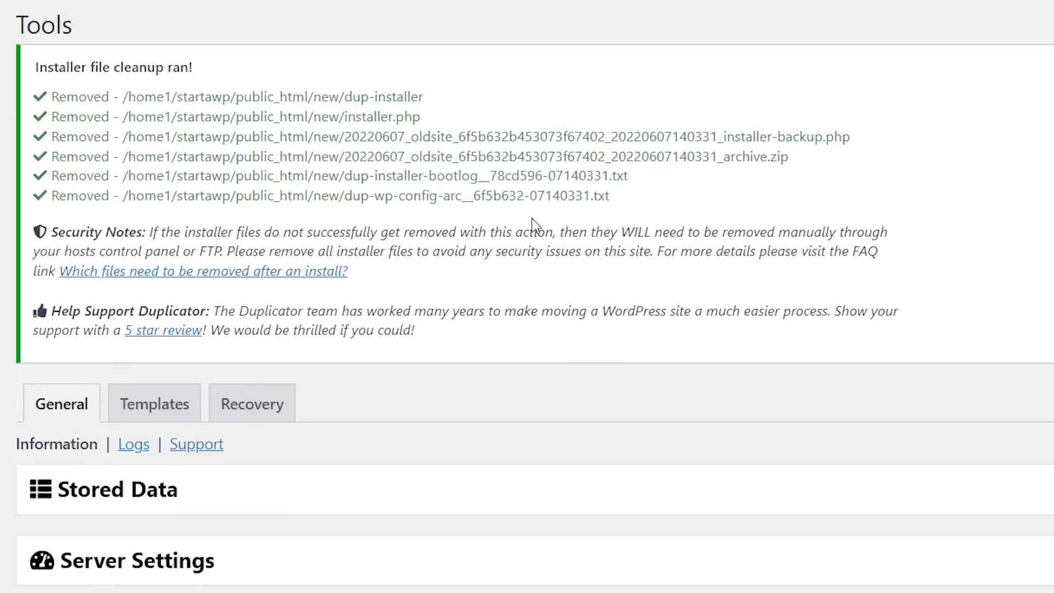
pyautogui.moveTo(521, 278)
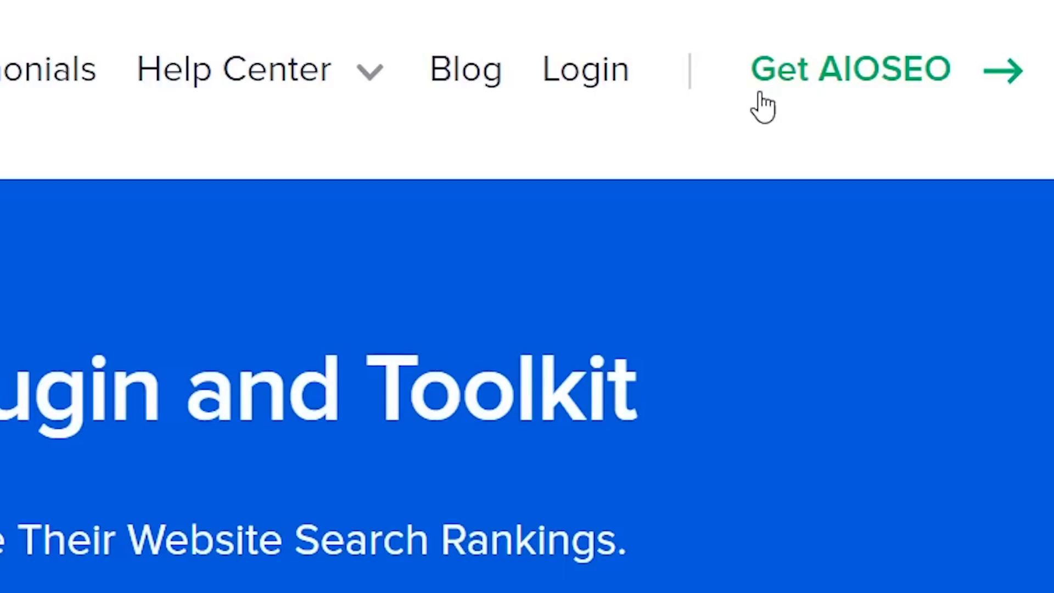
# Step: Sign into the AIOSEO account, view the Agency license downloads, and copy the license key
pyautogui.click(585, 68)
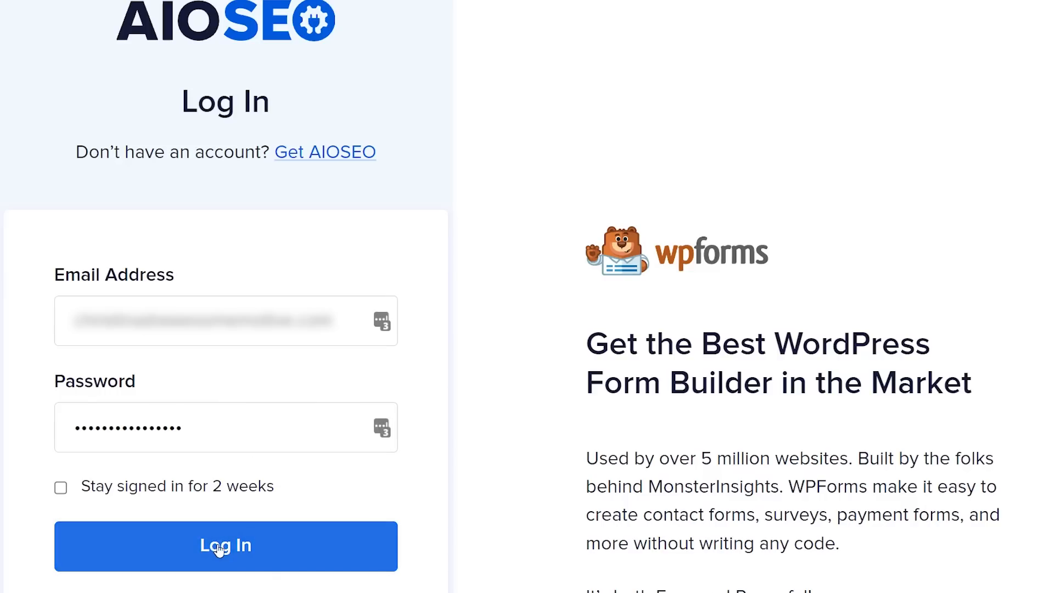
pyautogui.click(225, 545)
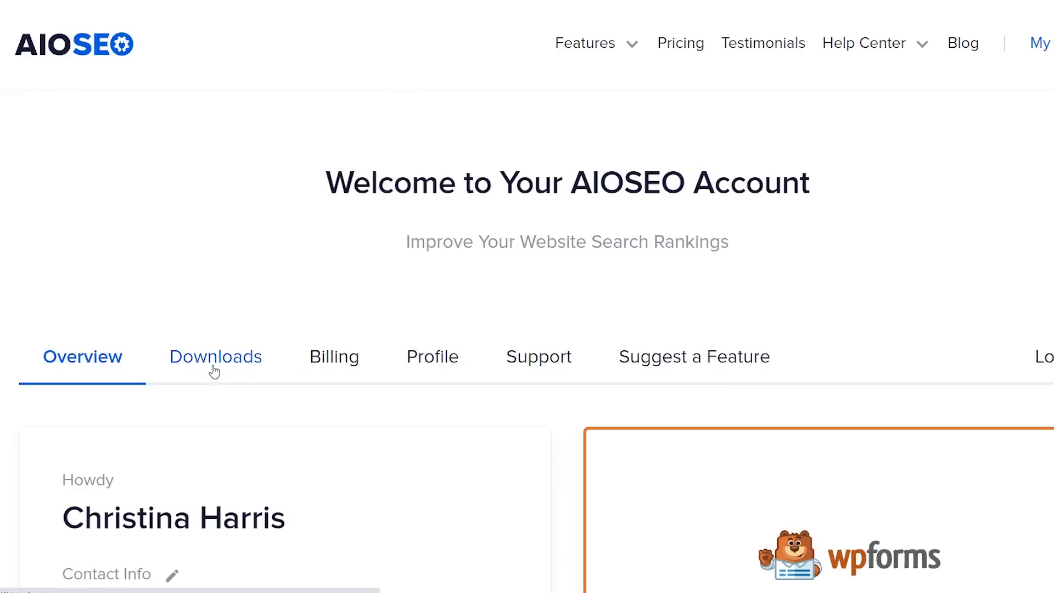
pyautogui.click(215, 357)
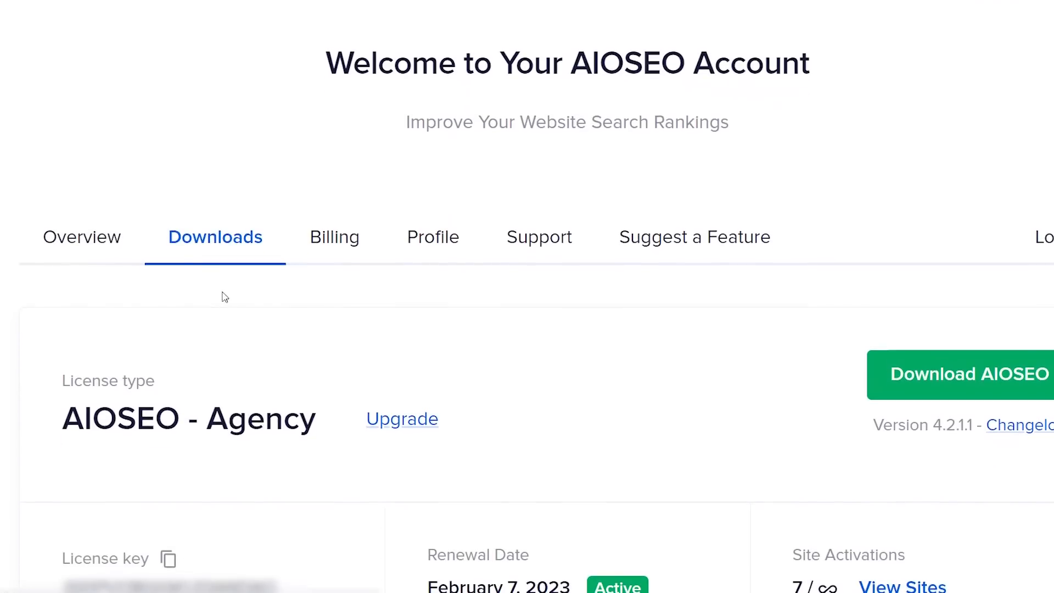
pyautogui.moveTo(177, 259)
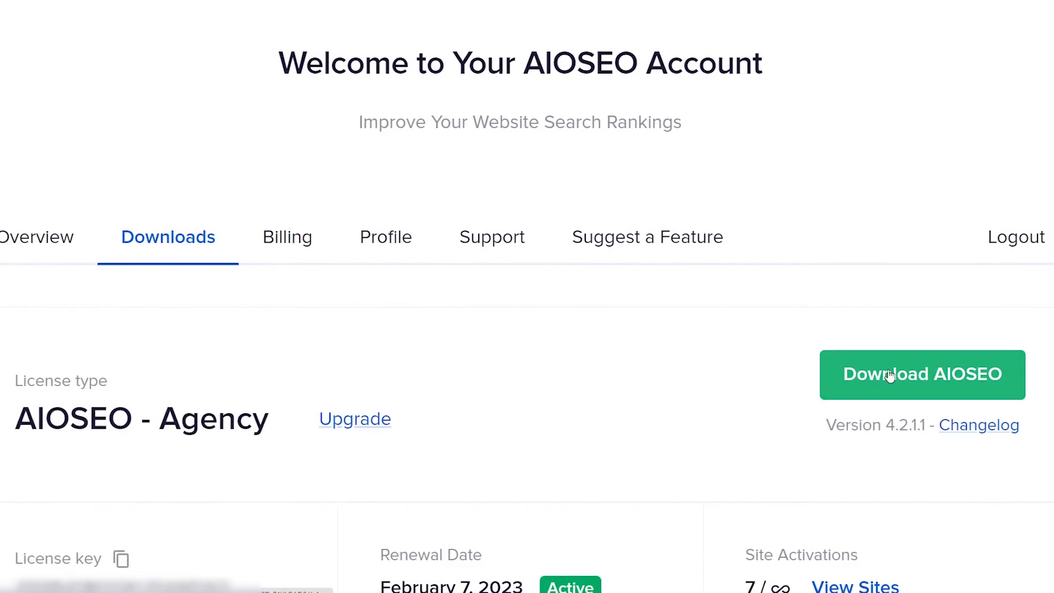
pyautogui.scroll(-3)
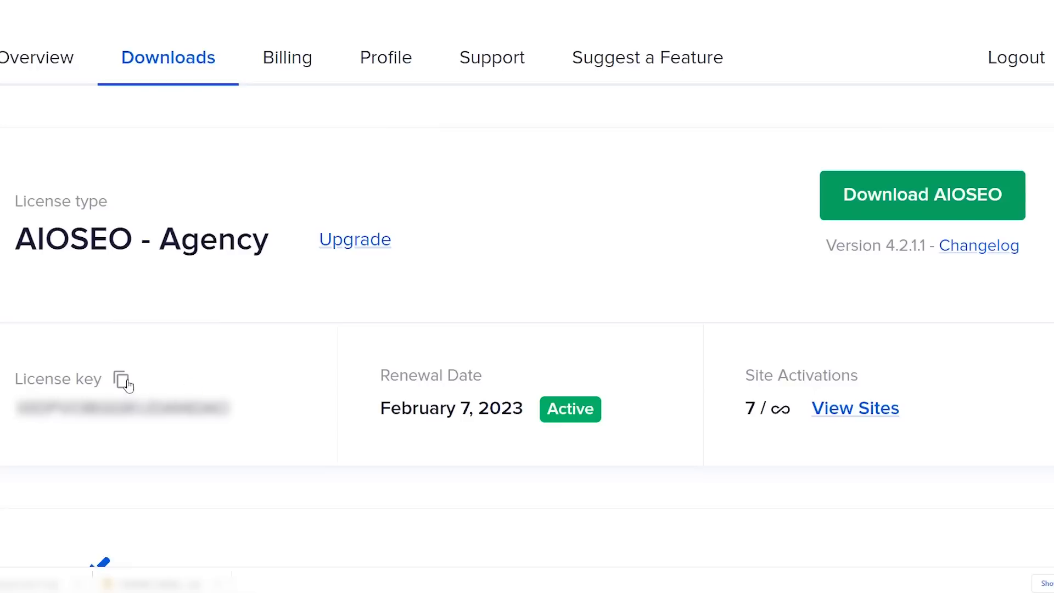
pyautogui.click(123, 379)
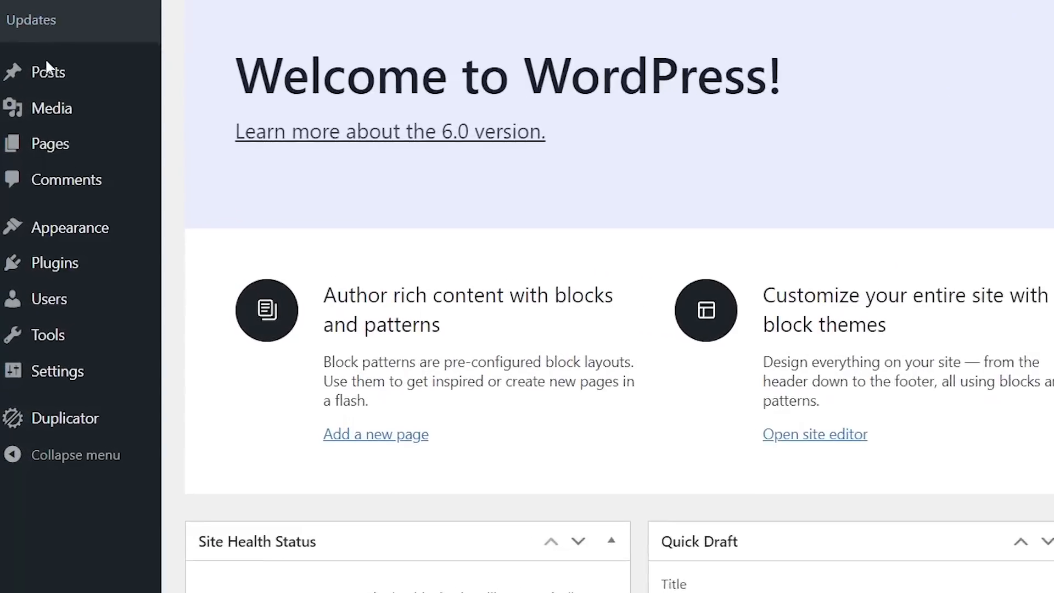
pyautogui.moveTo(57, 261)
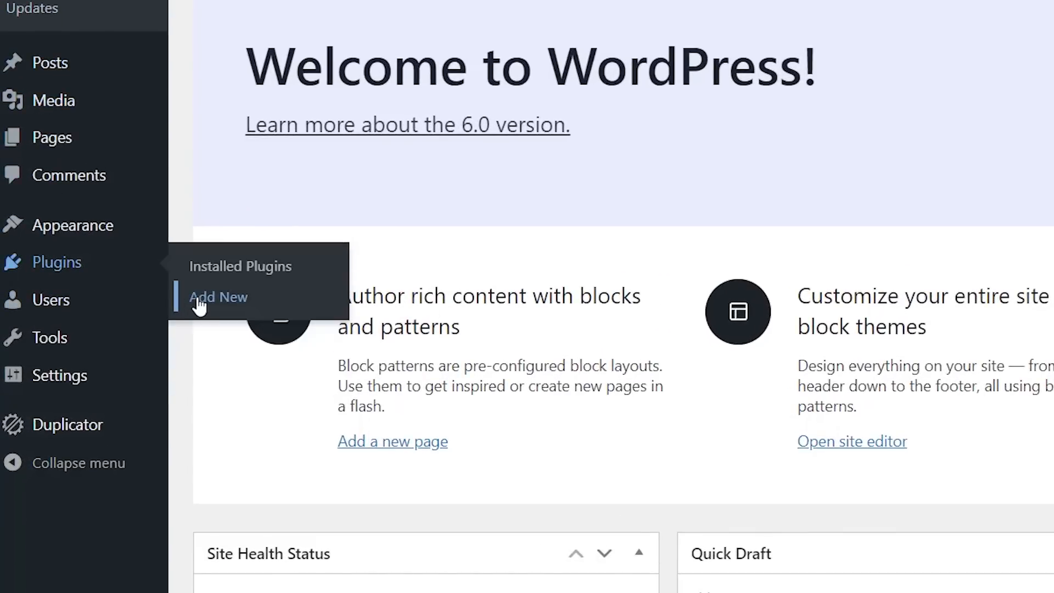
# Step: Upload aioseo-pro-v4.2.1.1.zip through Plugins > Add New and install it
pyautogui.click(218, 297)
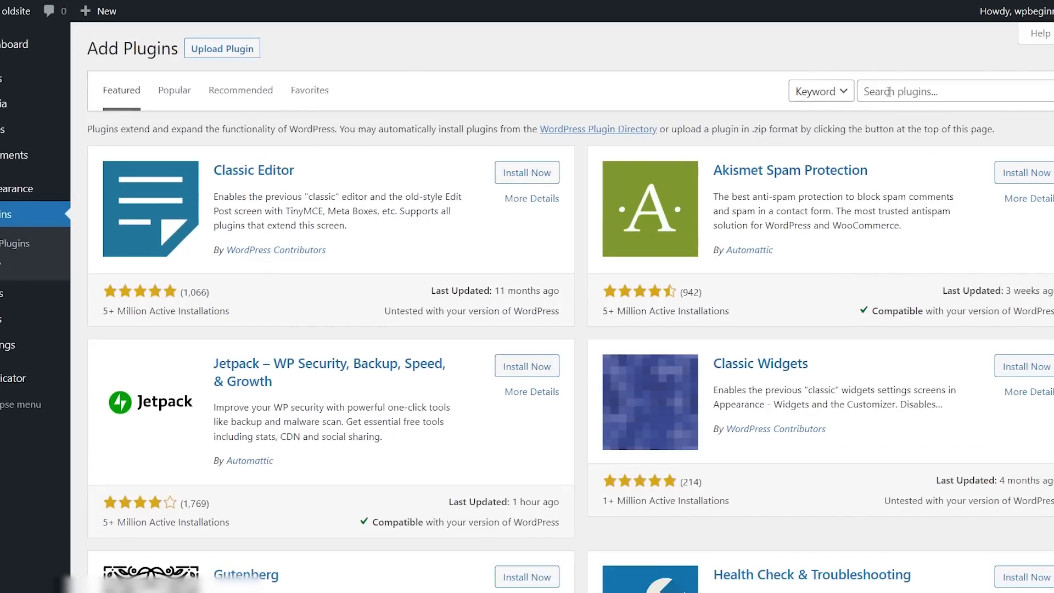
pyautogui.click(222, 48)
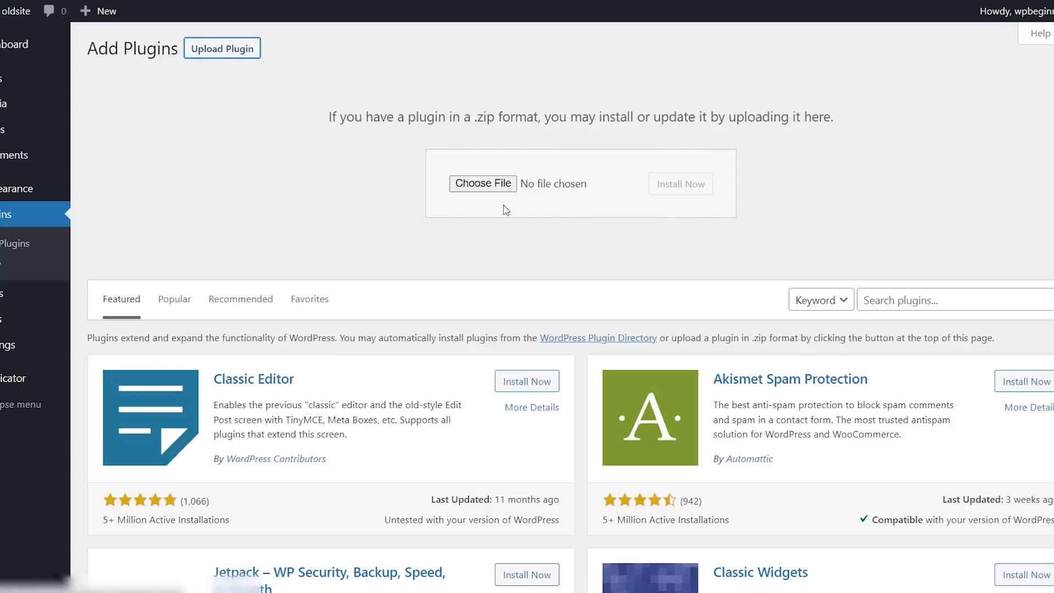
pyautogui.click(483, 183)
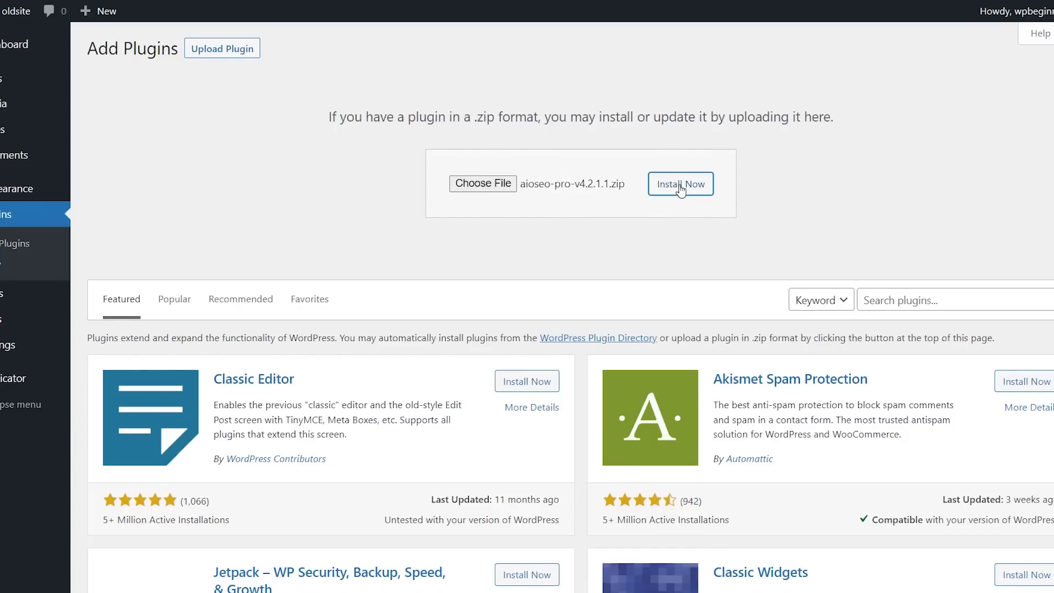
pyautogui.click(681, 184)
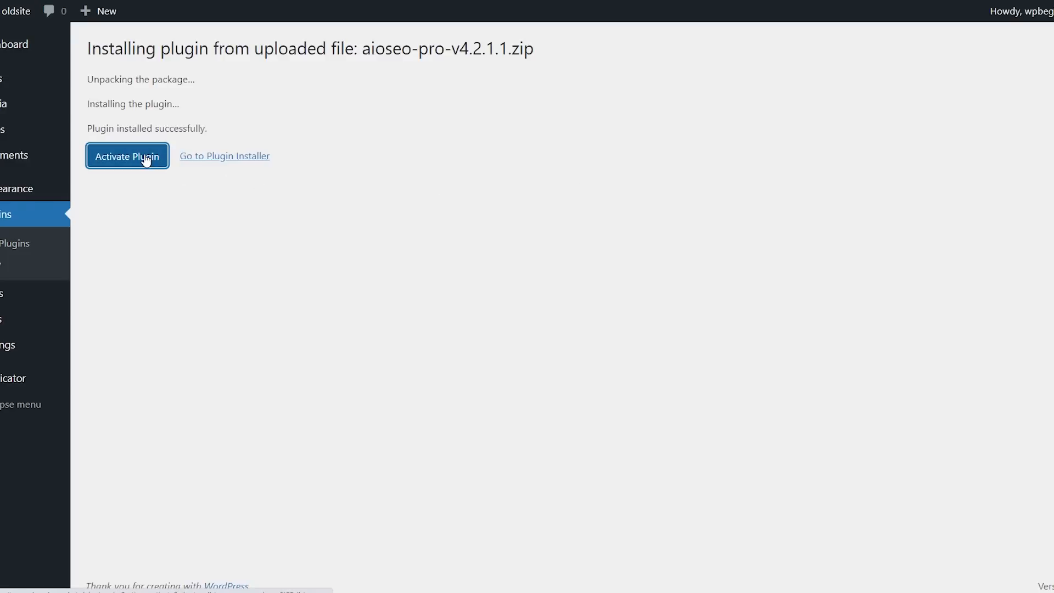
# Step: Activate AIOSEO, save the site category, and set the organization name to New Site
pyautogui.click(127, 156)
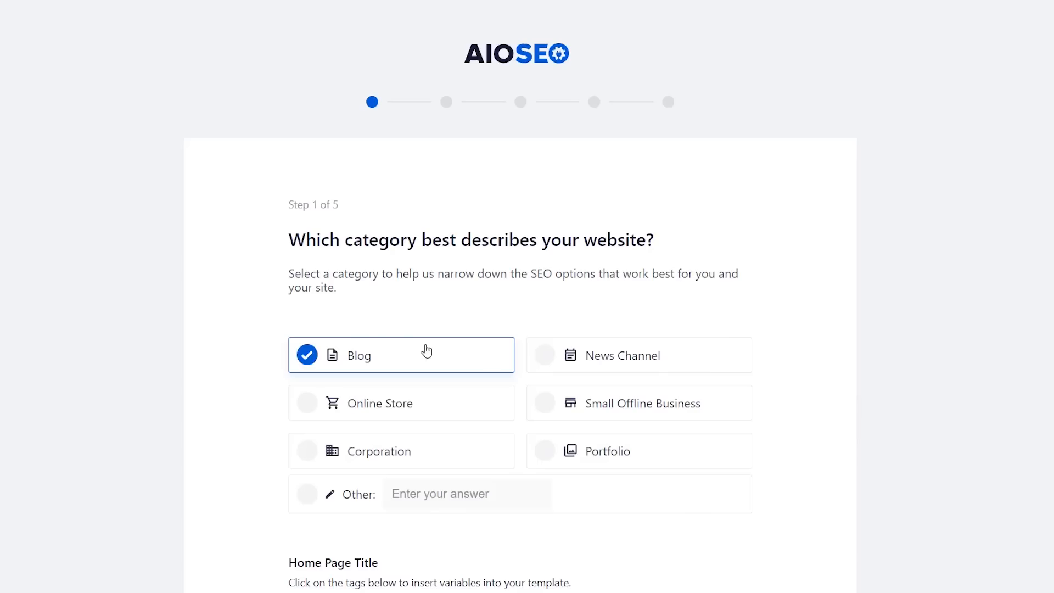
pyautogui.scroll(-3)
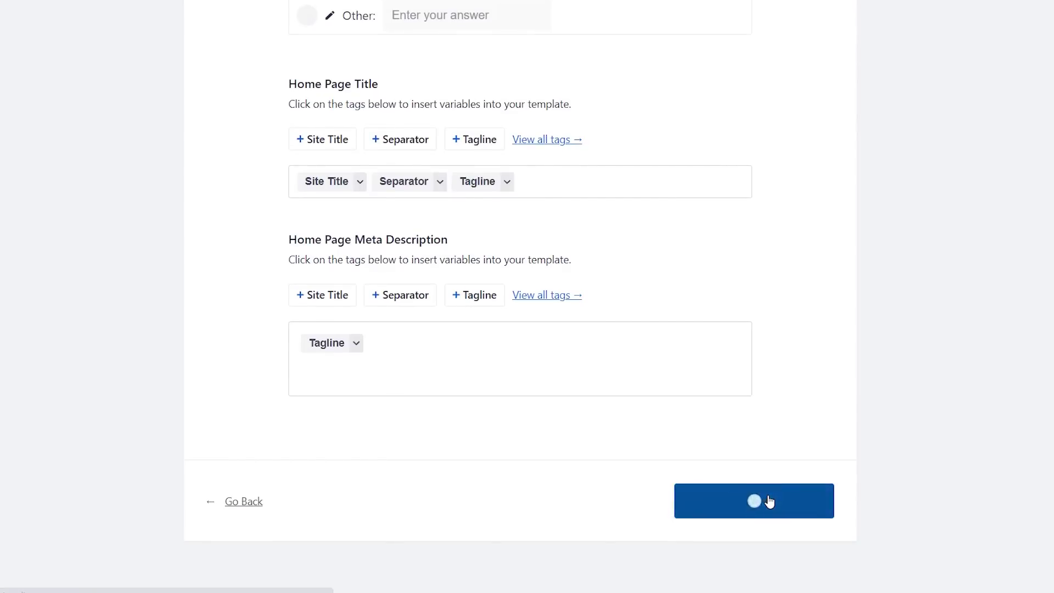
pyautogui.click(754, 501)
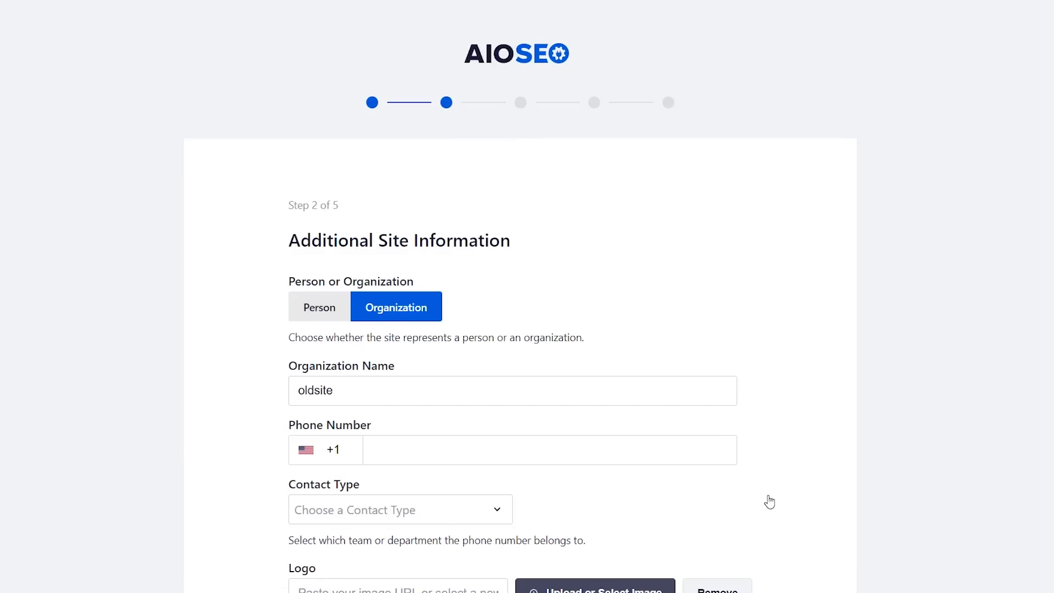
pyautogui.scroll(-3)
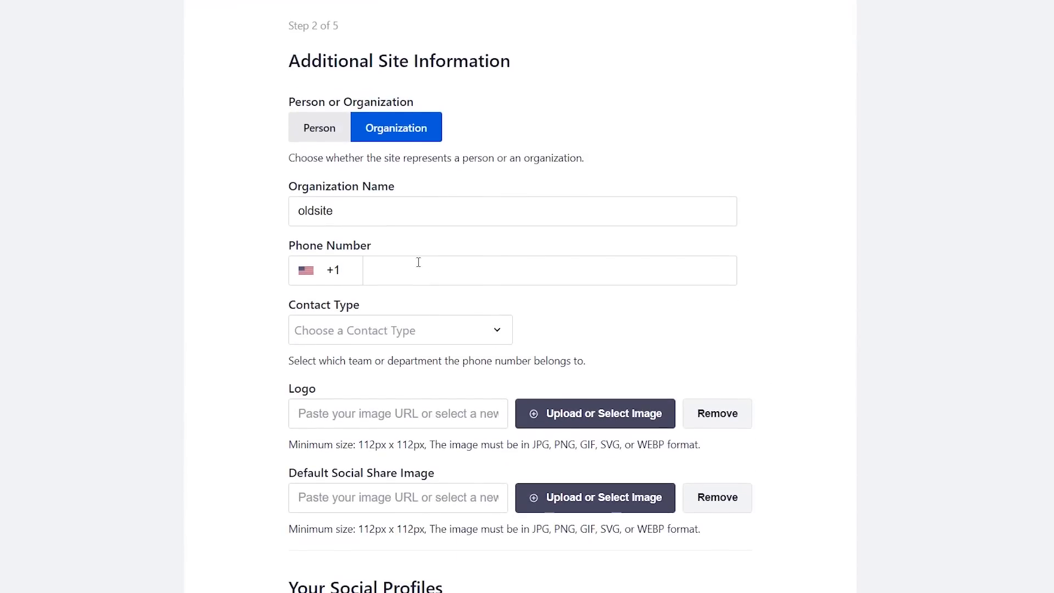
pyautogui.write('New')
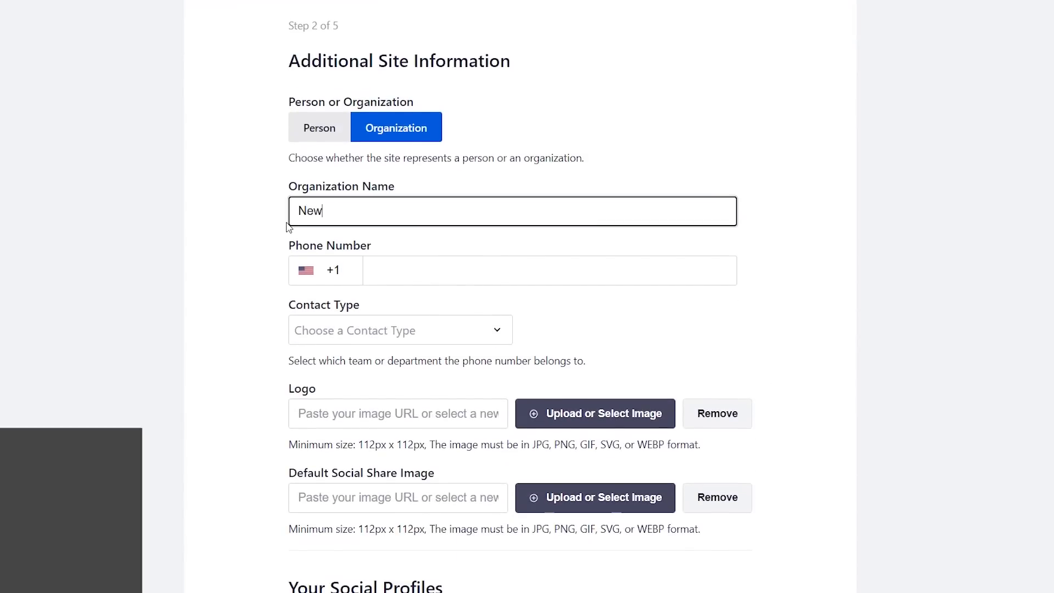
pyautogui.write('Site')
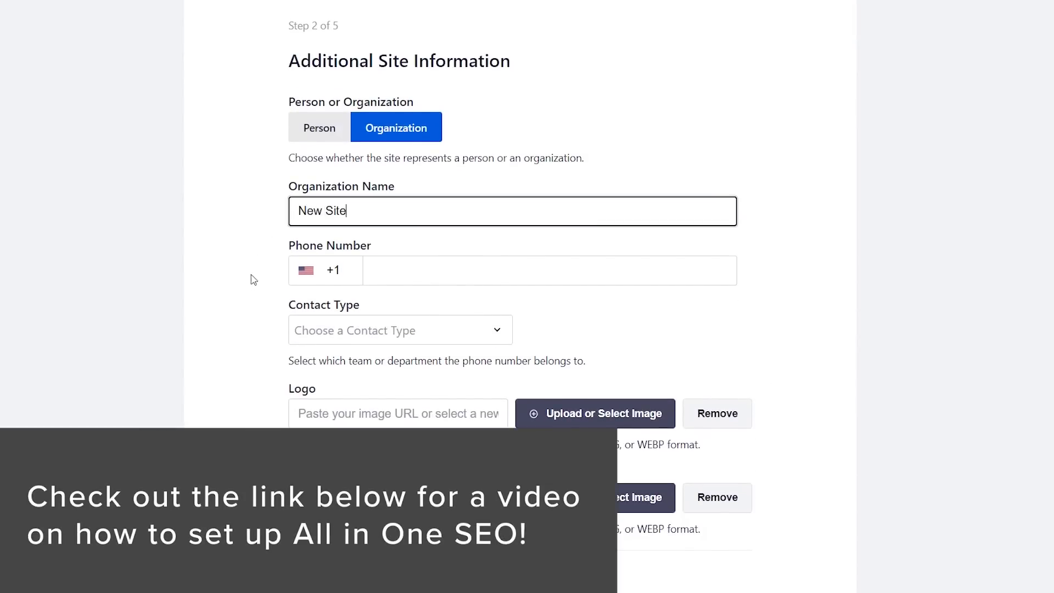
pyautogui.scroll(-3)
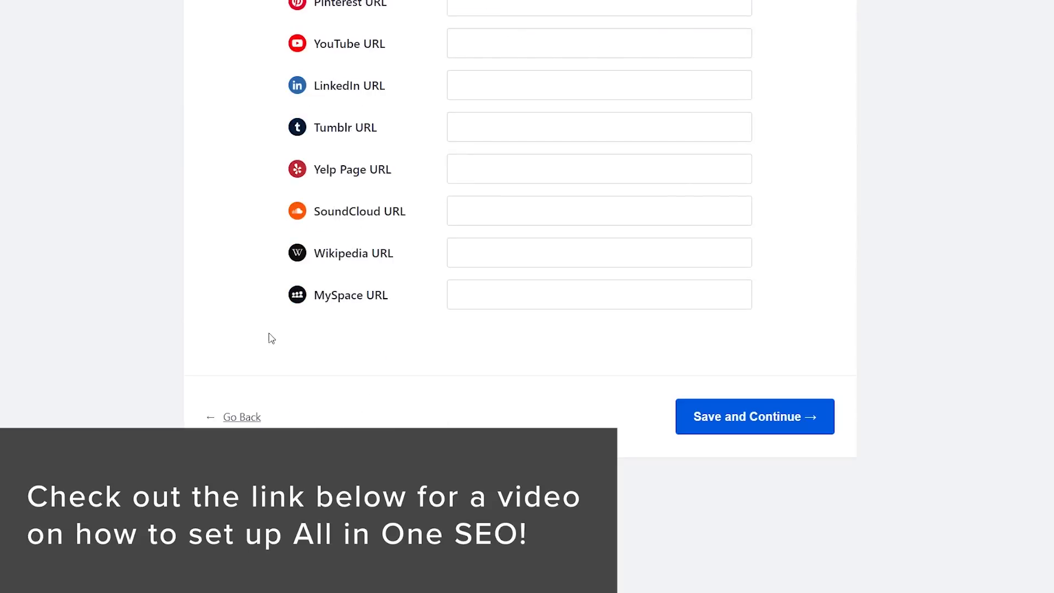
pyautogui.click(755, 416)
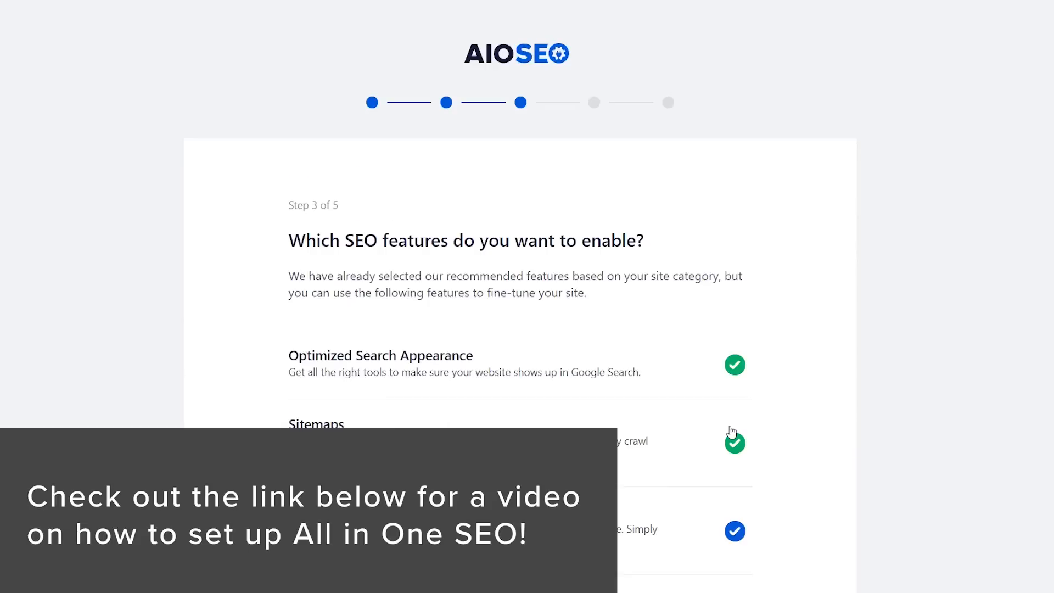
# Step: Save the SEO features and search appearance steps, then skip the license key step
pyautogui.scroll(-3)
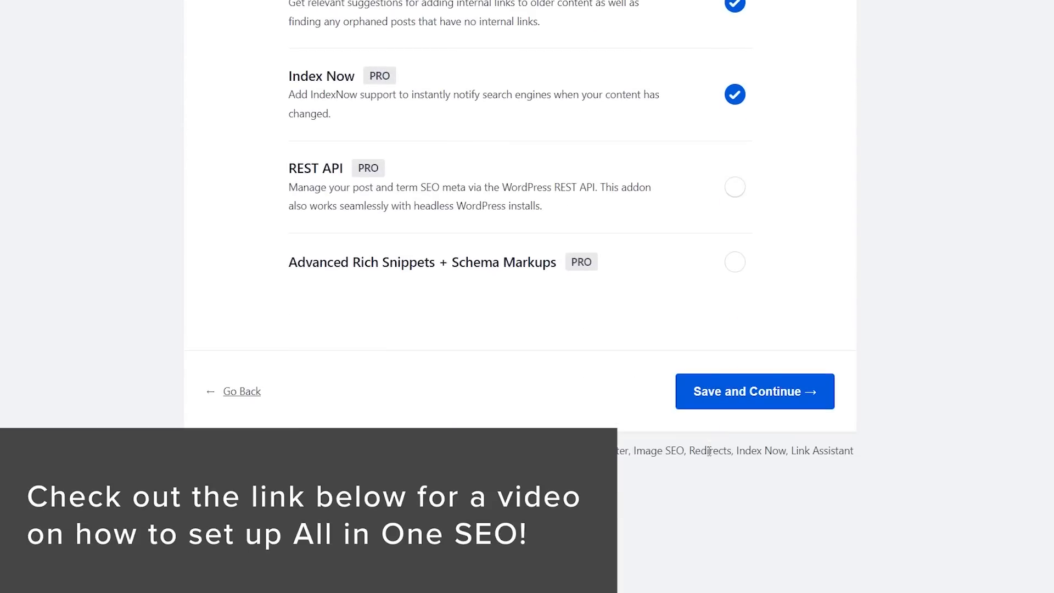
pyautogui.click(754, 391)
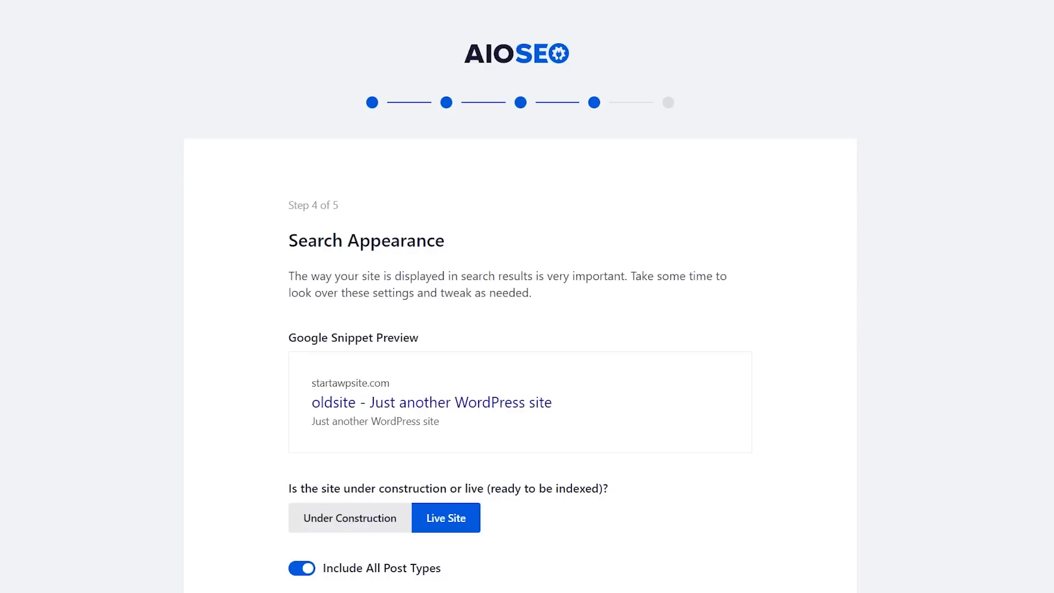
pyautogui.scroll(-3)
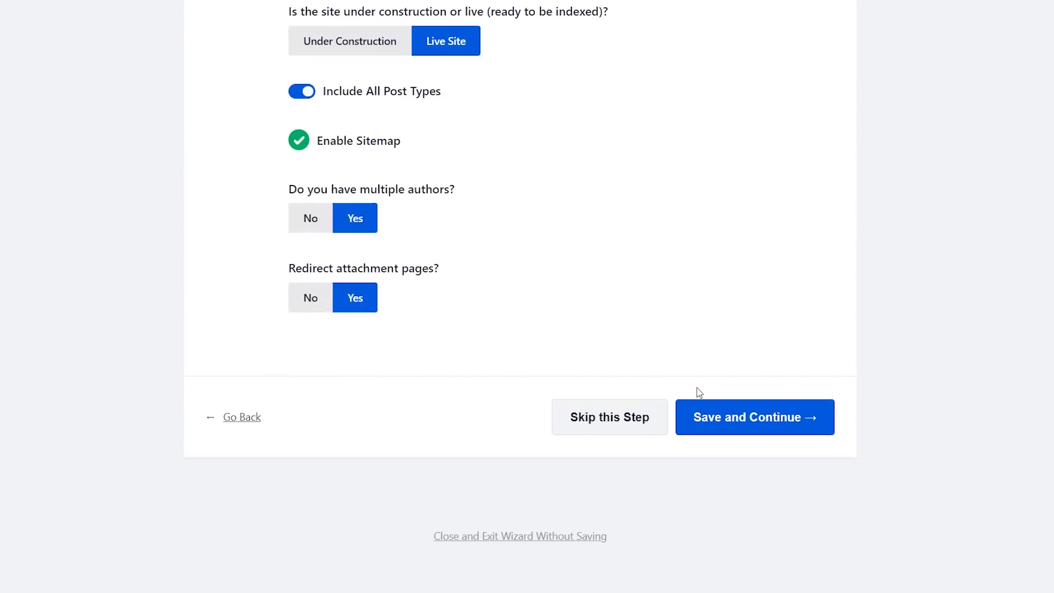
pyautogui.click(755, 417)
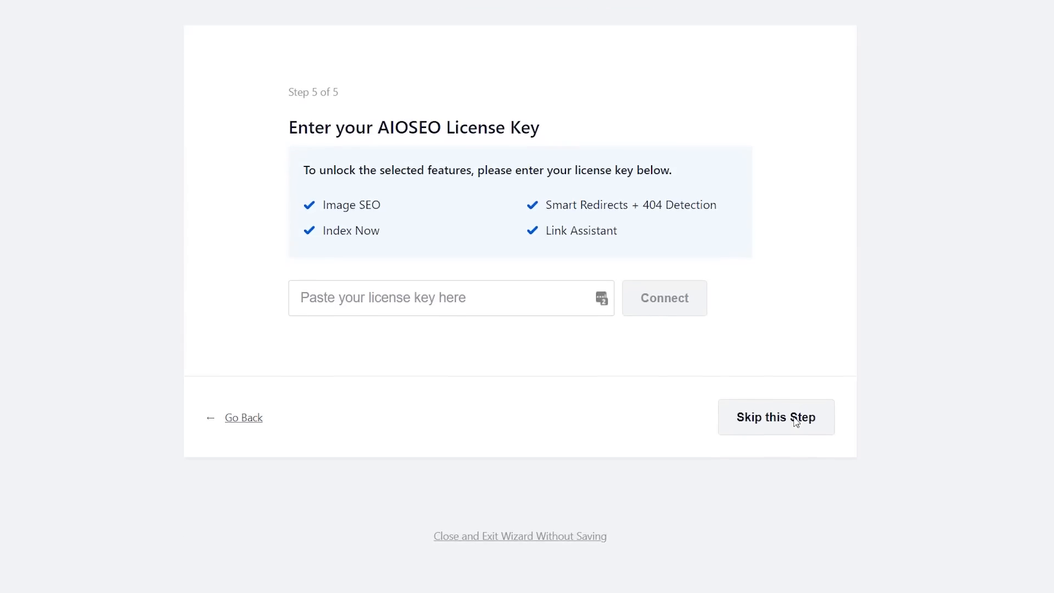
pyautogui.click(776, 418)
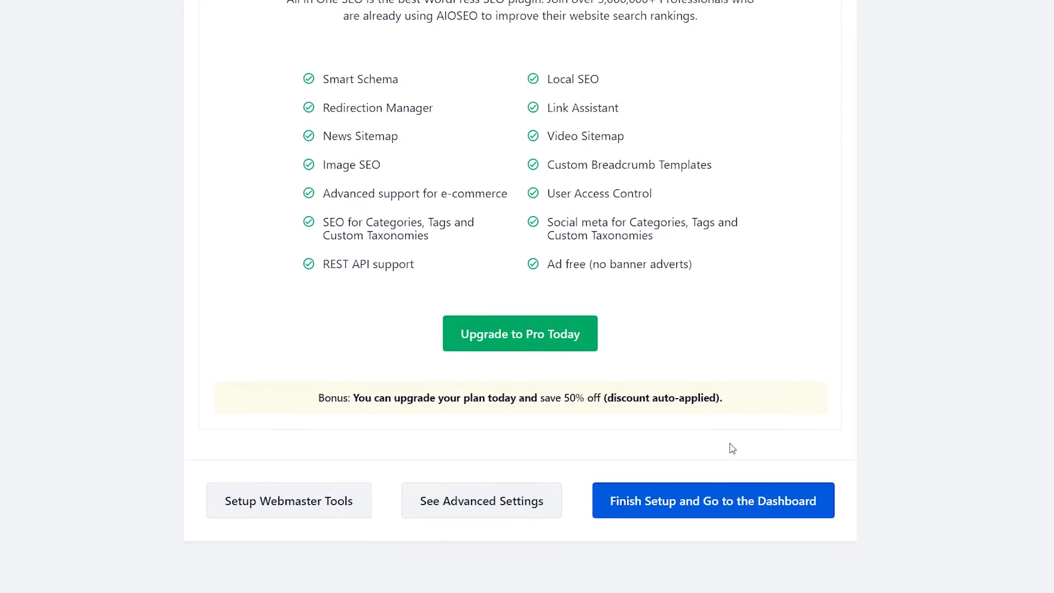
pyautogui.moveTo(697, 513)
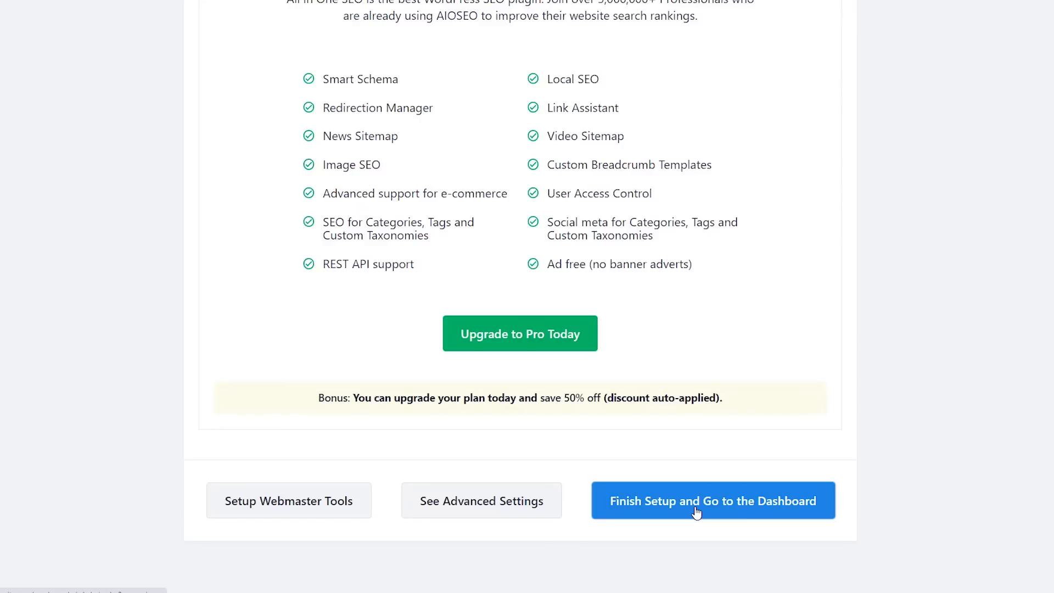
# Step: Finish setup, activate the Agency-level AIOSEO Pro license with the copied key, and open Redirects
pyautogui.click(712, 501)
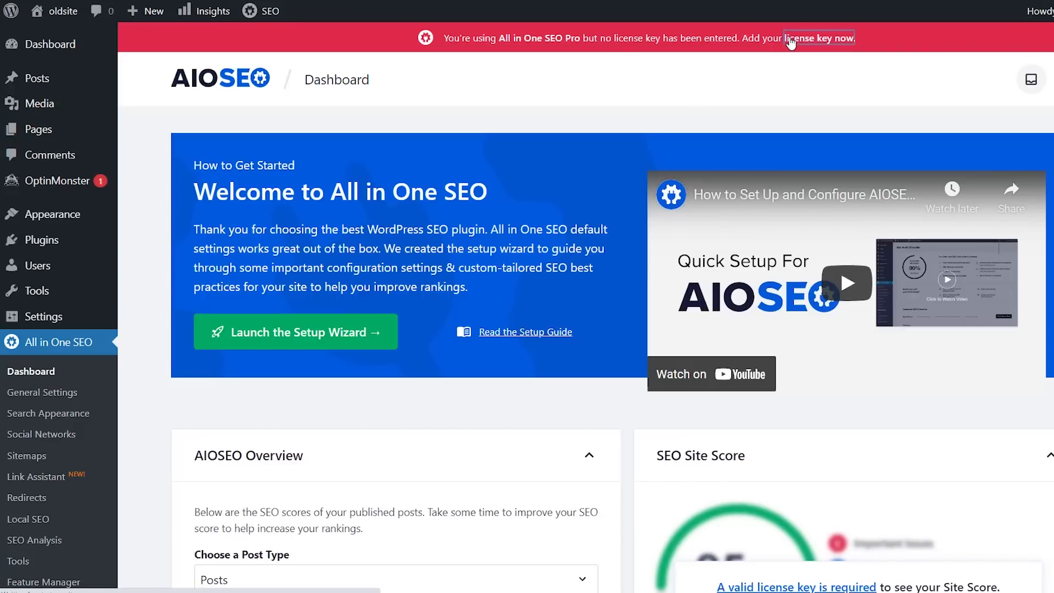
pyautogui.click(820, 37)
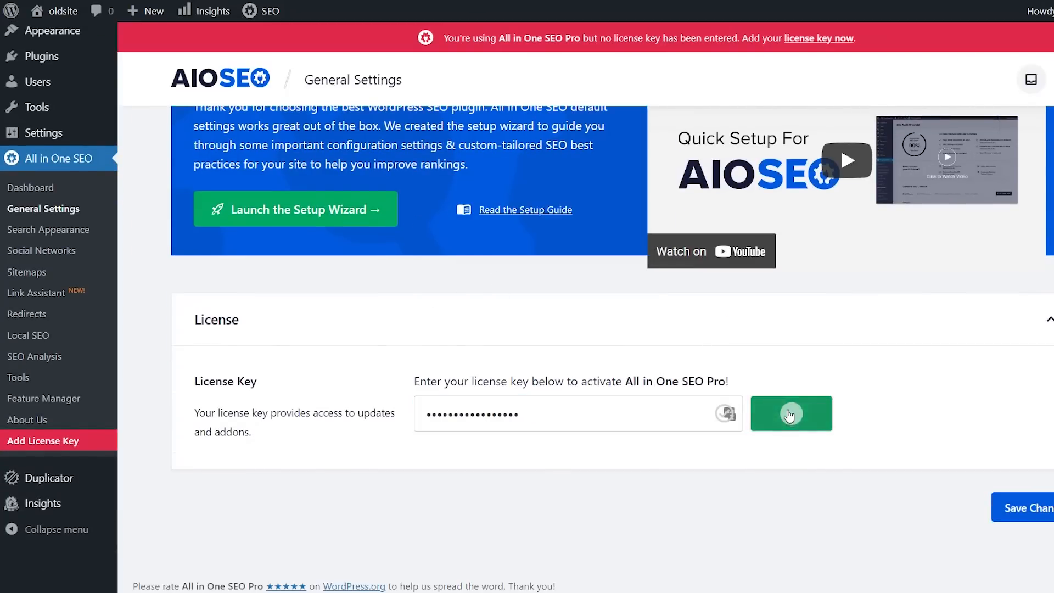
pyautogui.click(791, 413)
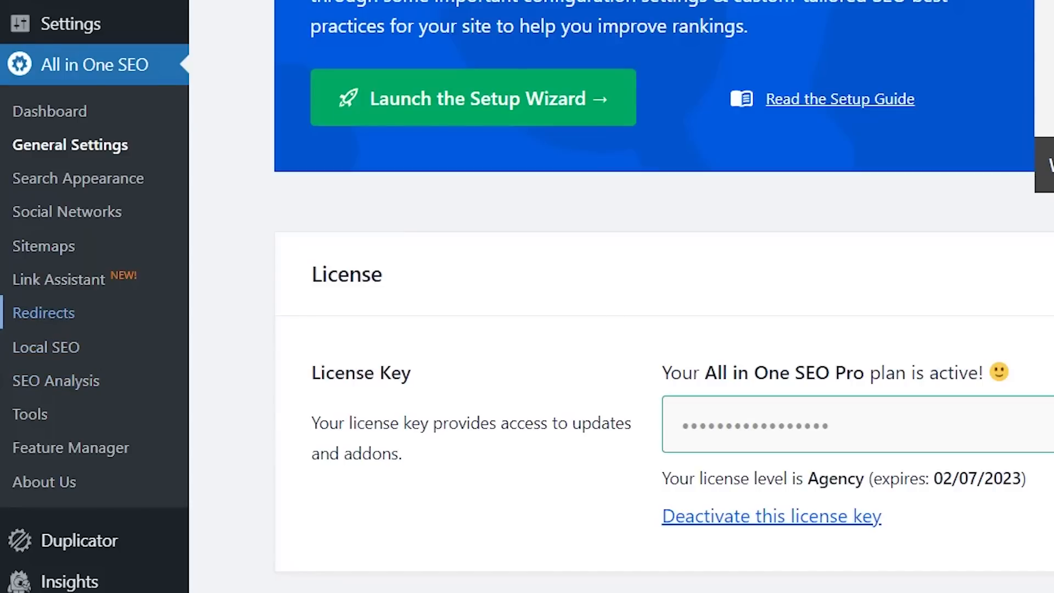
pyautogui.click(43, 313)
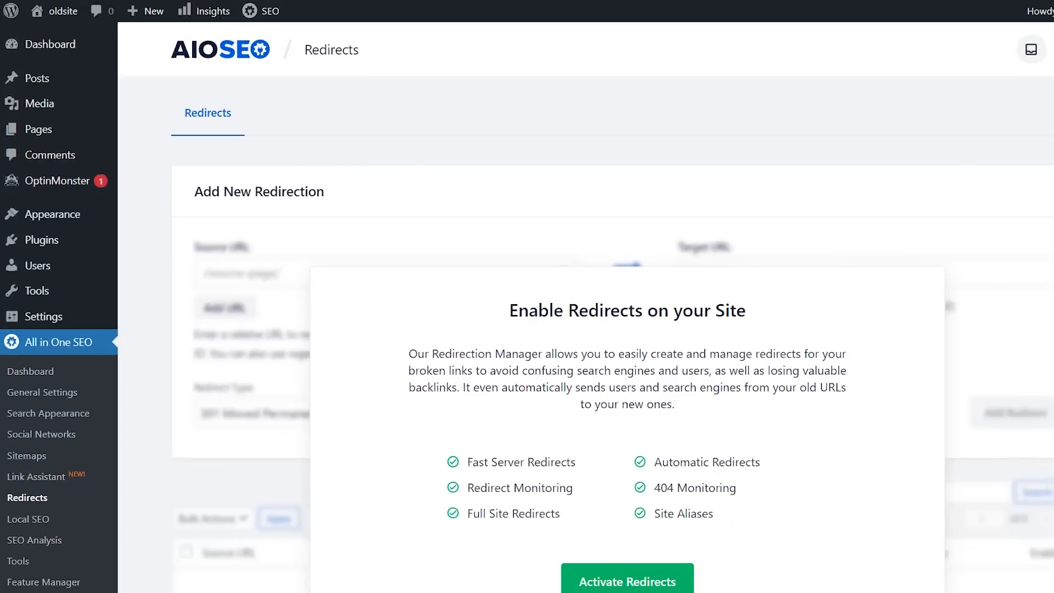
# Step: Activate AIOSEO redirects, leaving an empty list, and switch to the Full Site Redirect tab
pyautogui.scroll(-3)
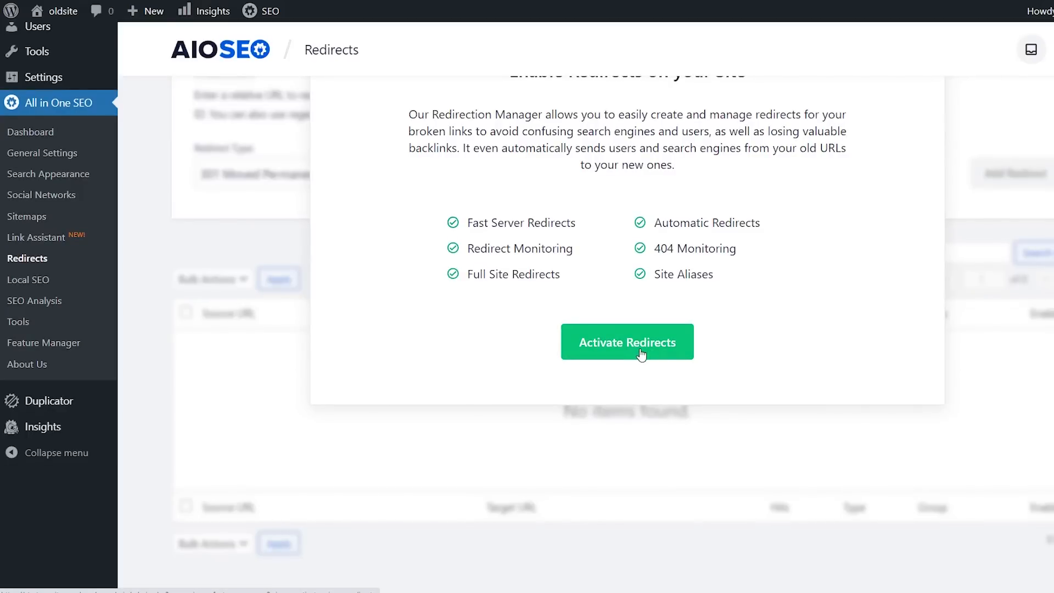
pyautogui.click(627, 342)
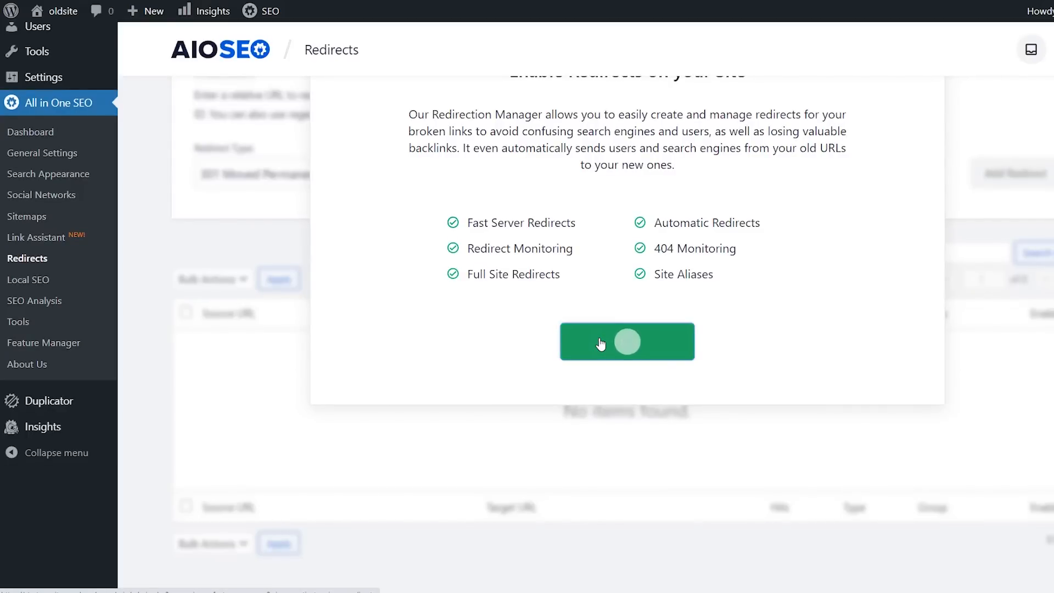
pyautogui.click(627, 341)
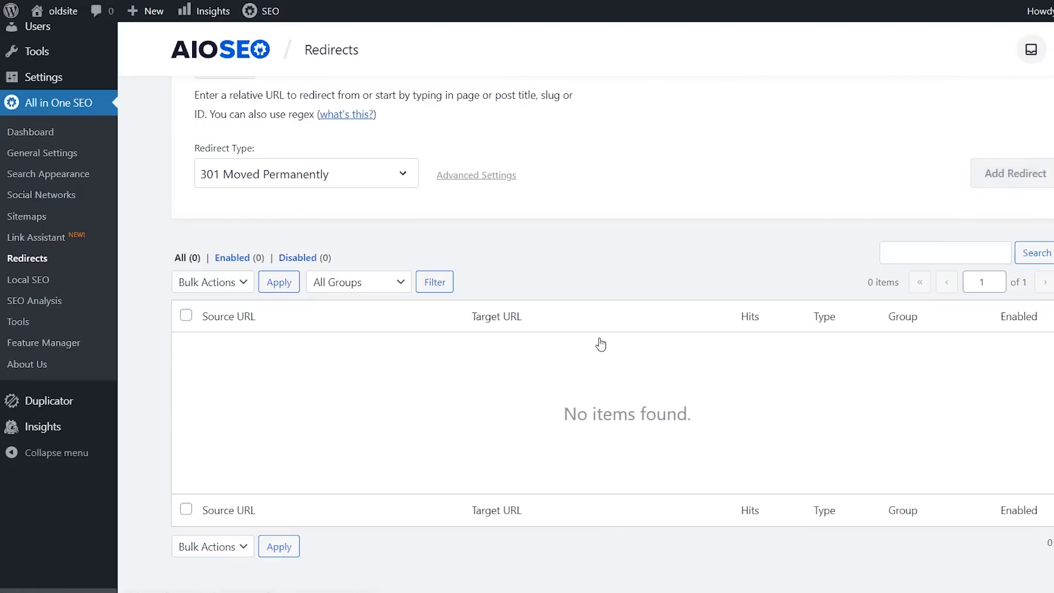
pyautogui.moveTo(508, 360)
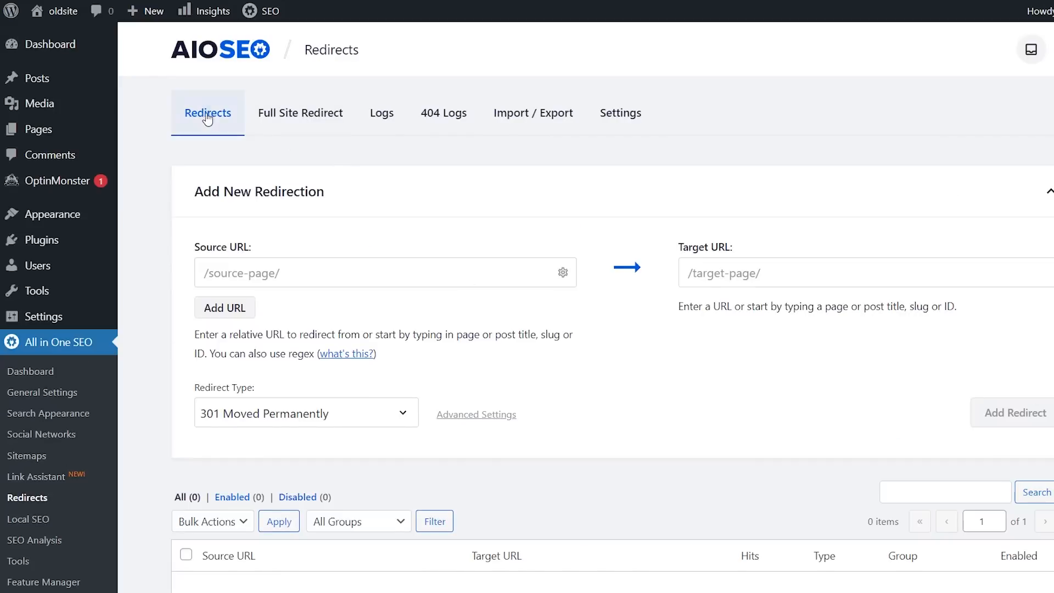
pyautogui.click(301, 113)
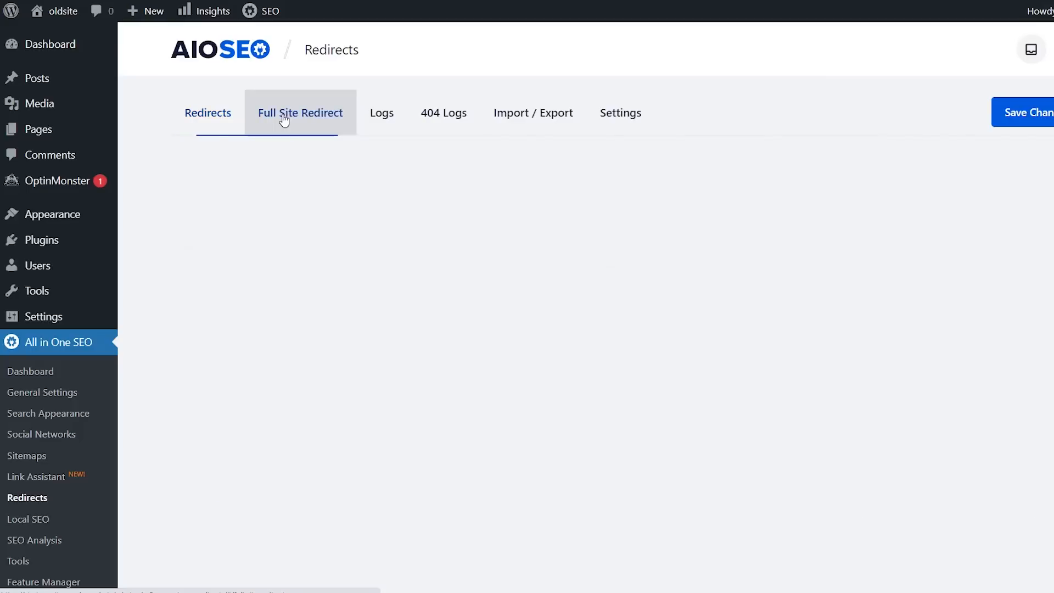
pyautogui.click(301, 113)
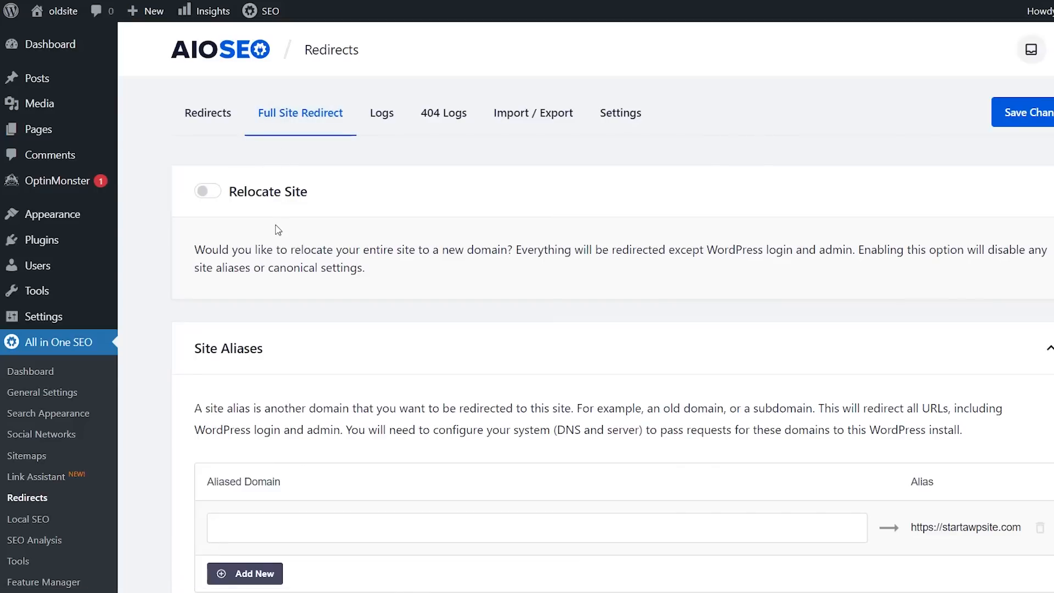
pyautogui.moveTo(252, 268)
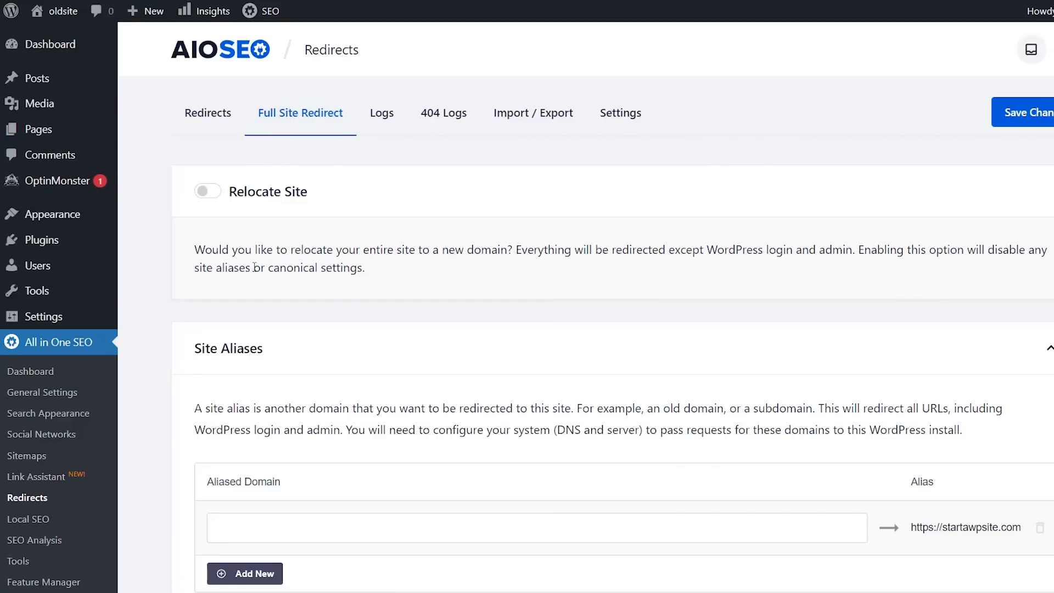
pyautogui.scroll(-3)
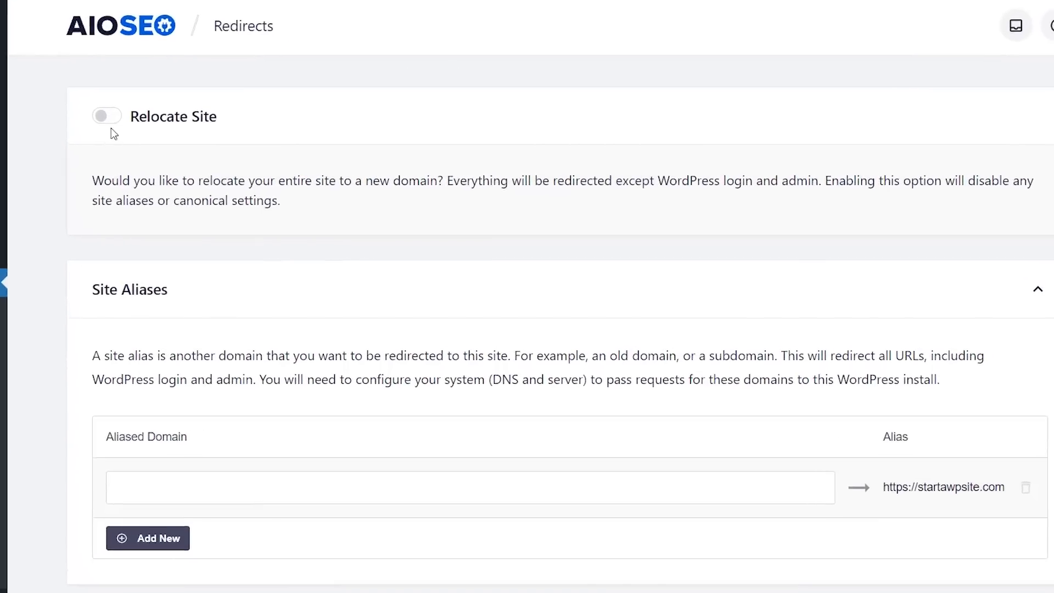
pyautogui.click(107, 116)
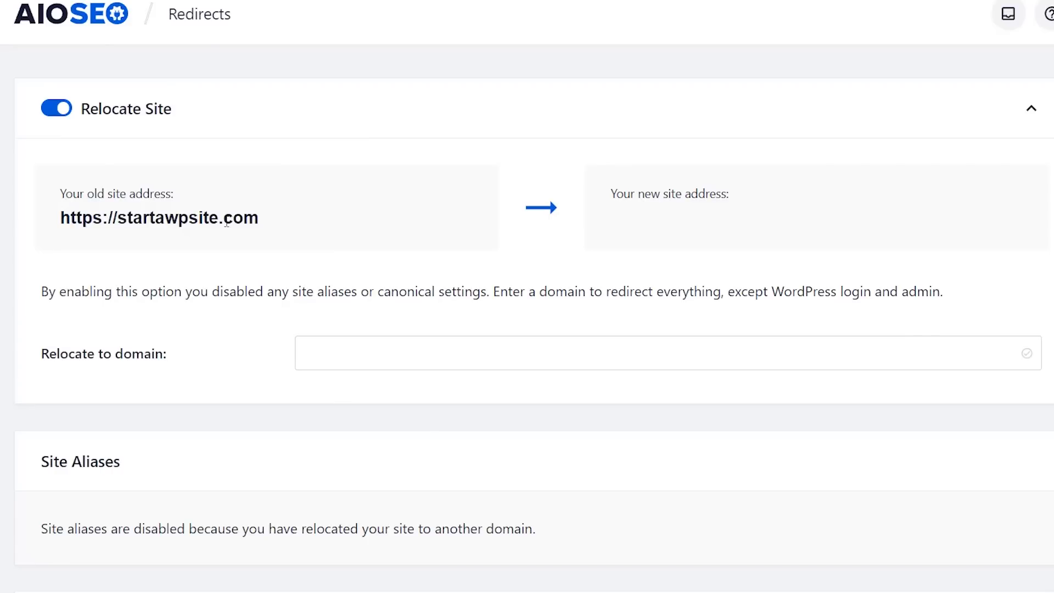
pyautogui.moveTo(626, 215)
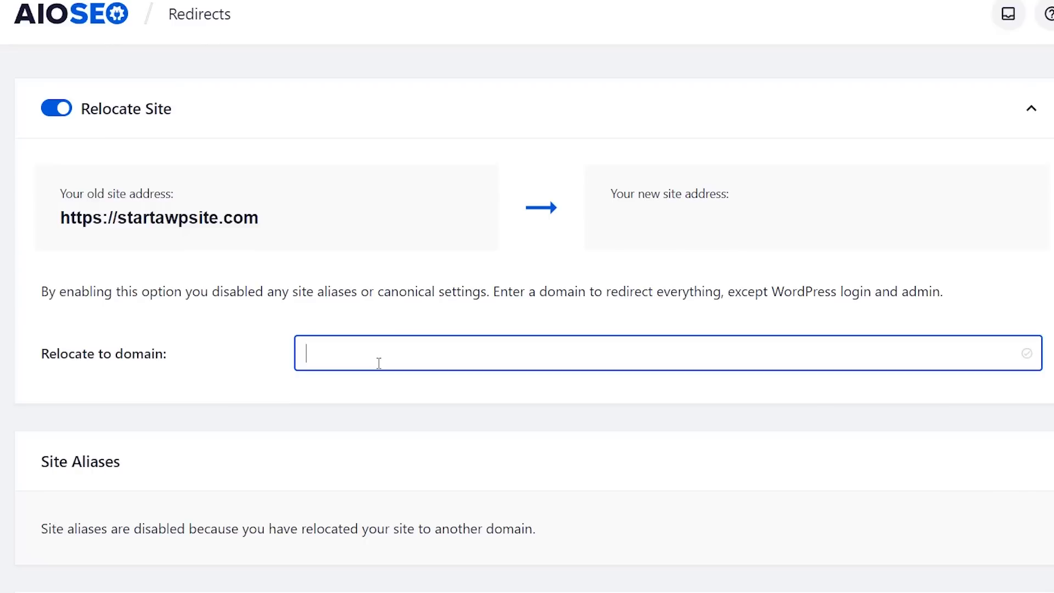
pyautogui.write('https://startawpsite.com/new')
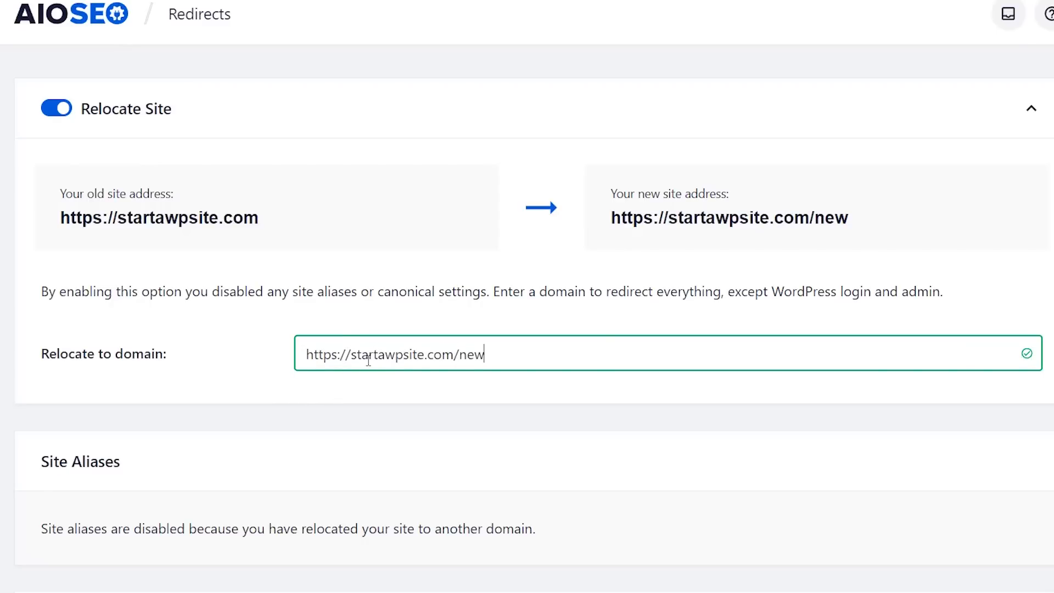
pyautogui.scroll(-3)
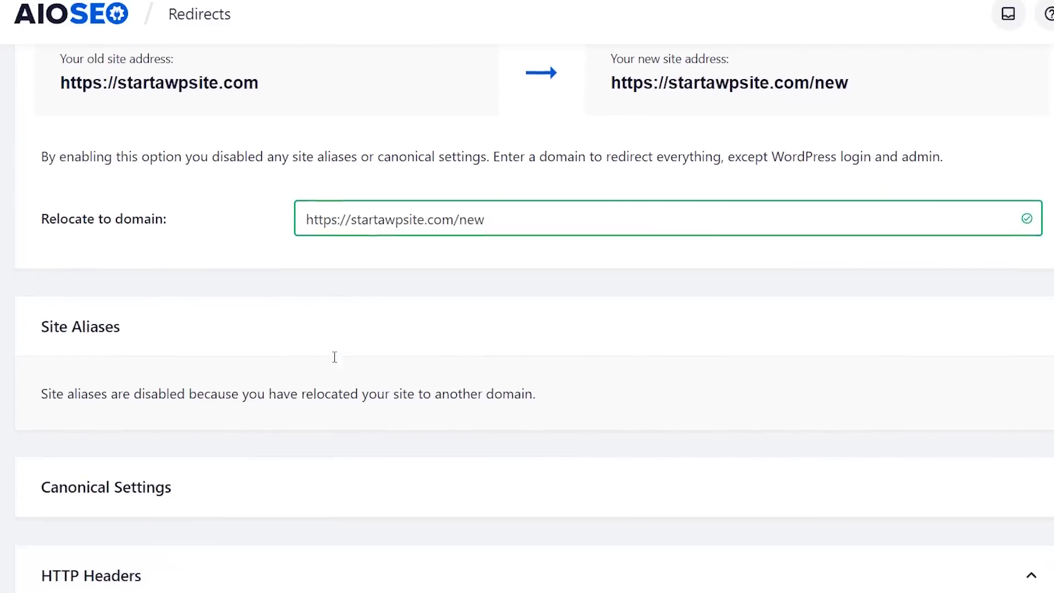
pyautogui.scroll(-3)
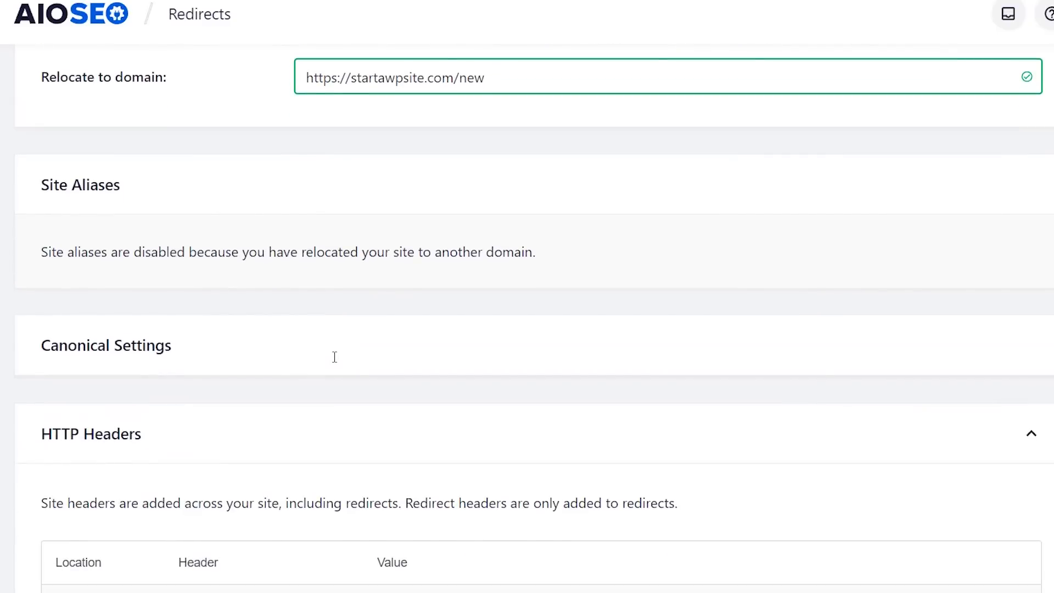
pyautogui.scroll(-3)
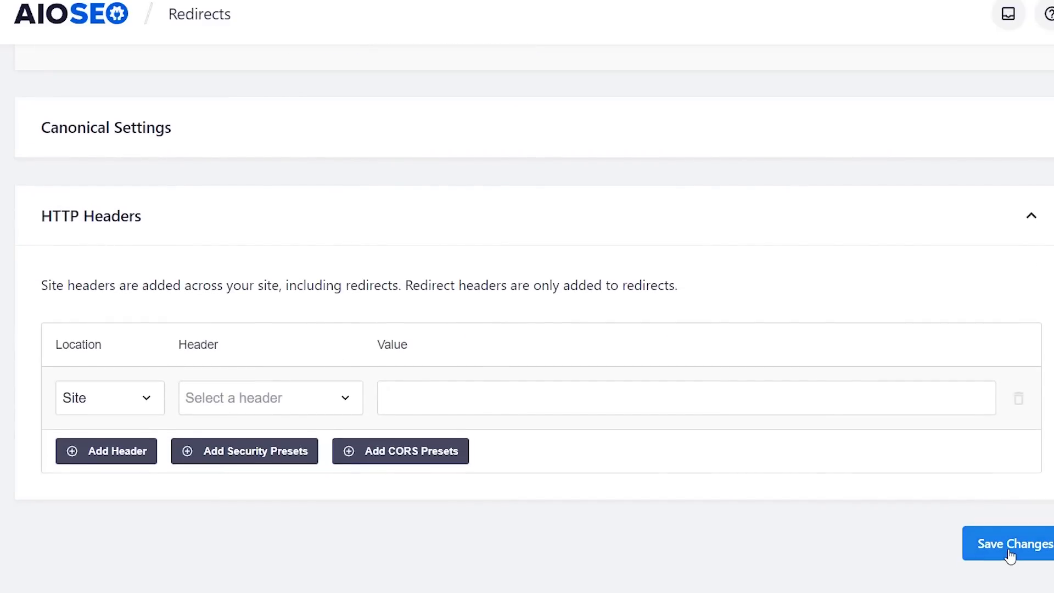
pyautogui.click(1011, 554)
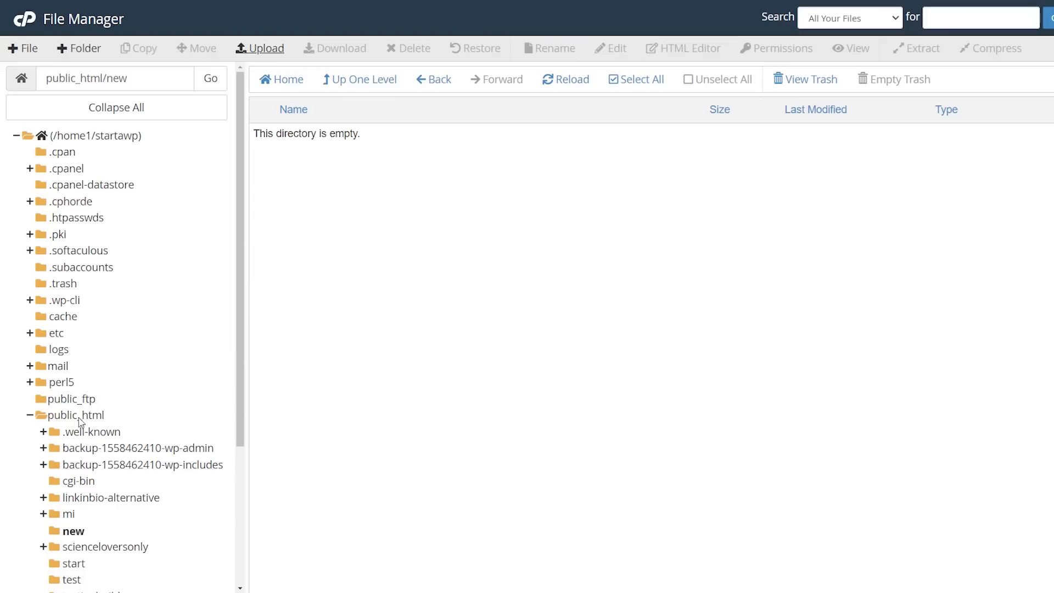
# Step: Download a backup of public_html's .htaccess to the computer, then choose to edit it
pyautogui.click(72, 415)
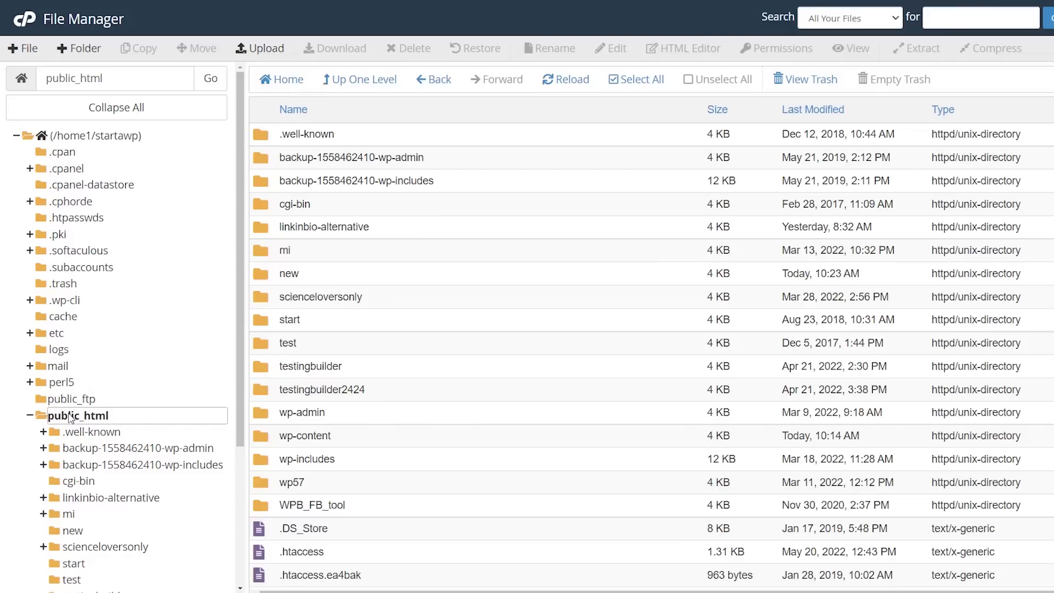
pyautogui.moveTo(480, 403)
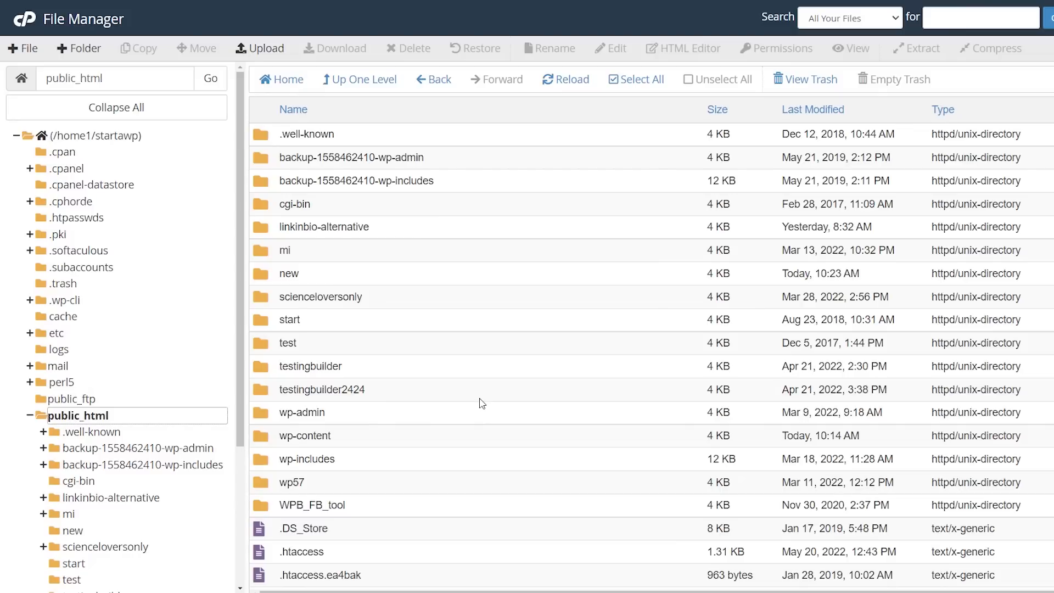
pyautogui.scroll(-3)
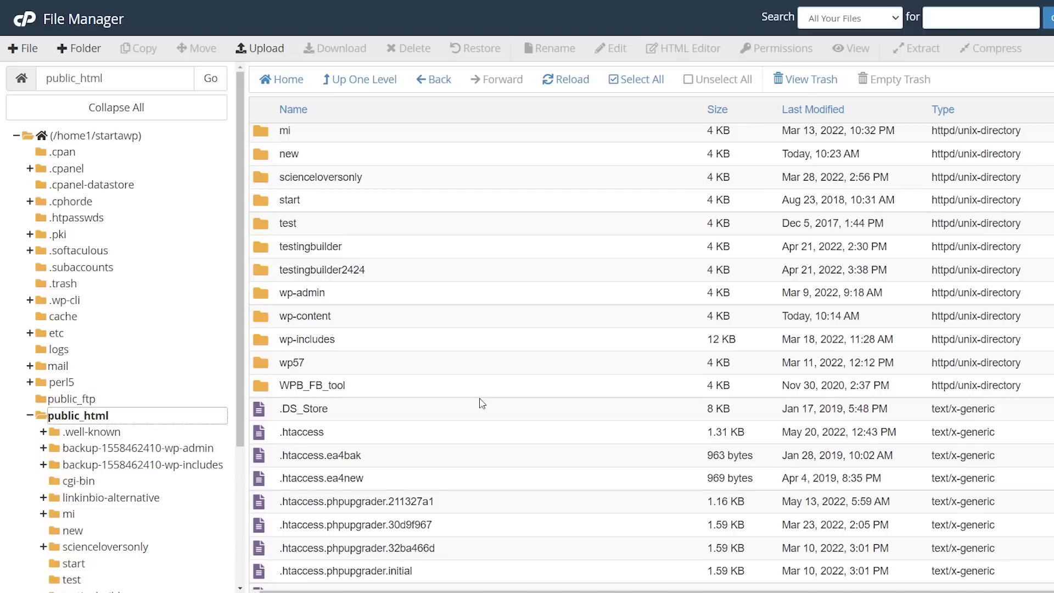
pyautogui.moveTo(79, 417)
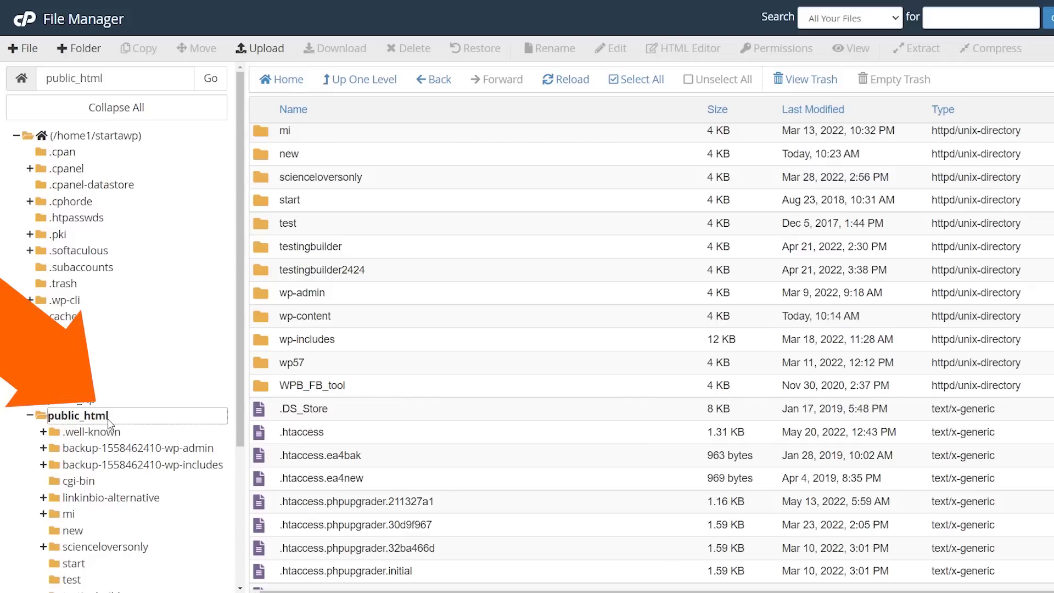
pyautogui.moveTo(81, 434)
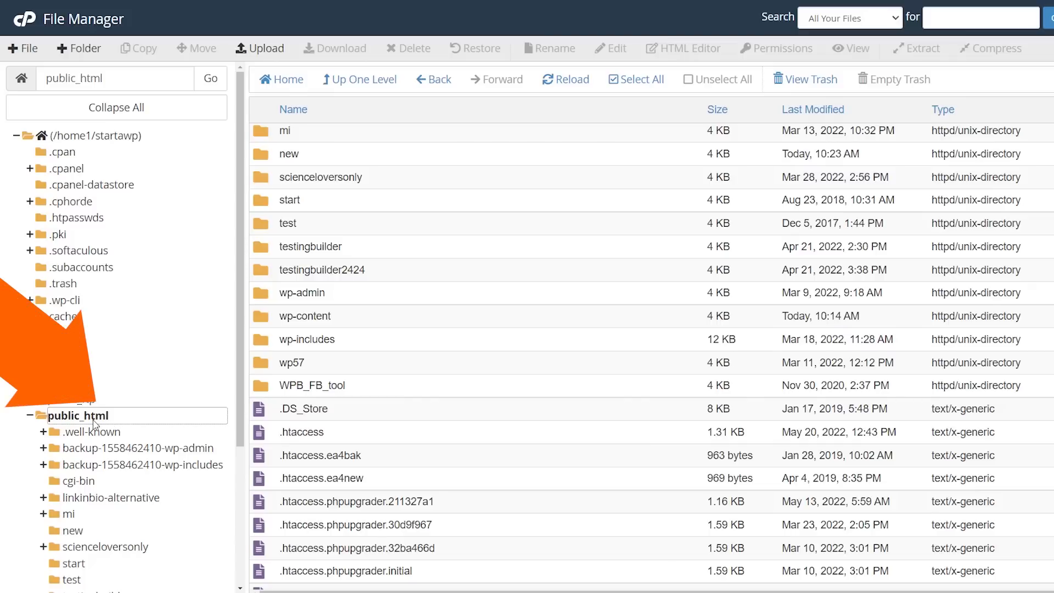
pyautogui.click(301, 432)
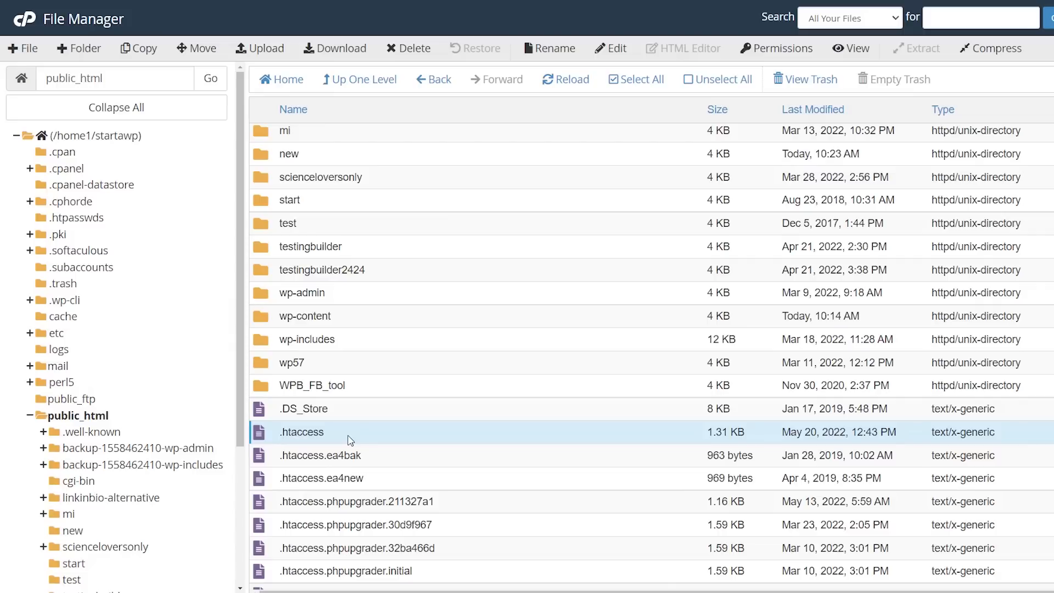
pyautogui.moveTo(411, 409)
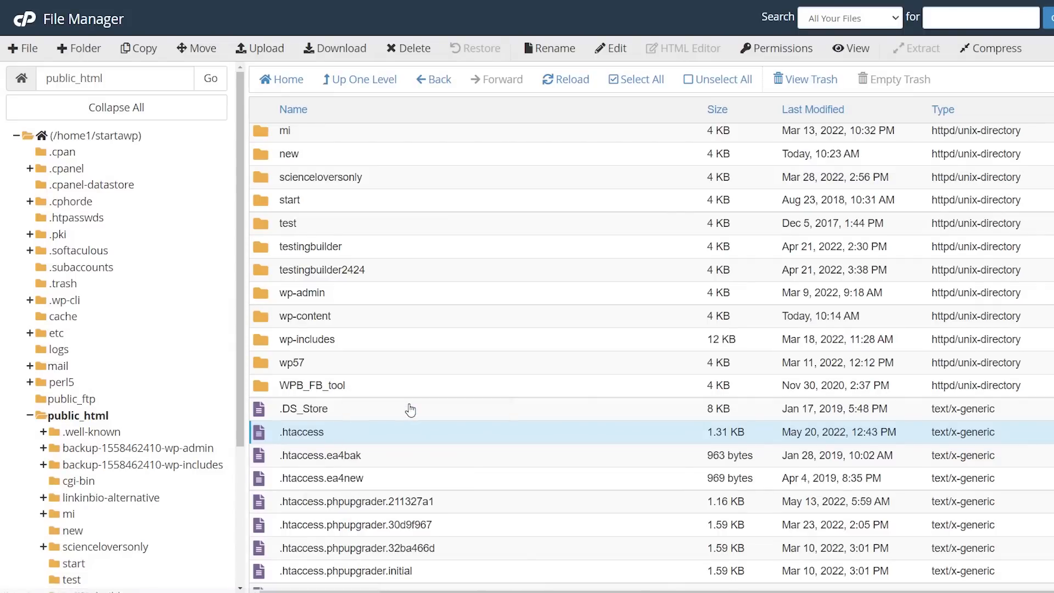
pyautogui.click(334, 48)
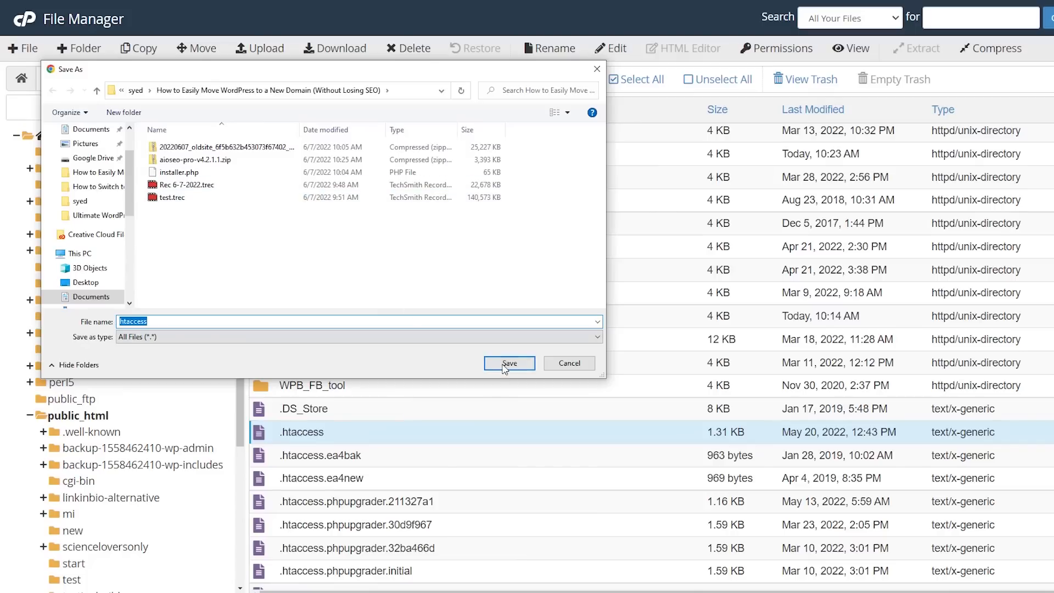
pyautogui.click(509, 363)
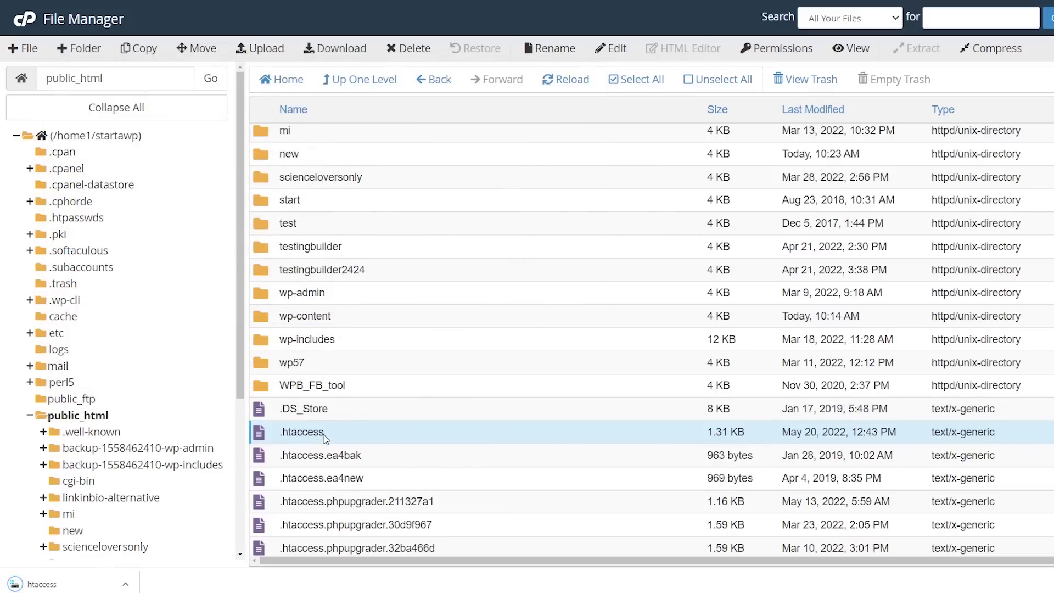
pyautogui.moveTo(345, 435)
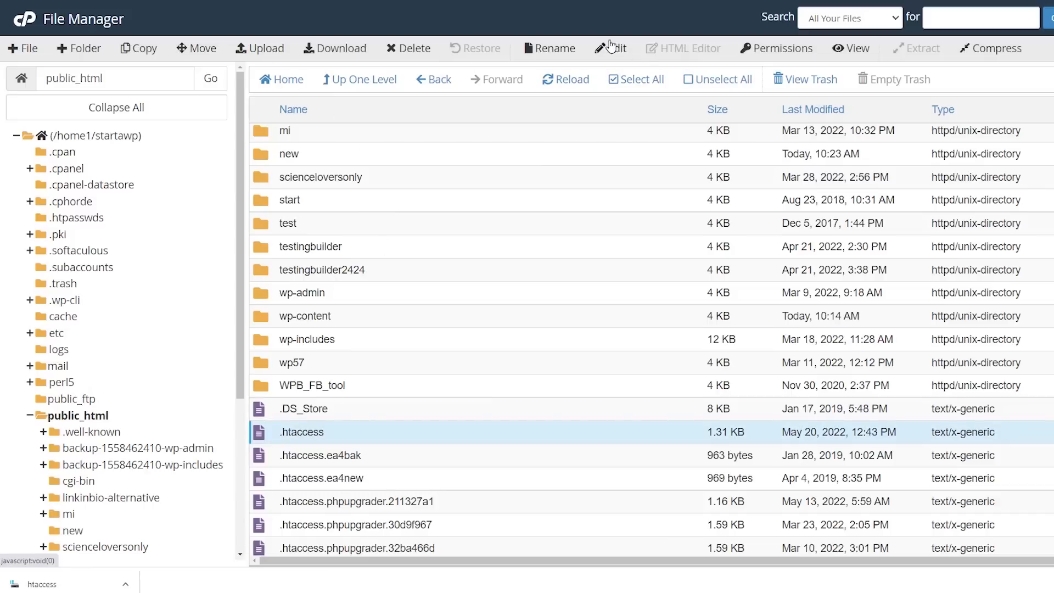
pyautogui.click(612, 48)
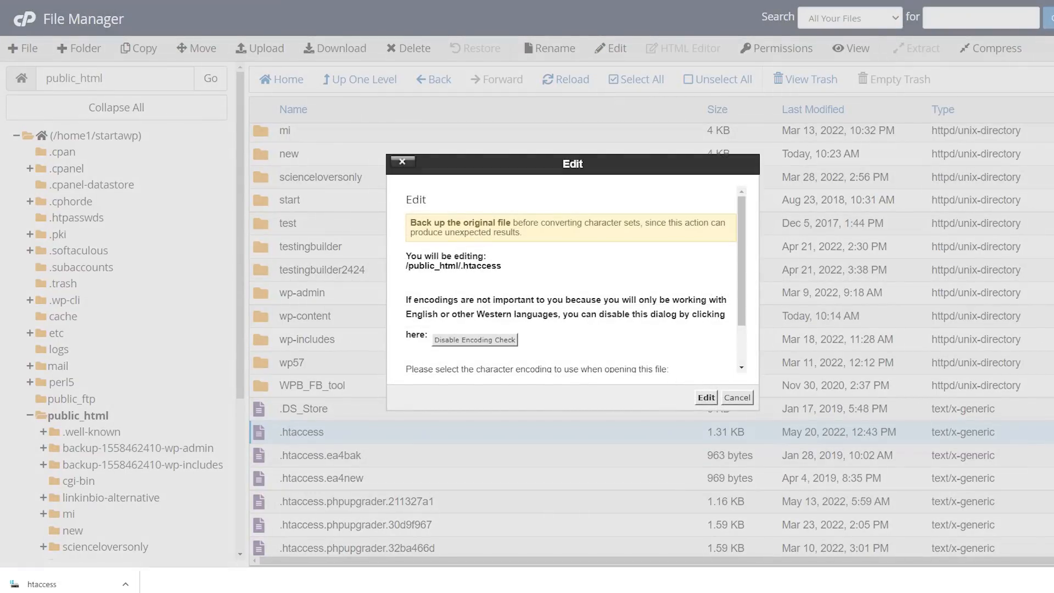
# Step: Add RewriteEngine and 301 RewriteRule lines to .htaccess, replacing newsite with startawpsite.com/new
pyautogui.click(705, 398)
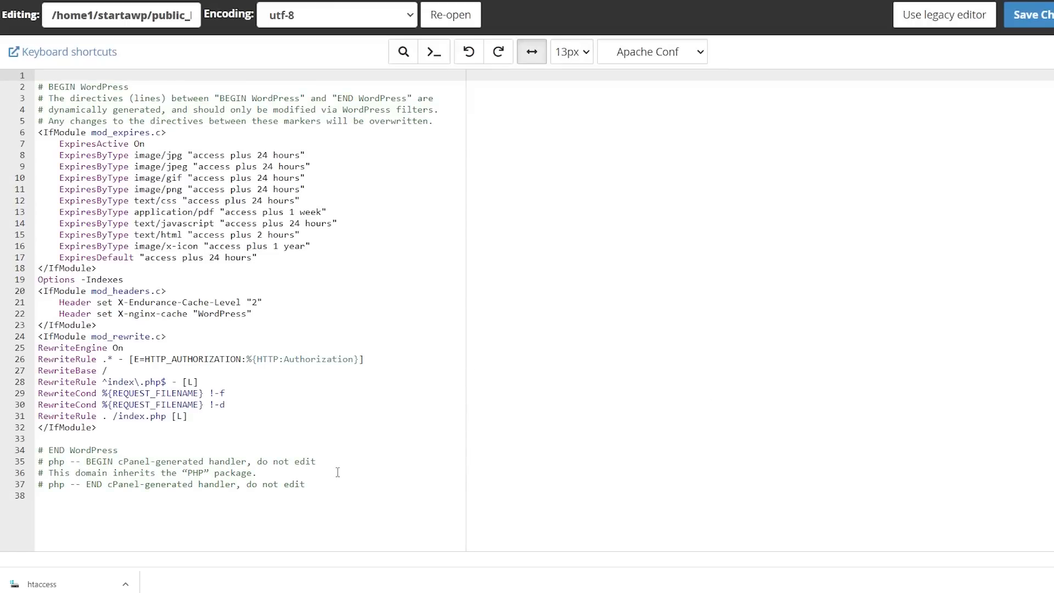
pyautogui.moveTo(389, 444)
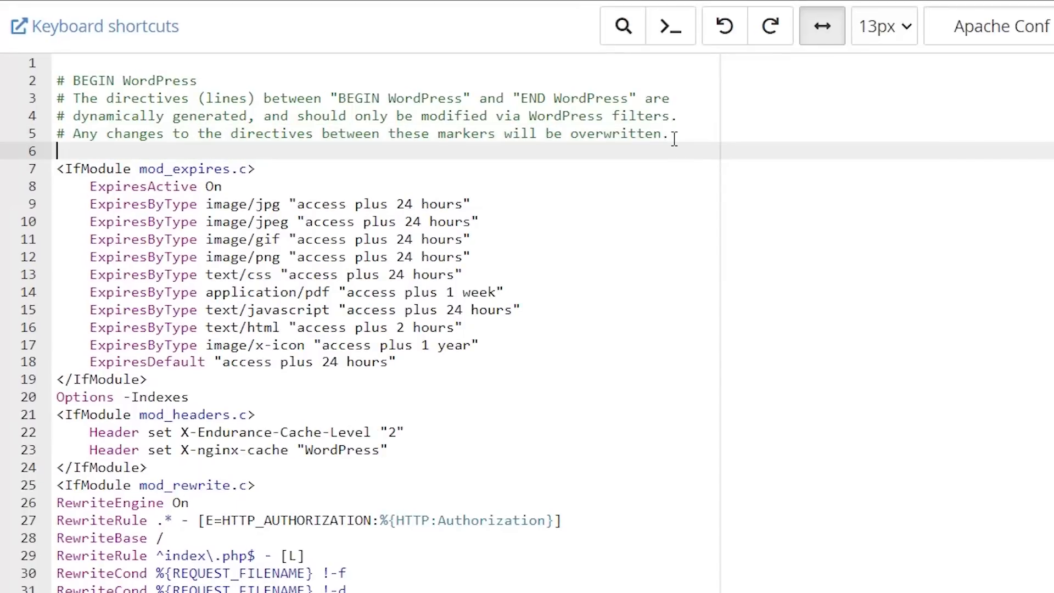
pyautogui.write('#Options +FollowSymLinks')
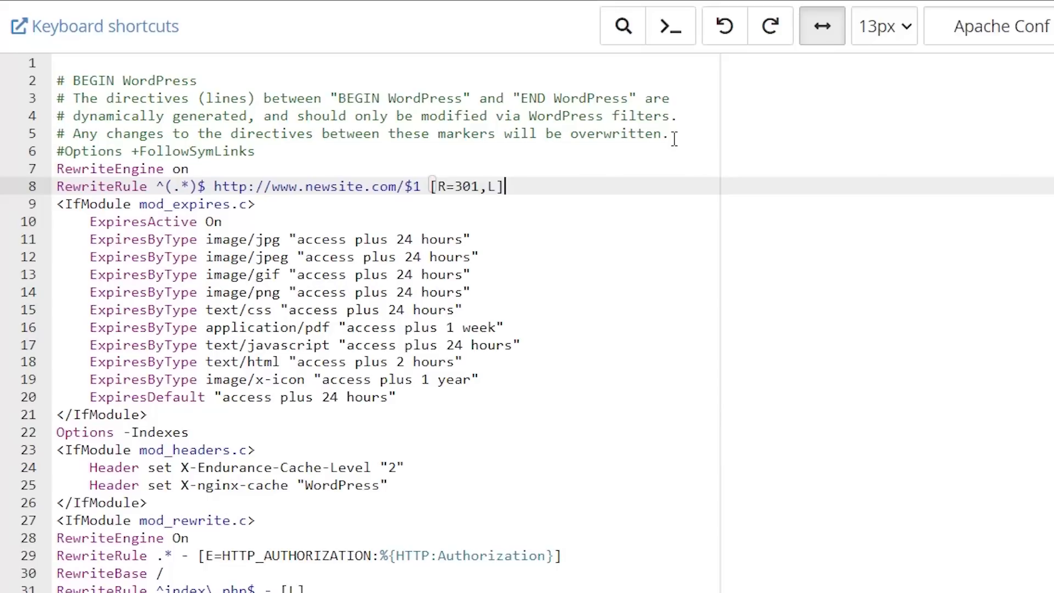
pyautogui.moveTo(431, 152)
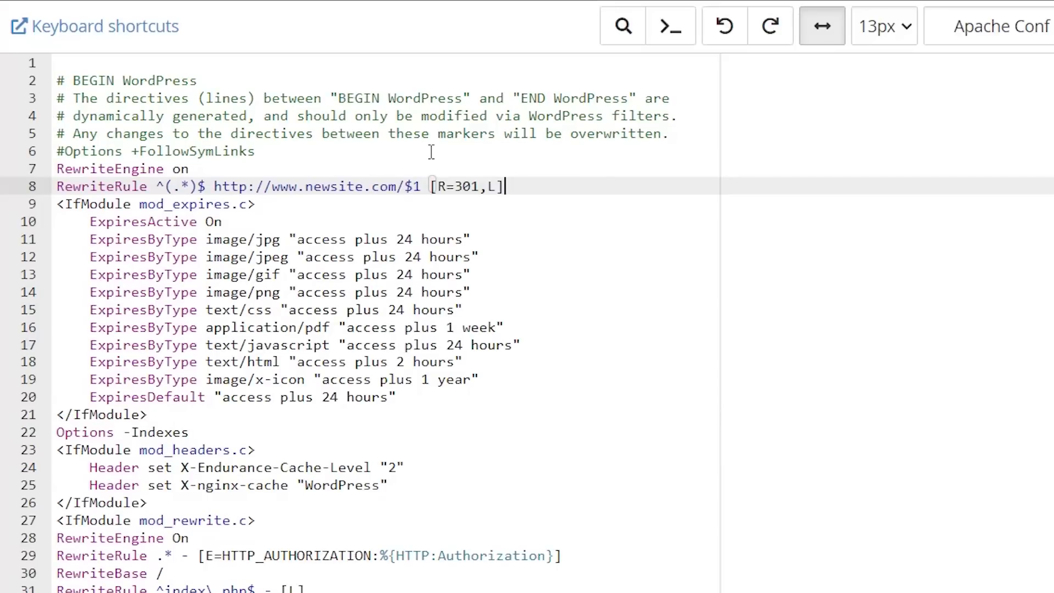
pyautogui.press('Enter')
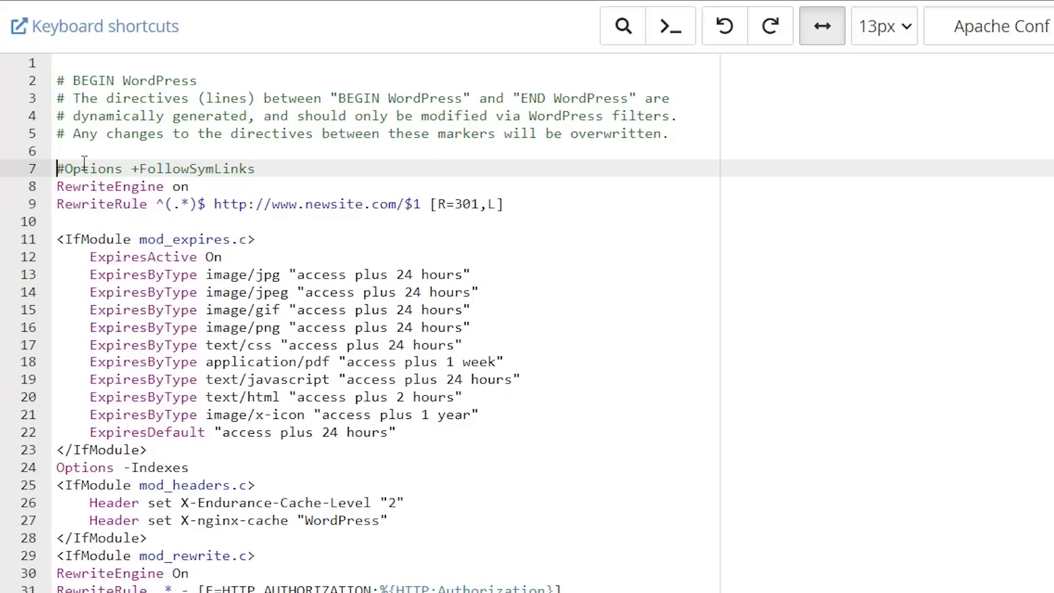
pyautogui.moveTo(57, 168); pyautogui.dragTo(496, 203)
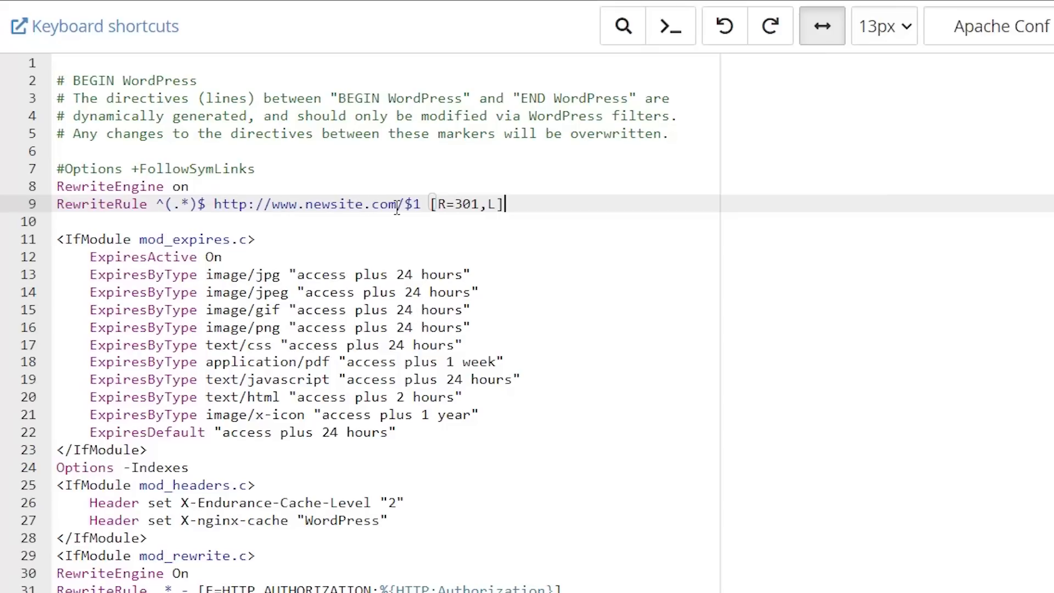
pyautogui.moveTo(356, 211)
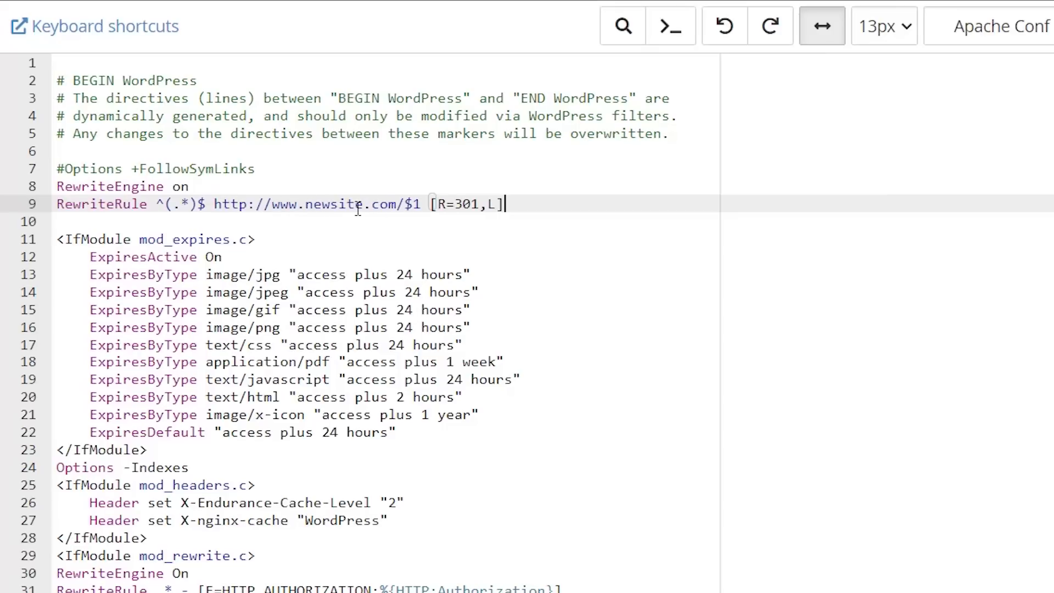
pyautogui.moveTo(314, 205)
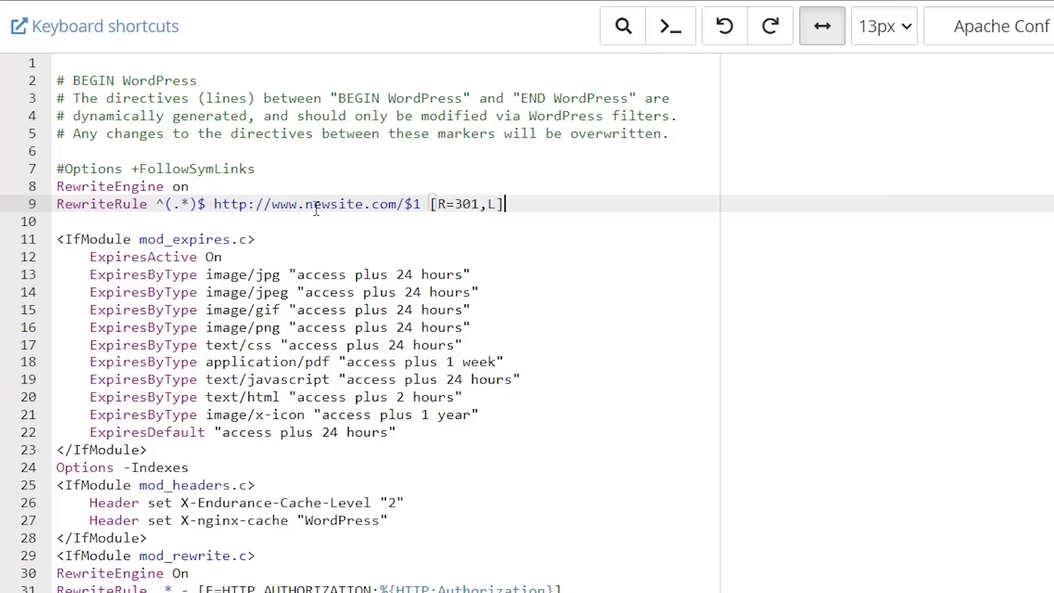
pyautogui.doubleClick(318, 204)
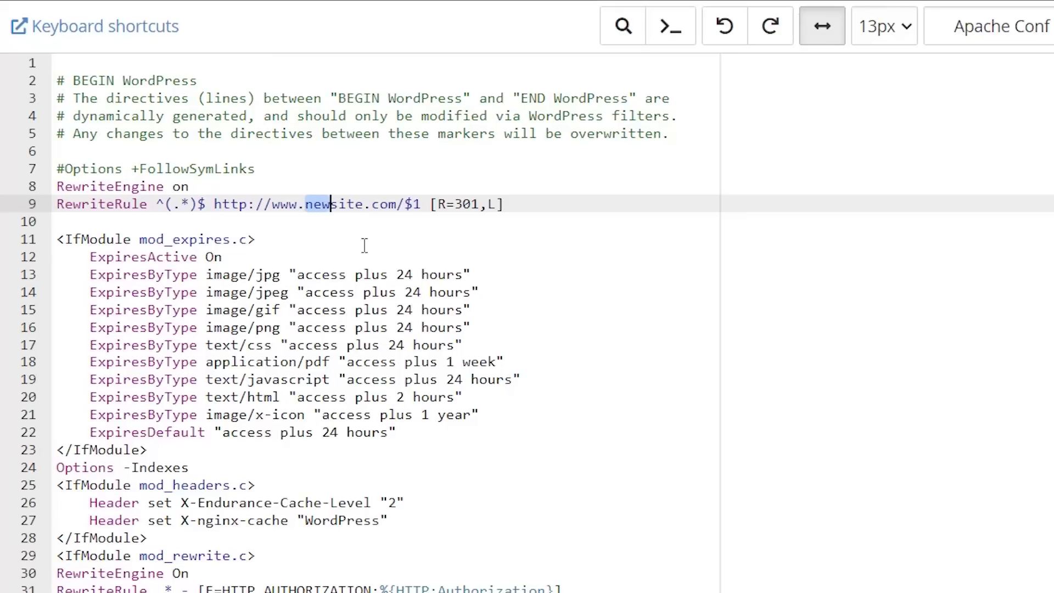
pyautogui.doubleClick(327, 204)
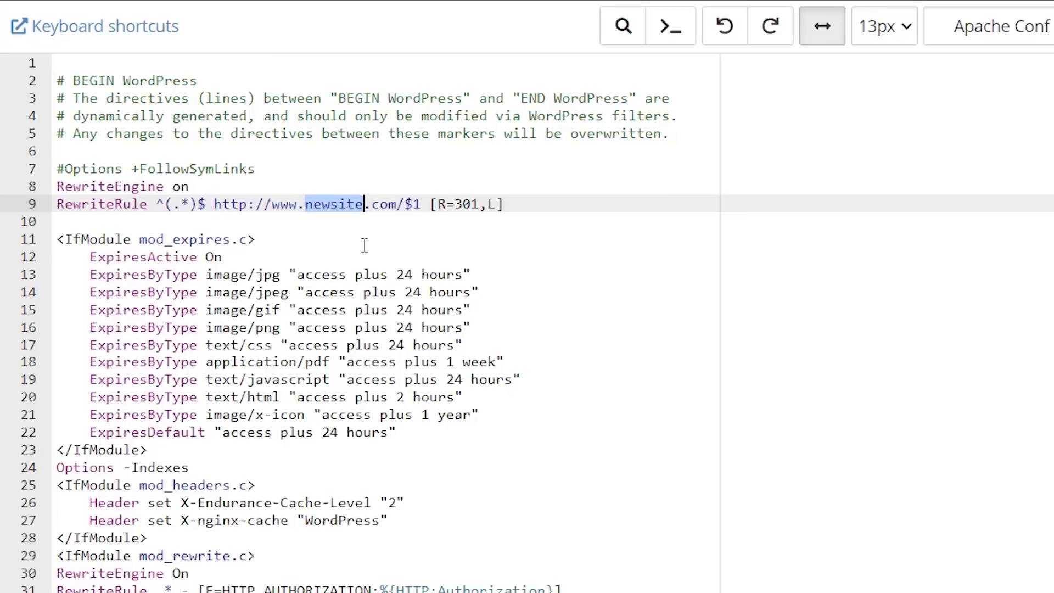
pyautogui.write('startawpsite.com/new')
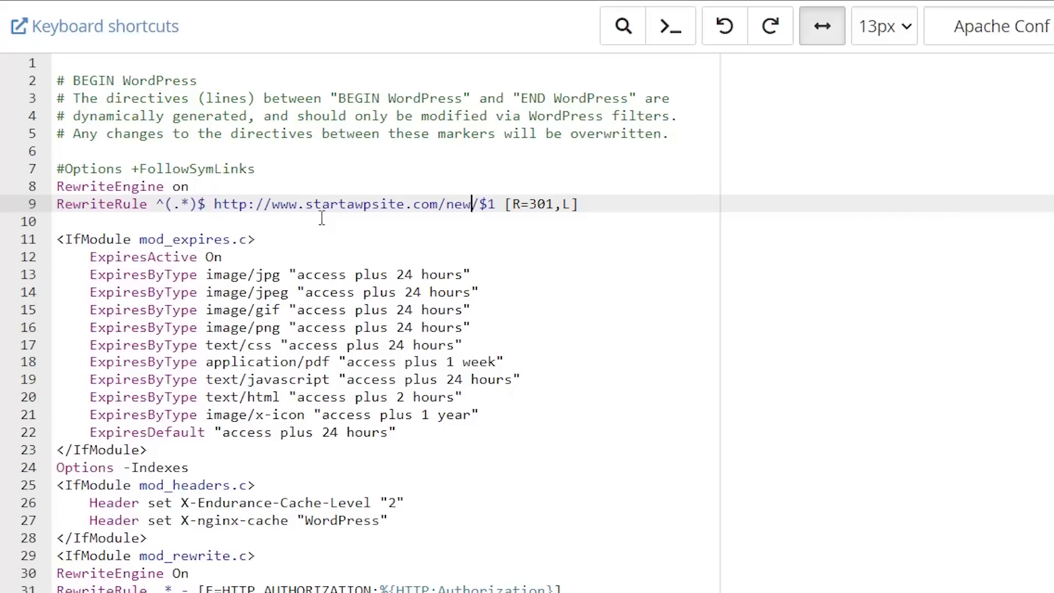
pyautogui.moveTo(739, 324)
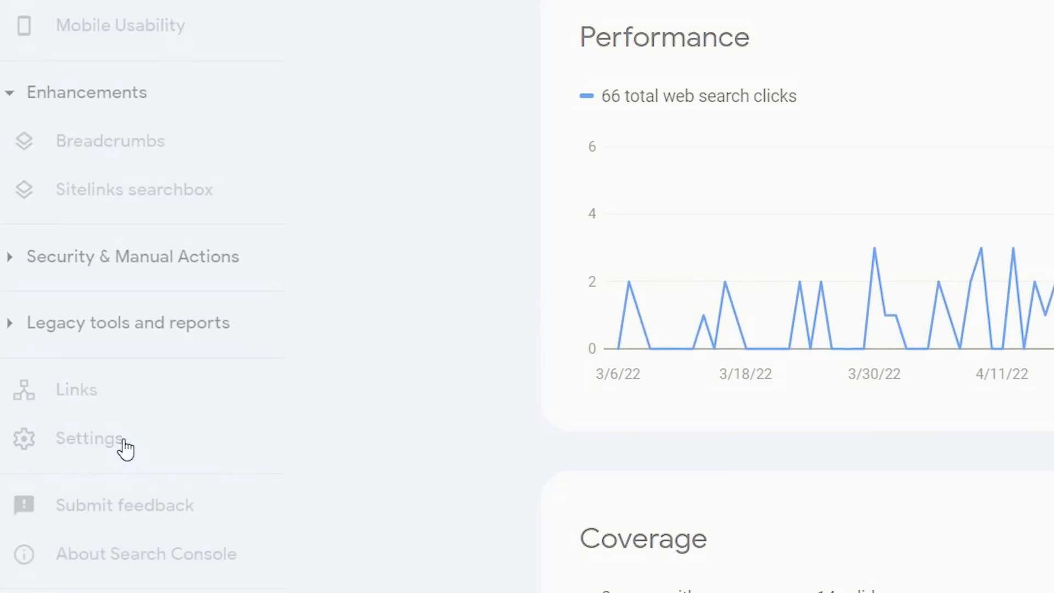
# Step: Open the Change of address tool from Search Console Settings and expand the new-site list
pyautogui.click(91, 438)
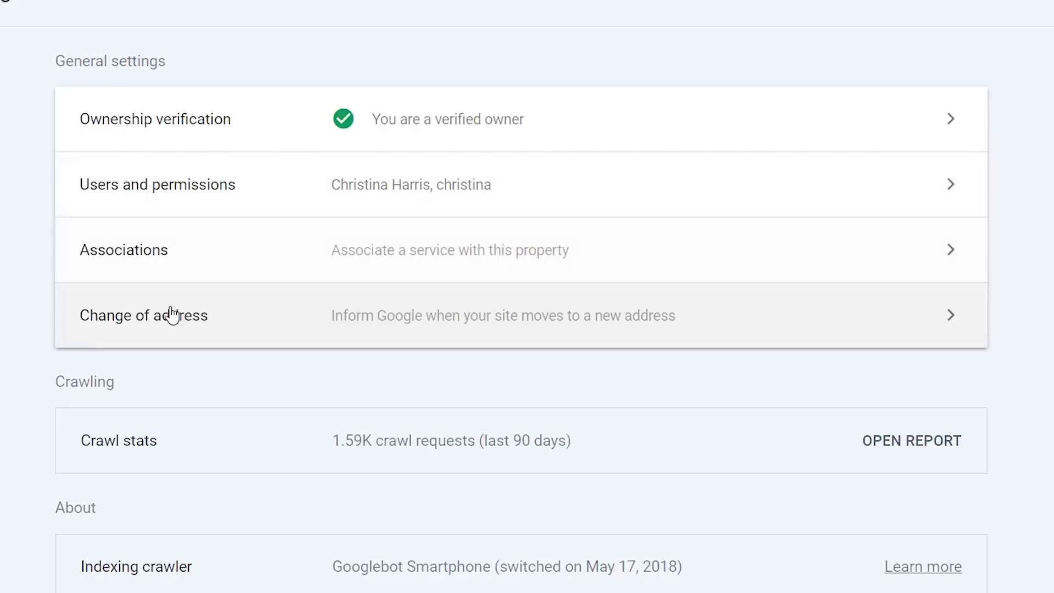
pyautogui.click(144, 315)
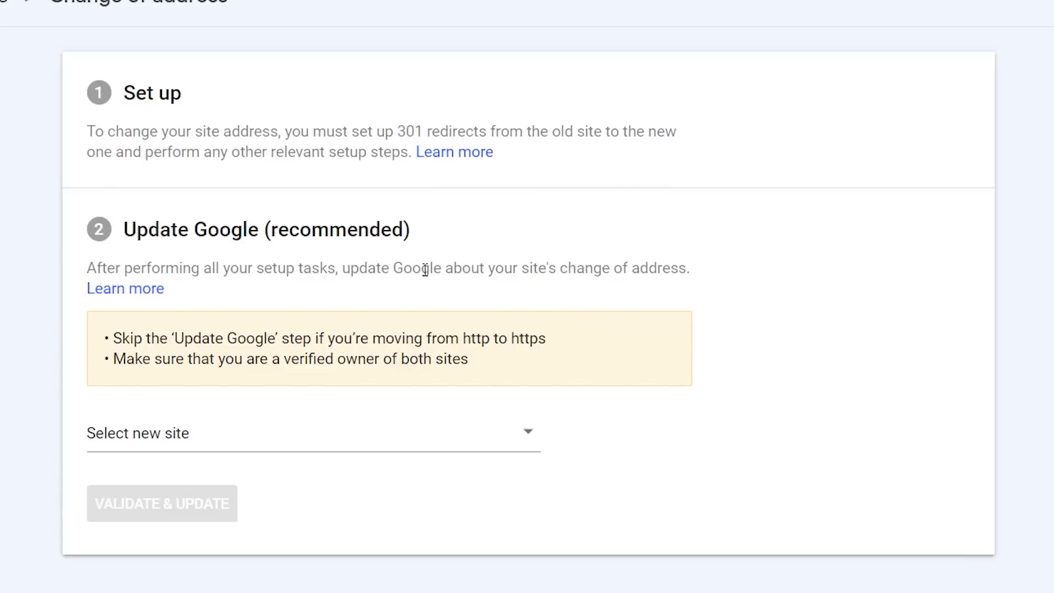
pyautogui.click(311, 434)
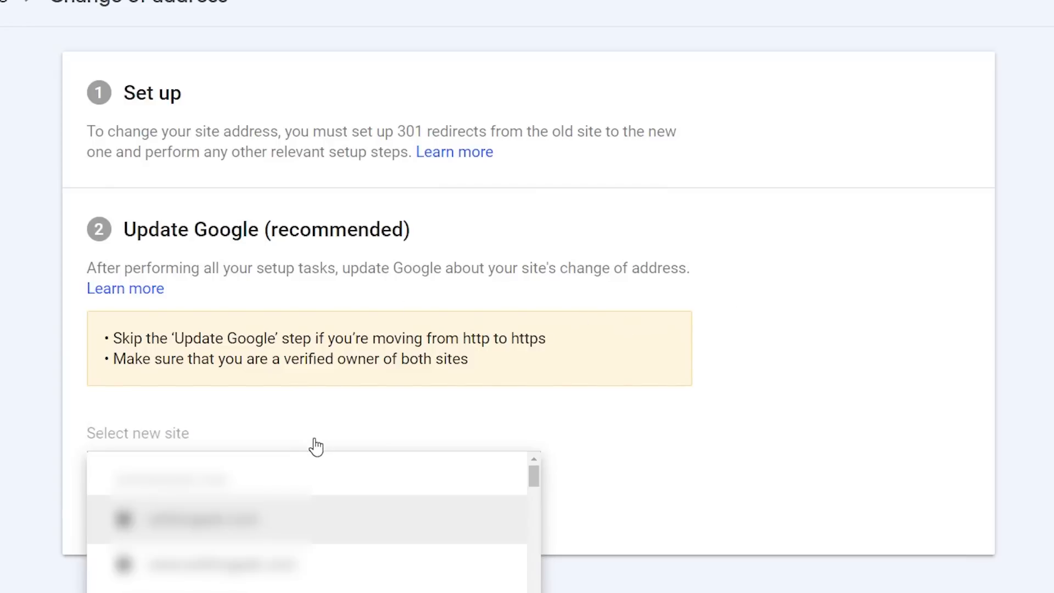